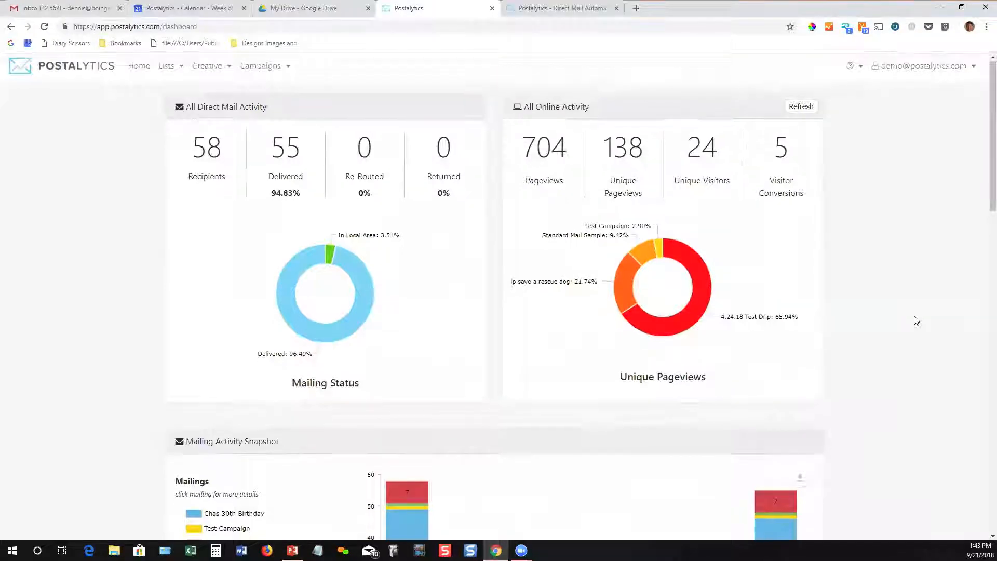
Show all contact lists via Lists > View Lists and start a new contact list
{"action": "scroll", "scroll_direction": "down", "scroll_amount": 3}
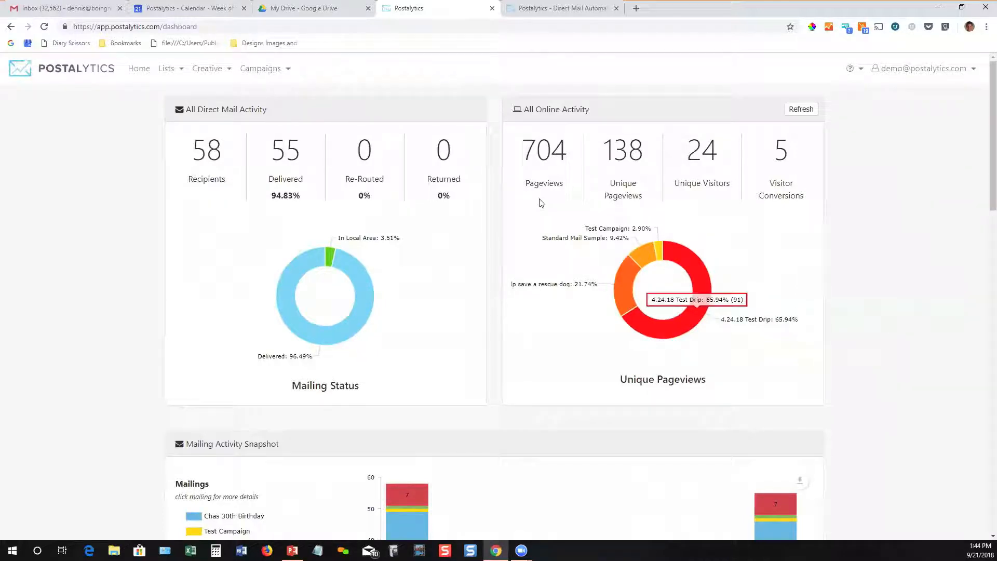
{"action": "mouse_move", "coordinate": [313, 148]}
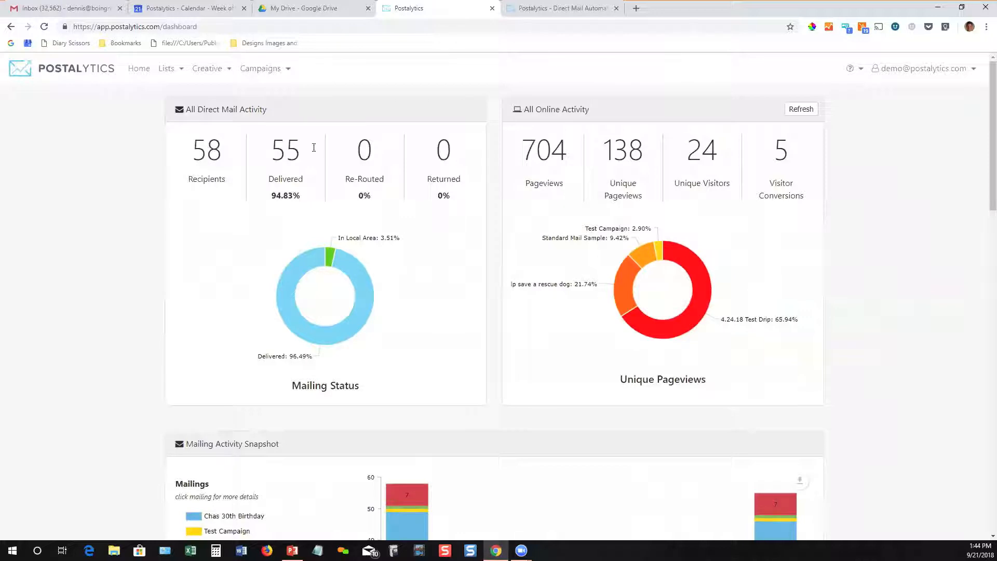
{"action": "mouse_move", "coordinate": [237, 190]}
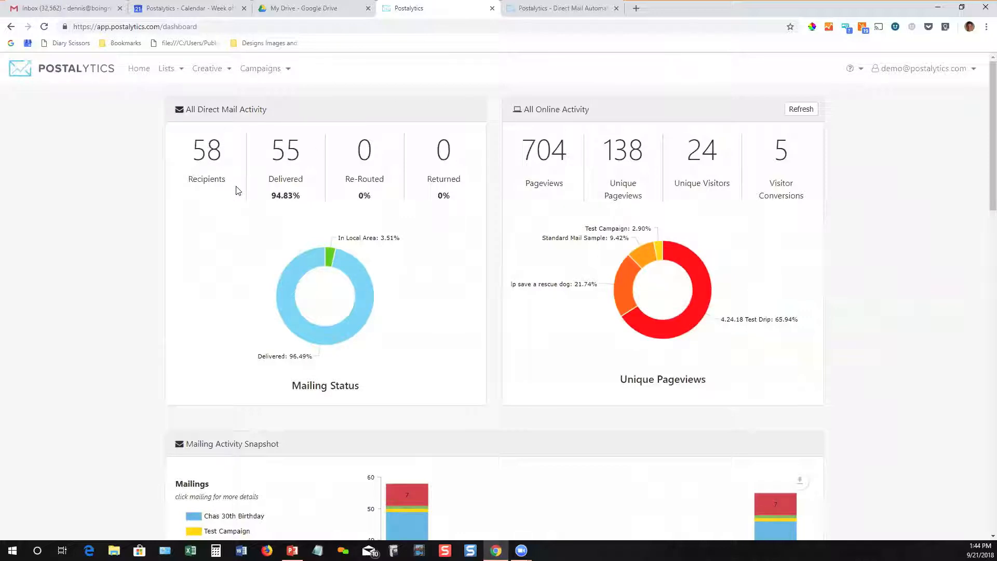
{"action": "mouse_move", "coordinate": [464, 225]}
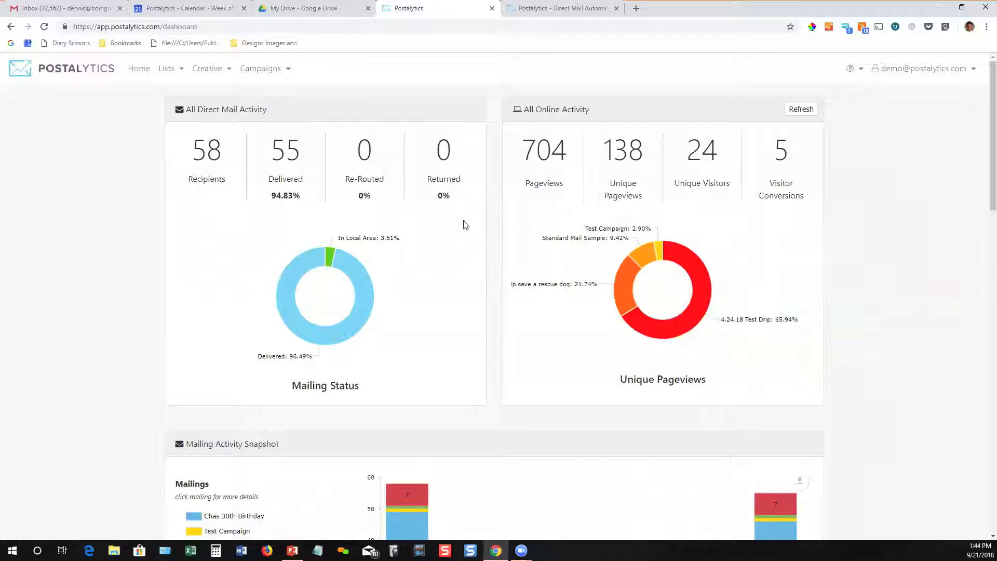
{"action": "mouse_move", "coordinate": [245, 260]}
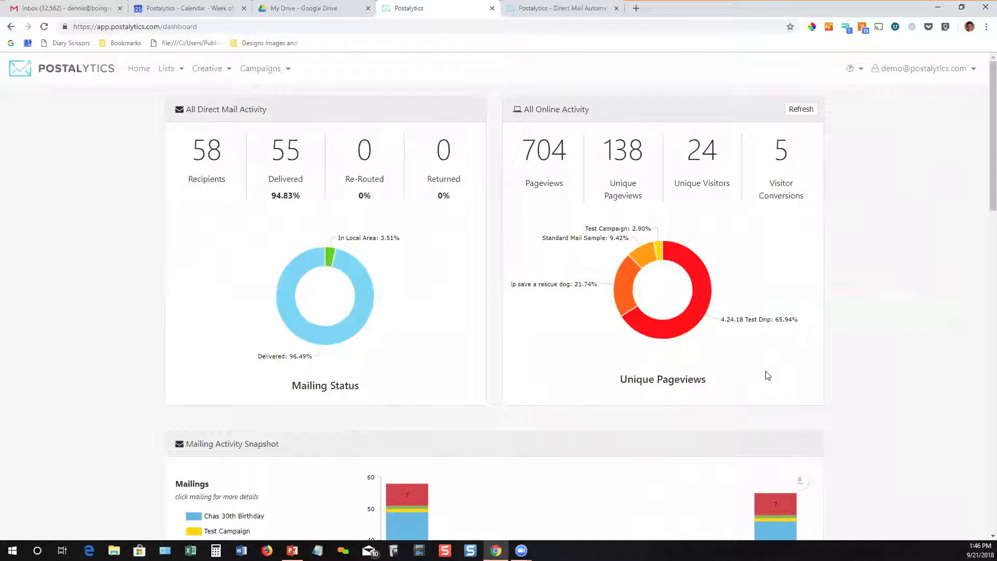
{"action": "mouse_move", "coordinate": [859, 372]}
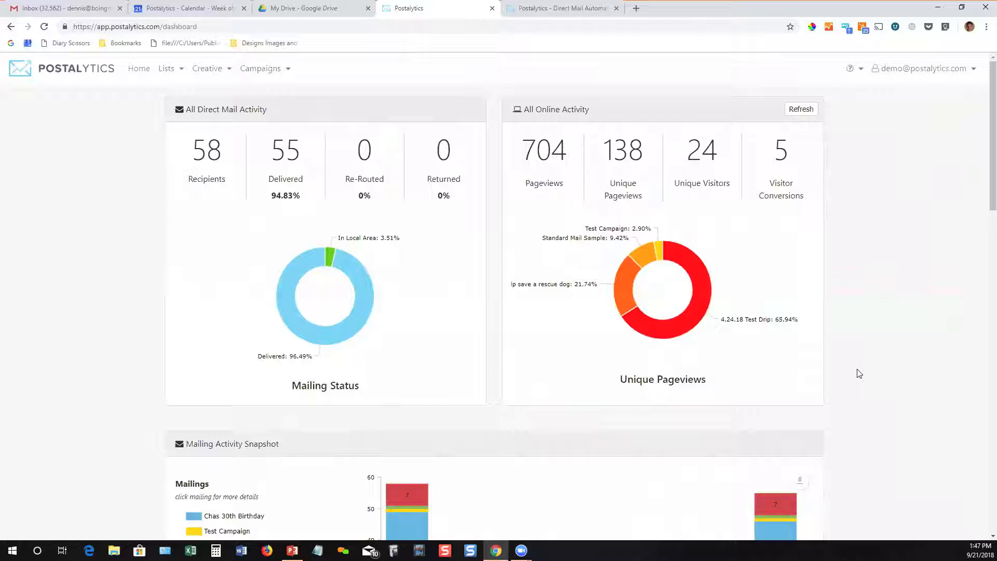
{"action": "scroll", "scroll_direction": "down", "scroll_amount": 3}
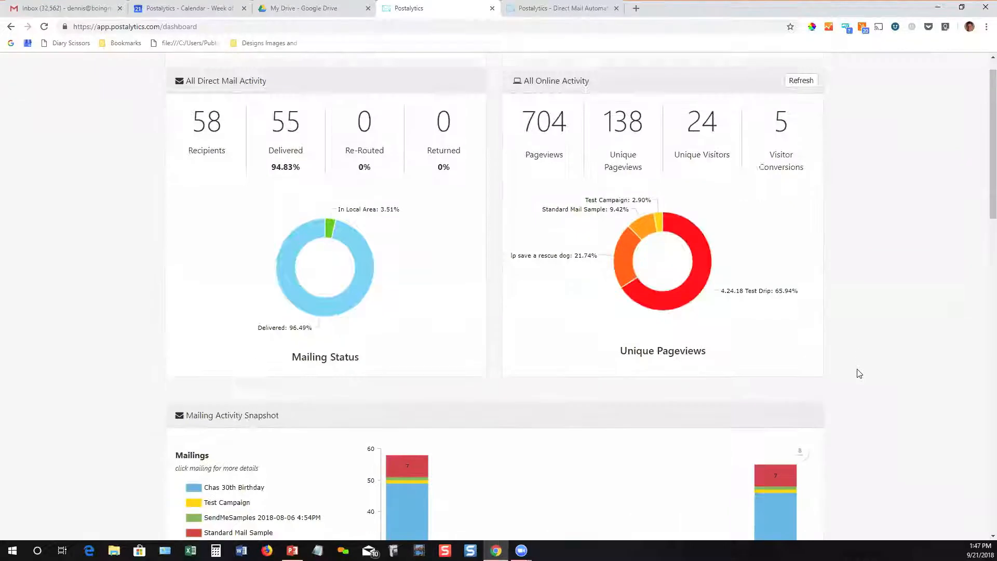
{"action": "scroll", "scroll_direction": "down", "scroll_amount": 3}
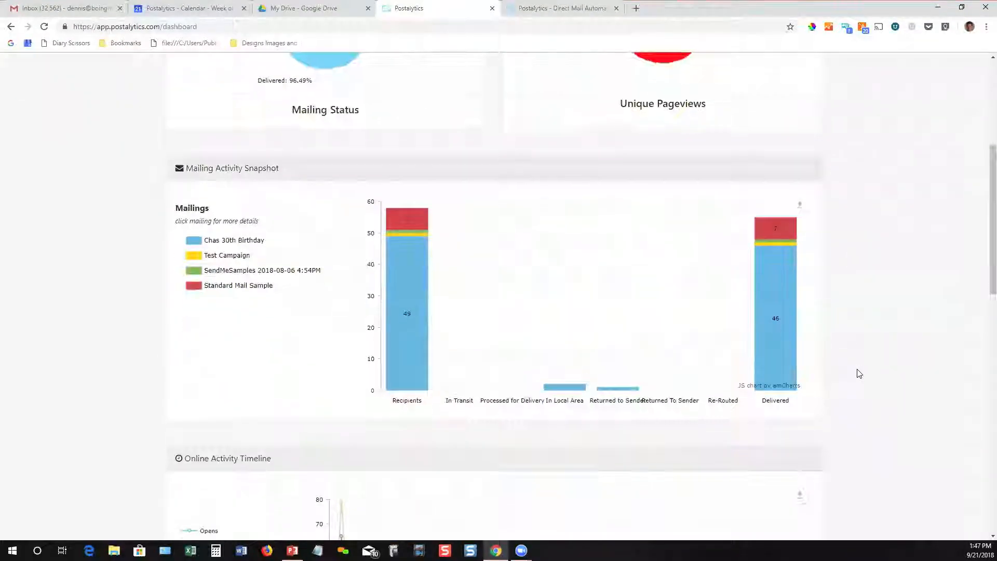
{"action": "scroll", "scroll_direction": "down", "scroll_amount": 3}
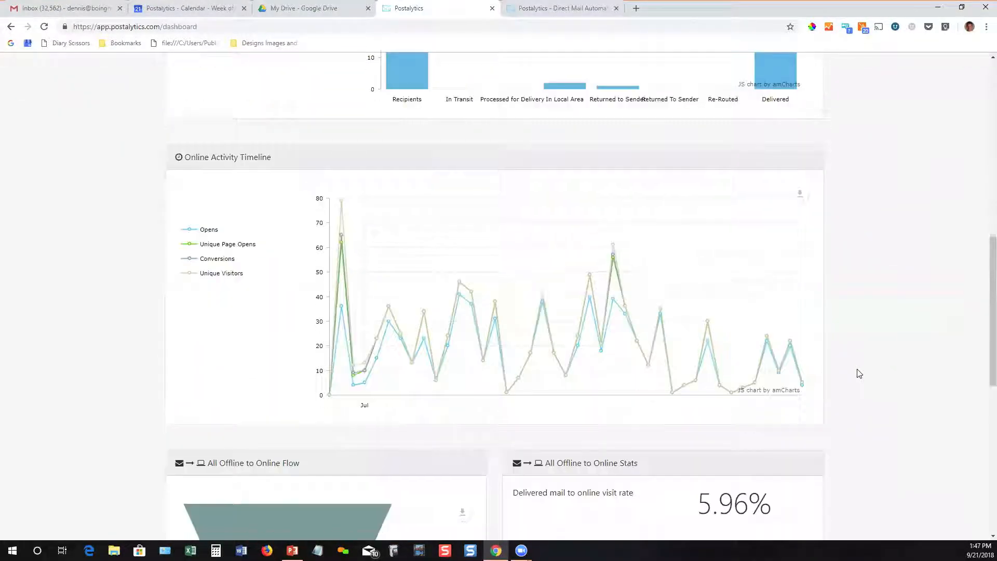
{"action": "scroll", "scroll_direction": "down", "scroll_amount": 3}
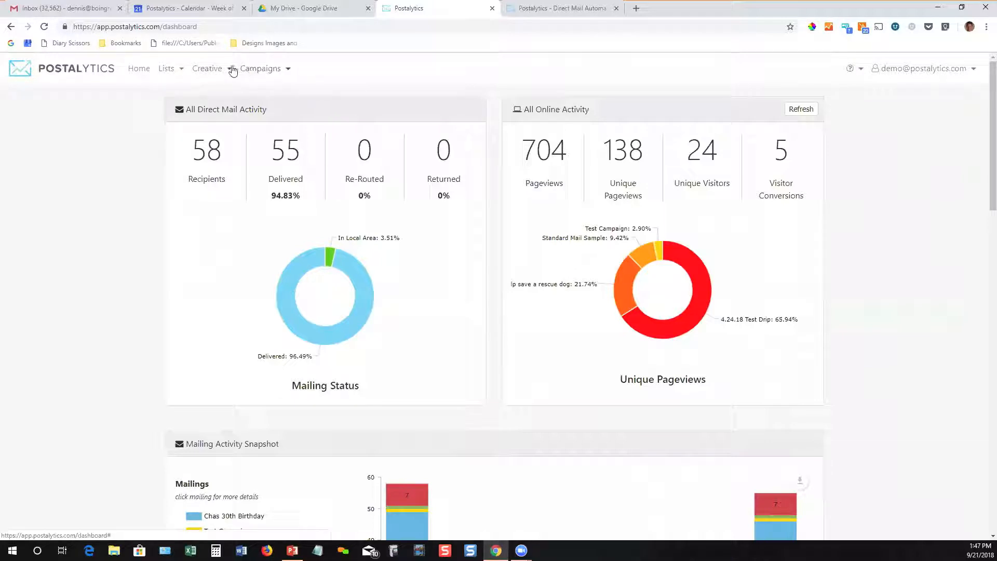
{"action": "mouse_move", "coordinate": [169, 69]}
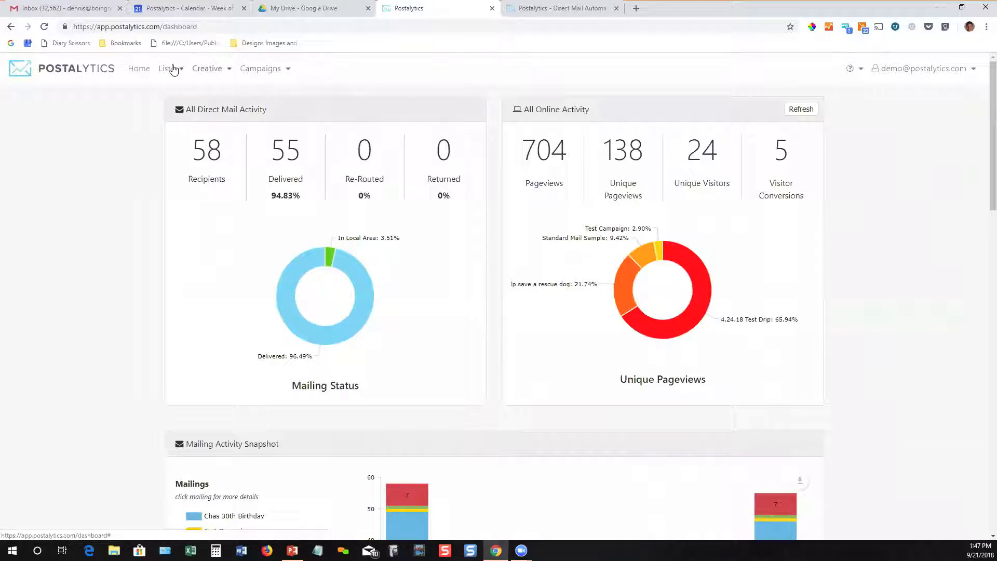
{"action": "left_click", "coordinate": [167, 69]}
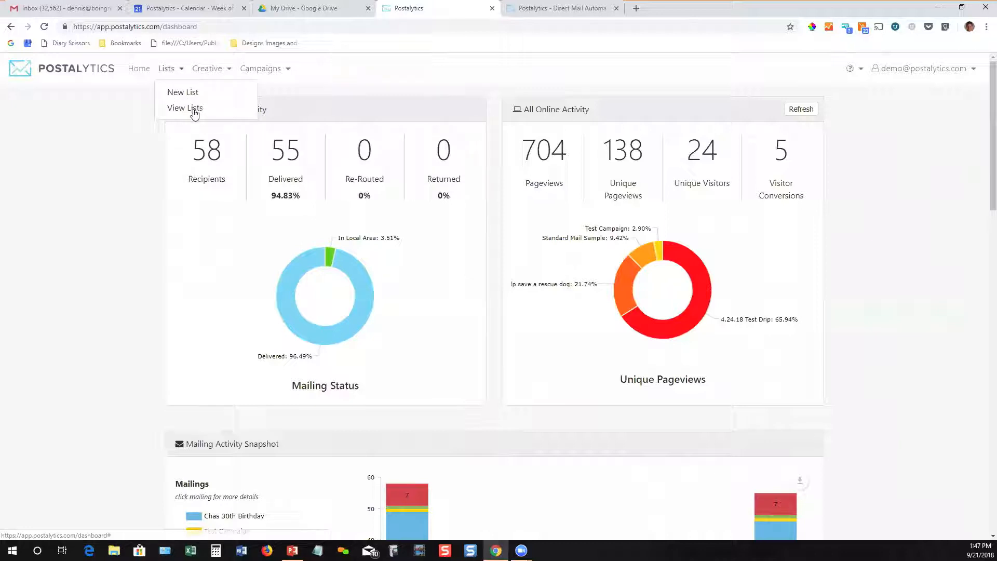
{"action": "left_click", "coordinate": [185, 107]}
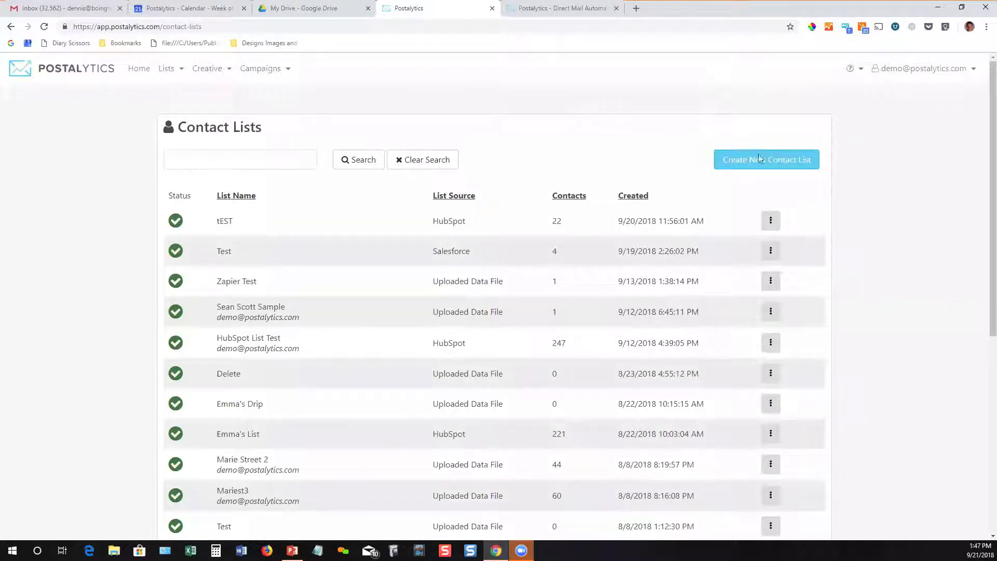
{"action": "left_click", "coordinate": [765, 160]}
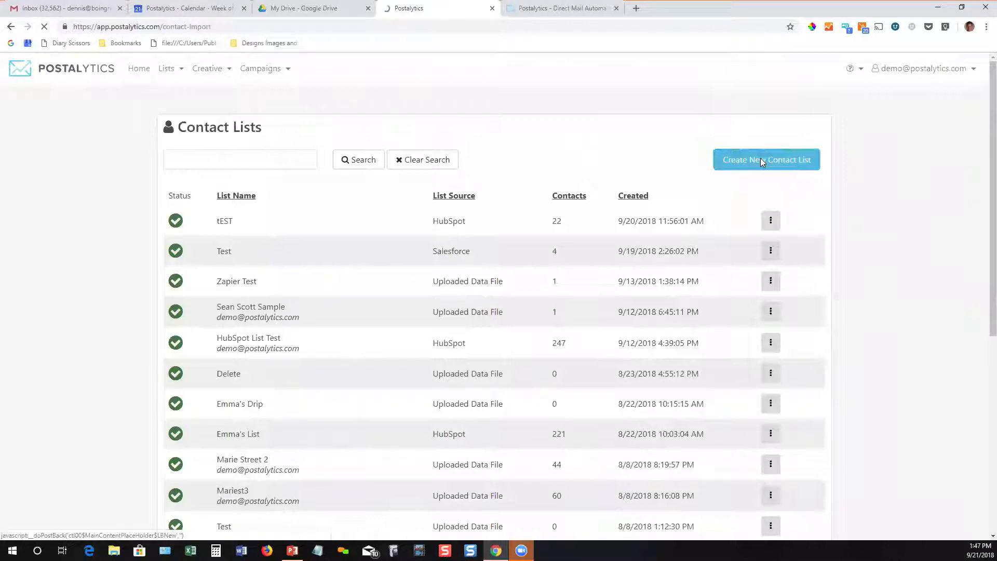
Load the Import New Contact List page with its CSV, Excel, HubSpot and Salesforce tiles
{"action": "left_click", "coordinate": [766, 160]}
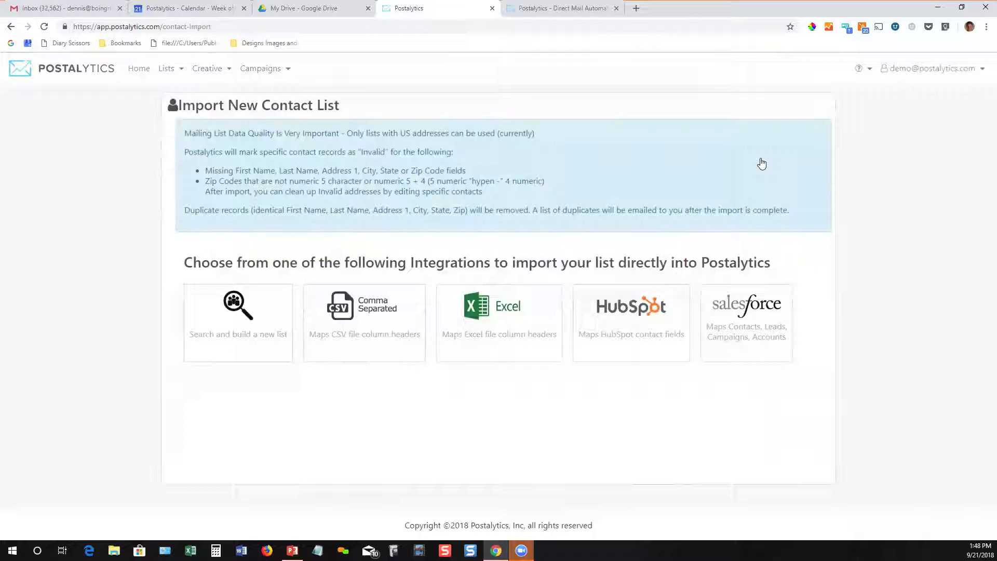
{"action": "mouse_move", "coordinate": [682, 366]}
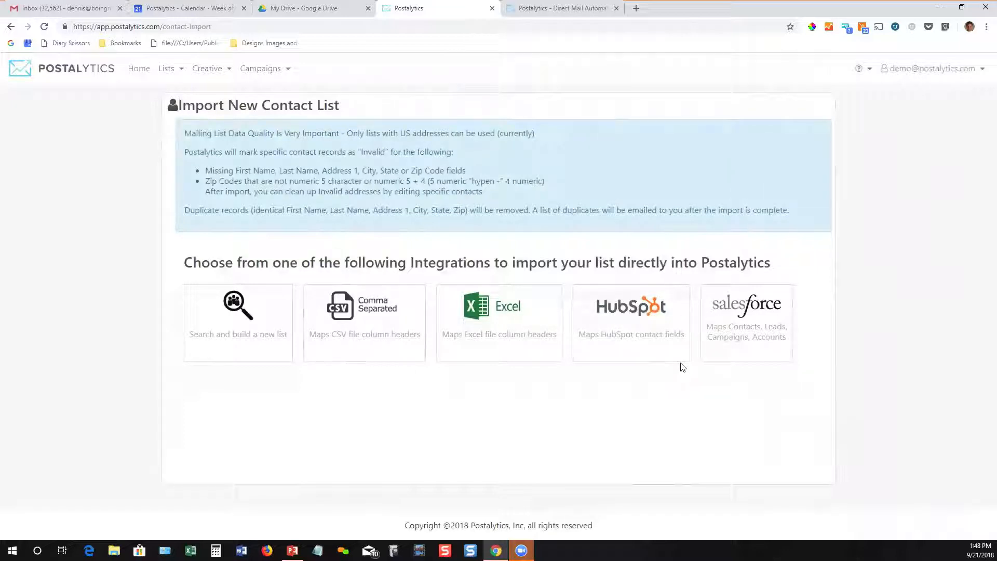
{"action": "mouse_move", "coordinate": [647, 336]}
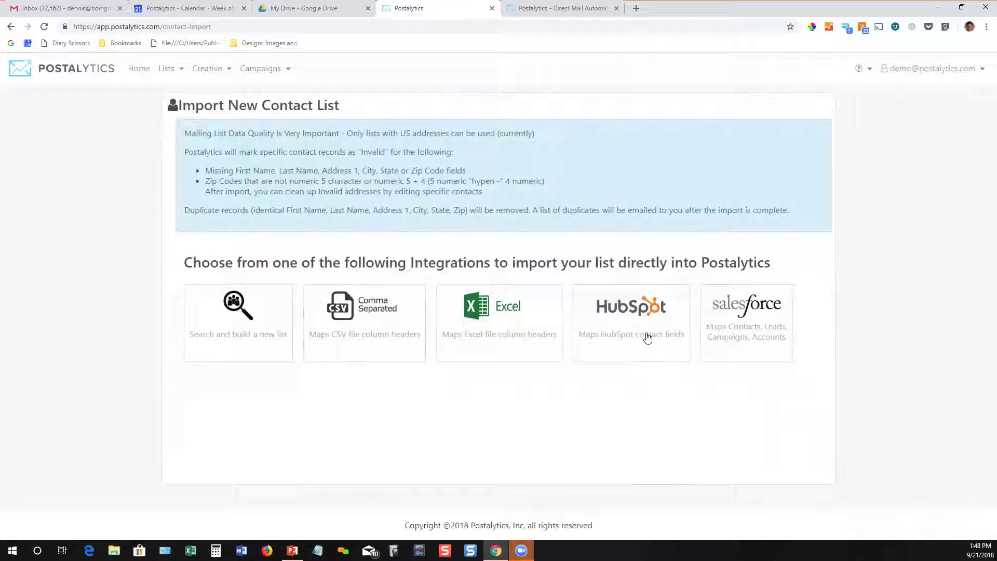
{"action": "mouse_move", "coordinate": [607, 322]}
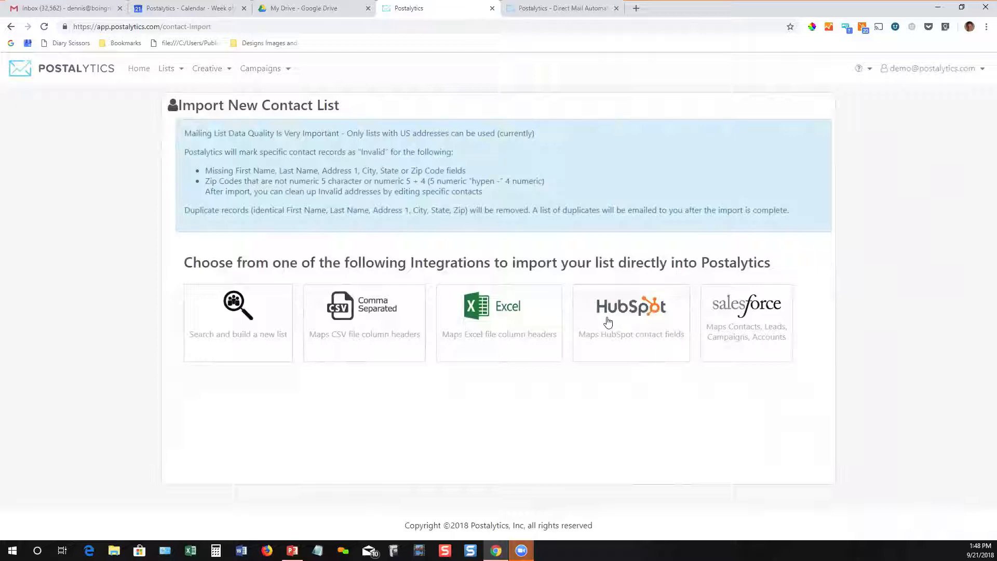
{"action": "mouse_move", "coordinate": [617, 347]}
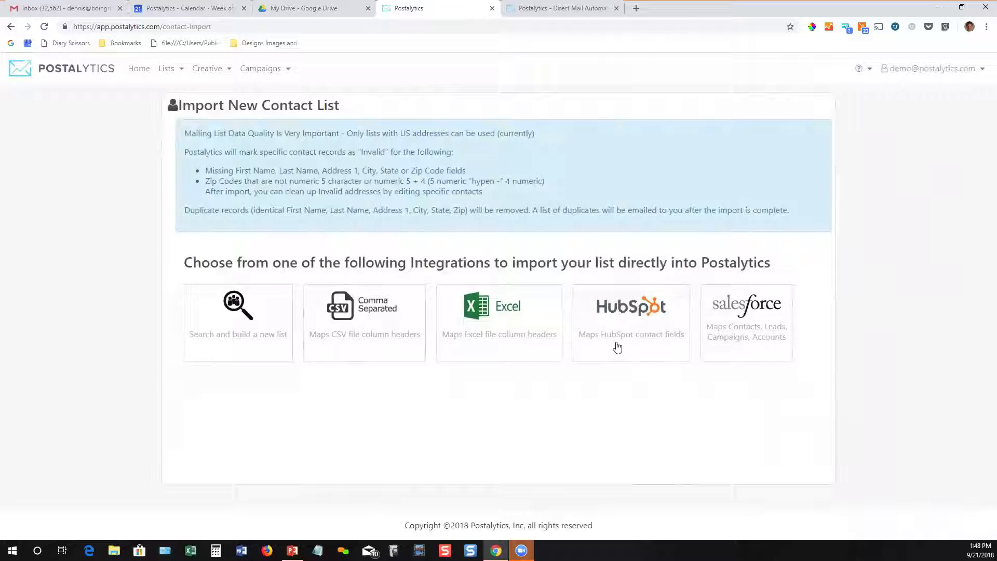
{"action": "mouse_move", "coordinate": [386, 329]}
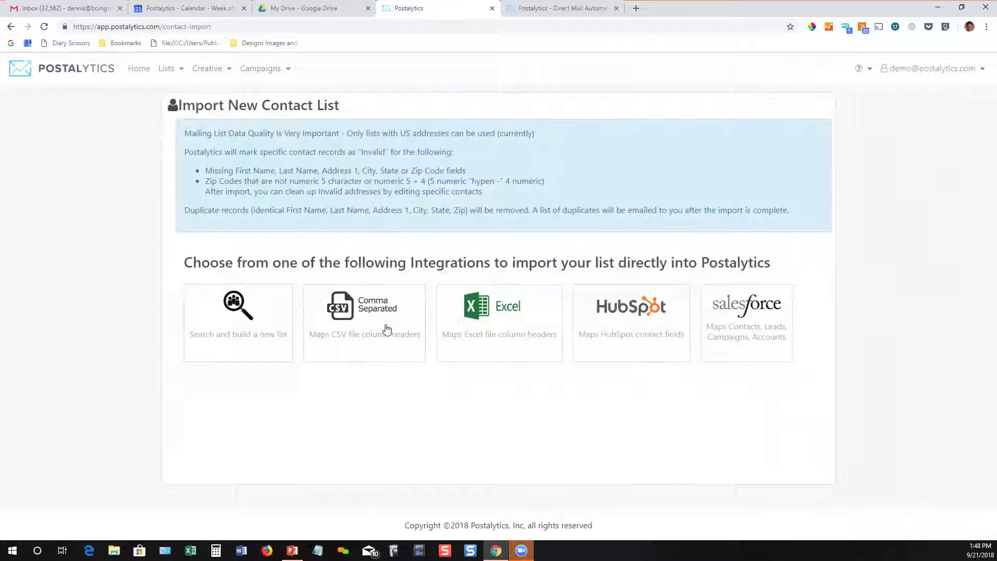
{"action": "mouse_move", "coordinate": [402, 362]}
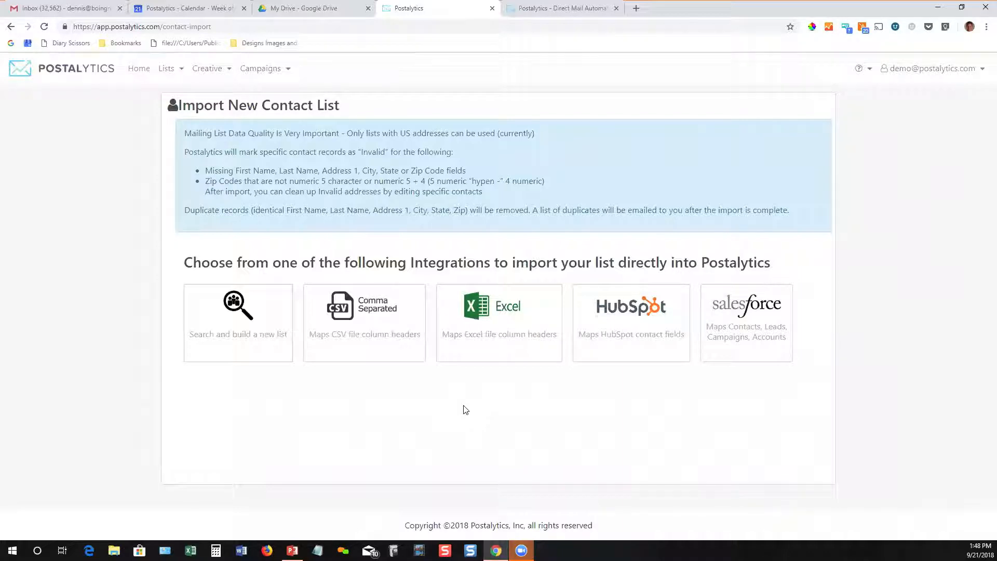
{"action": "mouse_move", "coordinate": [271, 356]}
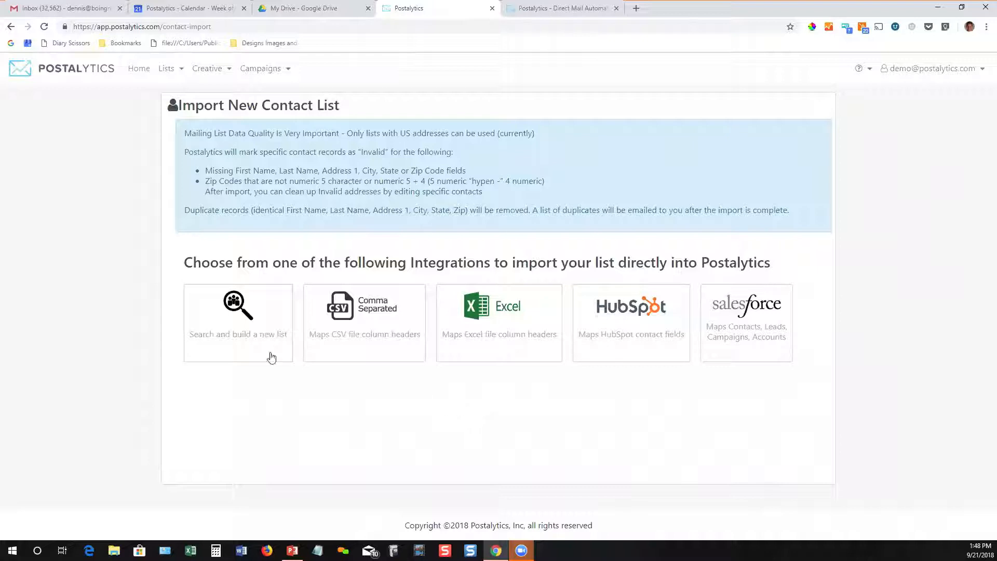
{"action": "left_click", "coordinate": [238, 315]}
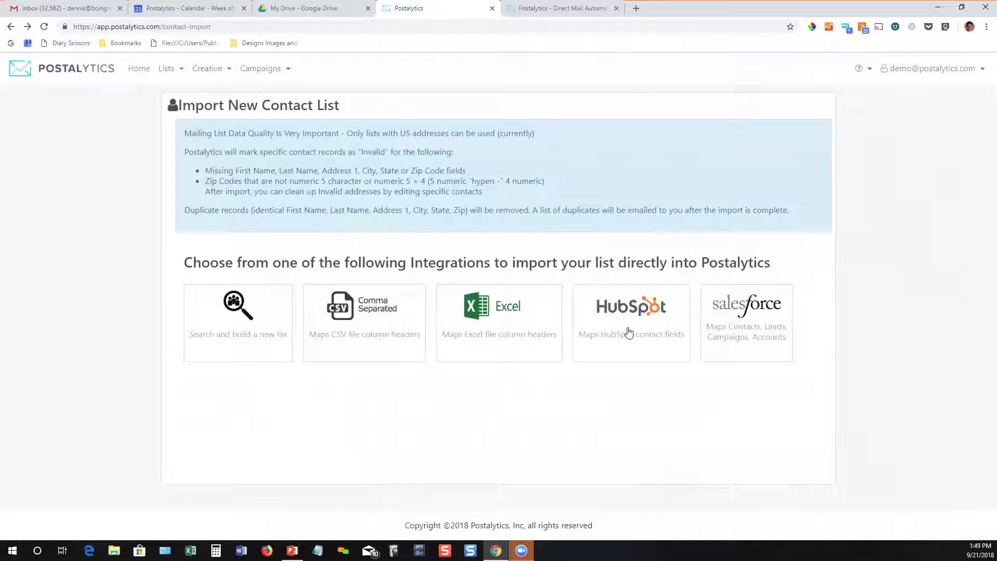
Start a HubSpot import named 'Test List' from the New England Contacts list and continue to field mapping
{"action": "left_click", "coordinate": [631, 322]}
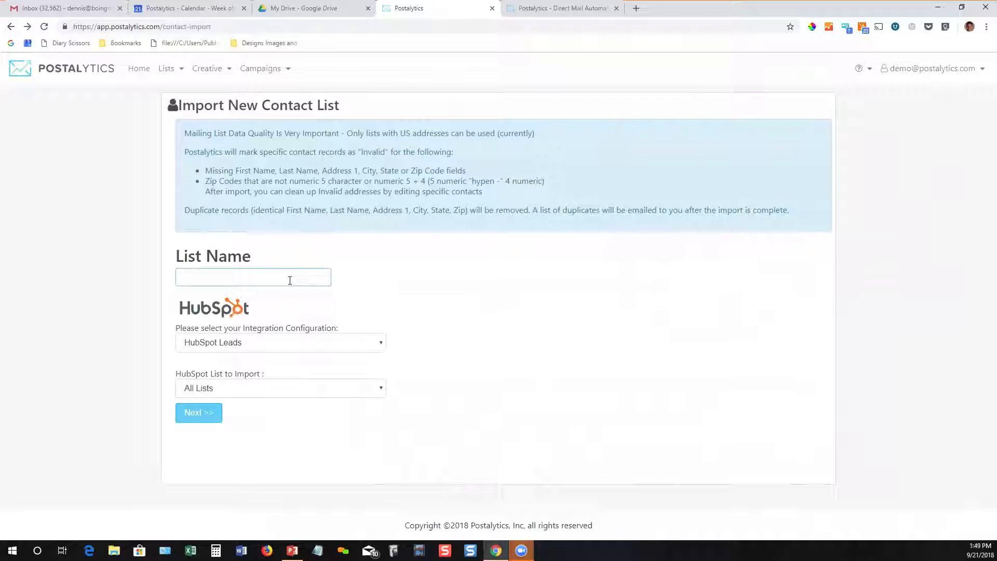
{"action": "type", "text": "Test List"}
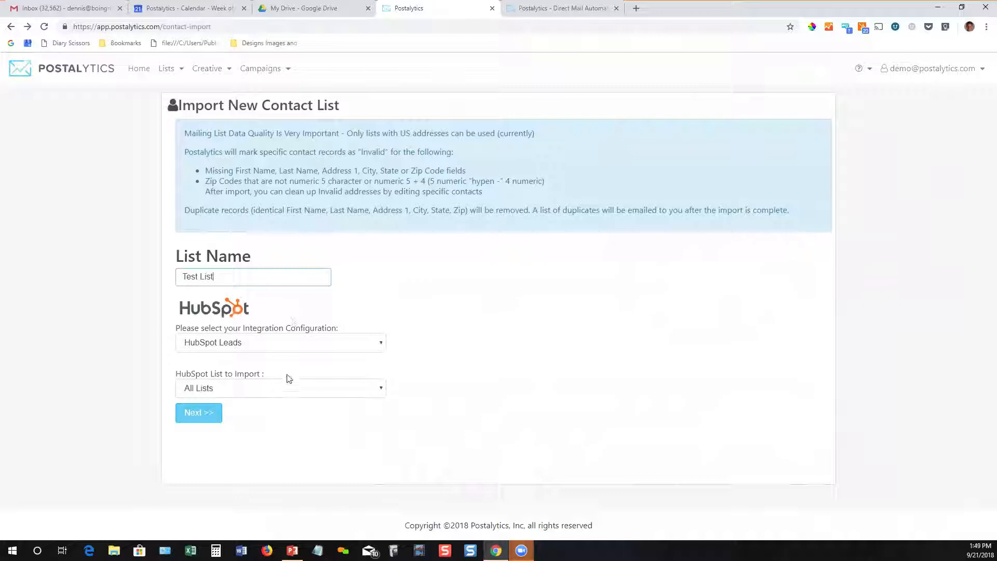
{"action": "left_click", "coordinate": [280, 388]}
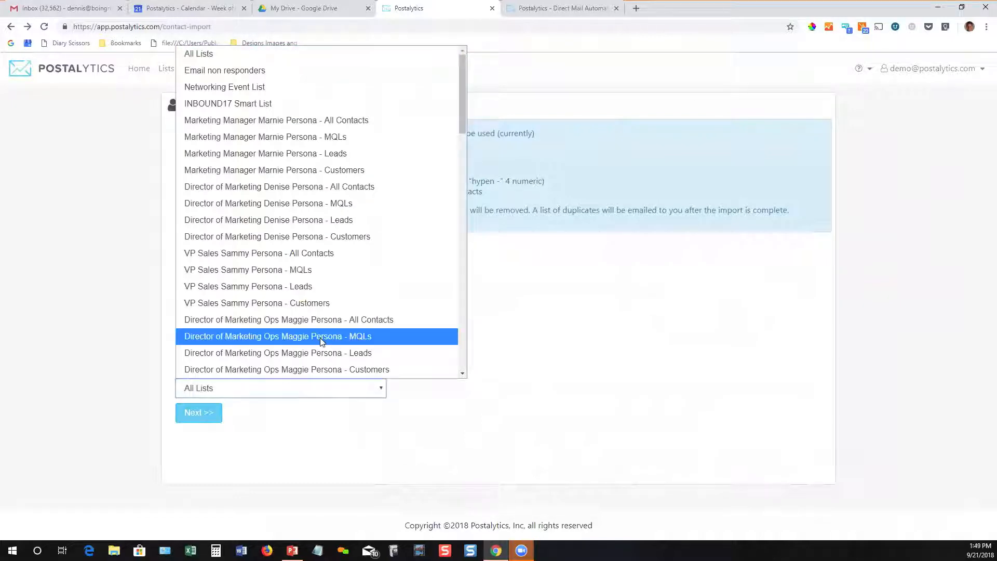
{"action": "scroll", "scroll_direction": "down", "scroll_amount": 3}
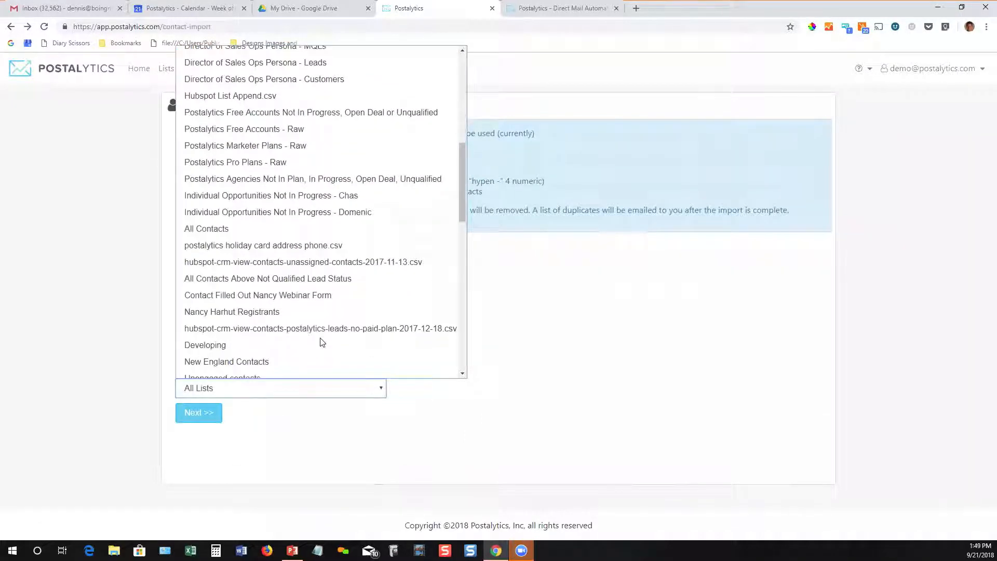
{"action": "left_click", "coordinate": [226, 362]}
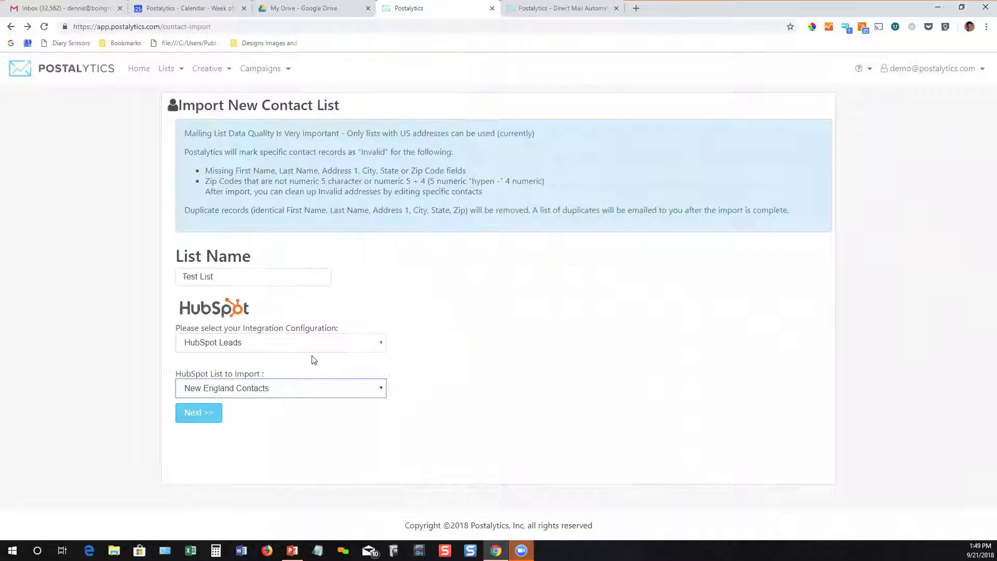
{"action": "left_click", "coordinate": [198, 412]}
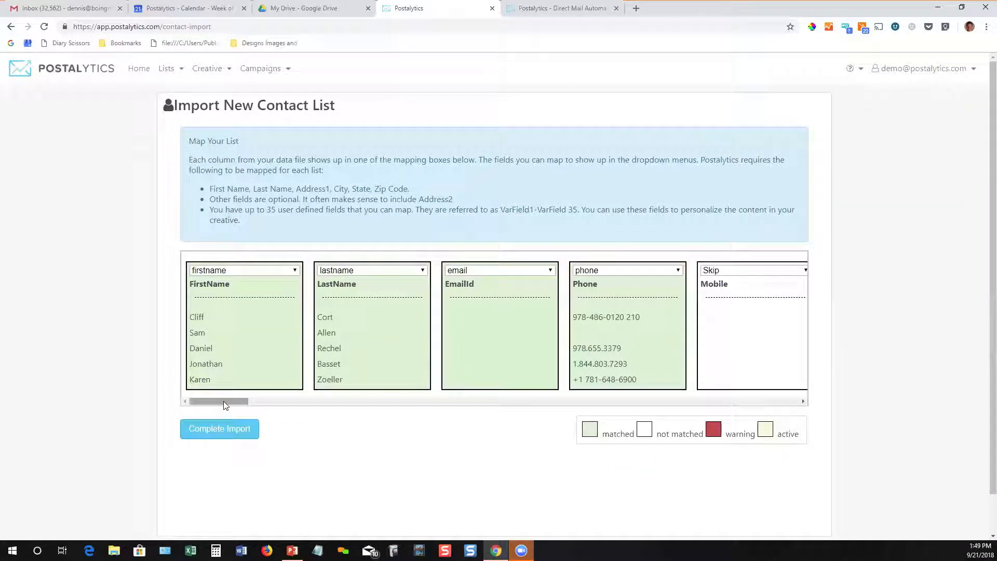
Map VarField1 to hubspotscore and VarField2 to hs_persona, then complete the import
{"action": "left_click_drag", "start_coordinate": [225, 401], "coordinate": [248, 401]}
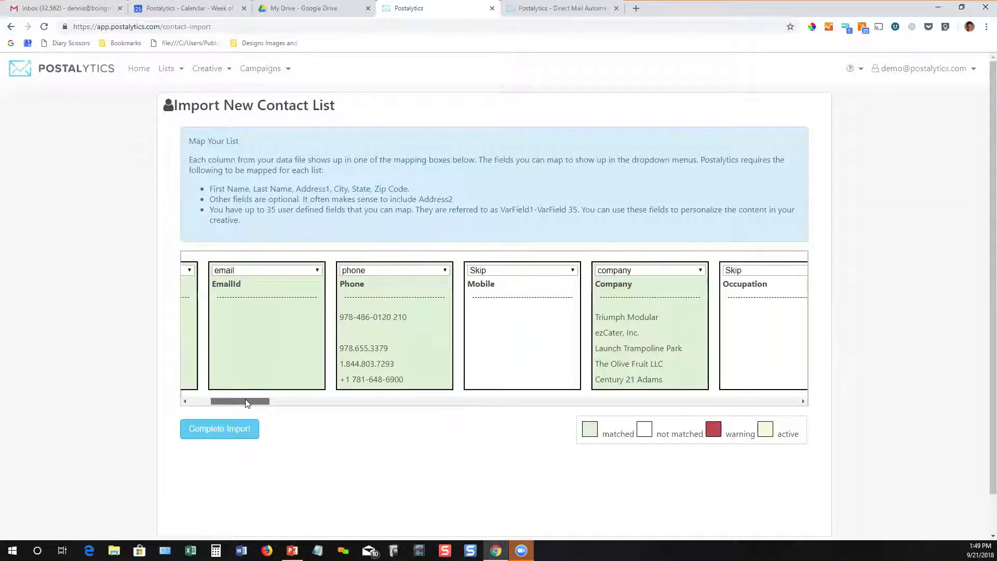
{"action": "left_click_drag", "start_coordinate": [247, 401], "coordinate": [287, 401]}
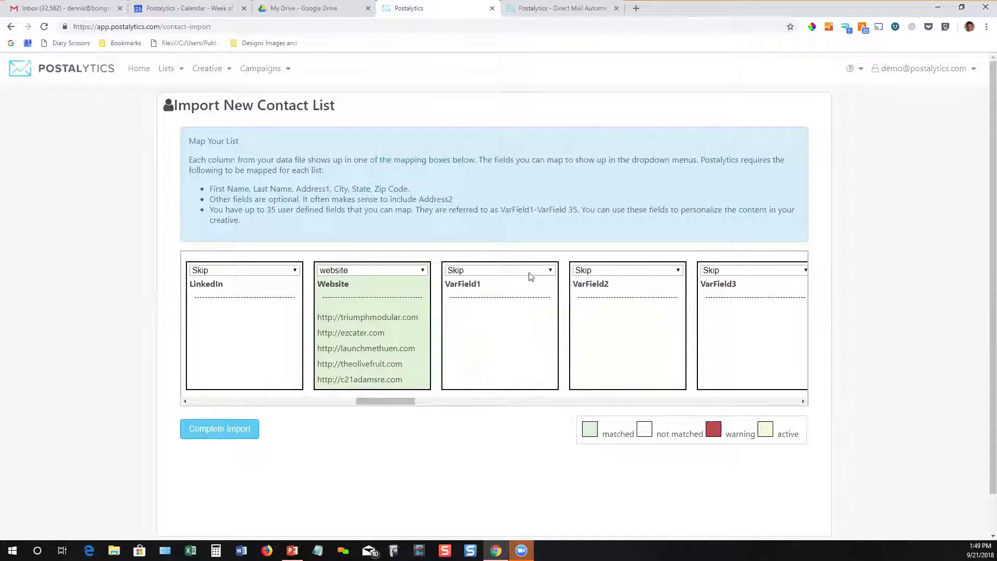
{"action": "left_click", "coordinate": [500, 270]}
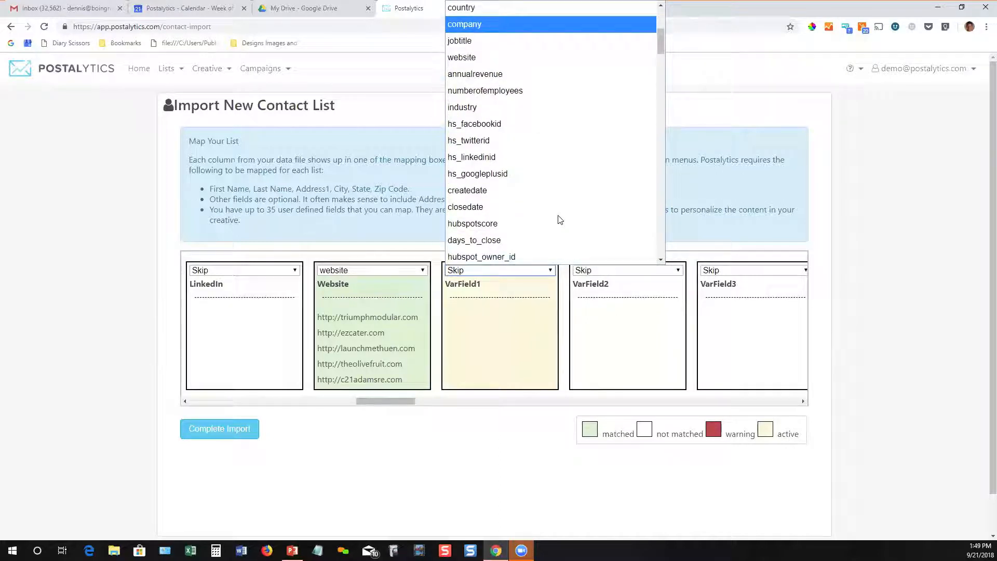
{"action": "left_click", "coordinate": [472, 224]}
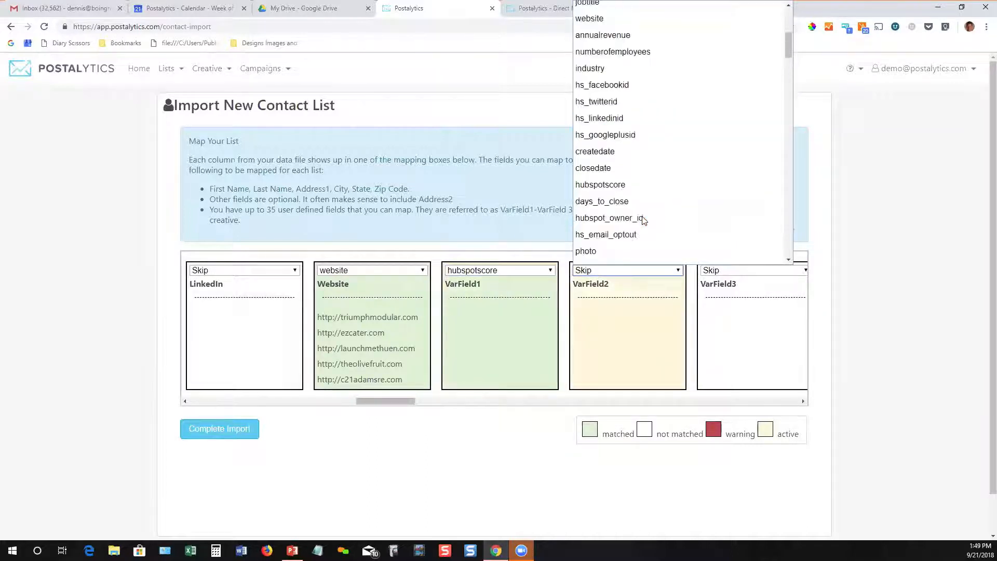
{"action": "scroll", "scroll_direction": "down", "scroll_amount": 3}
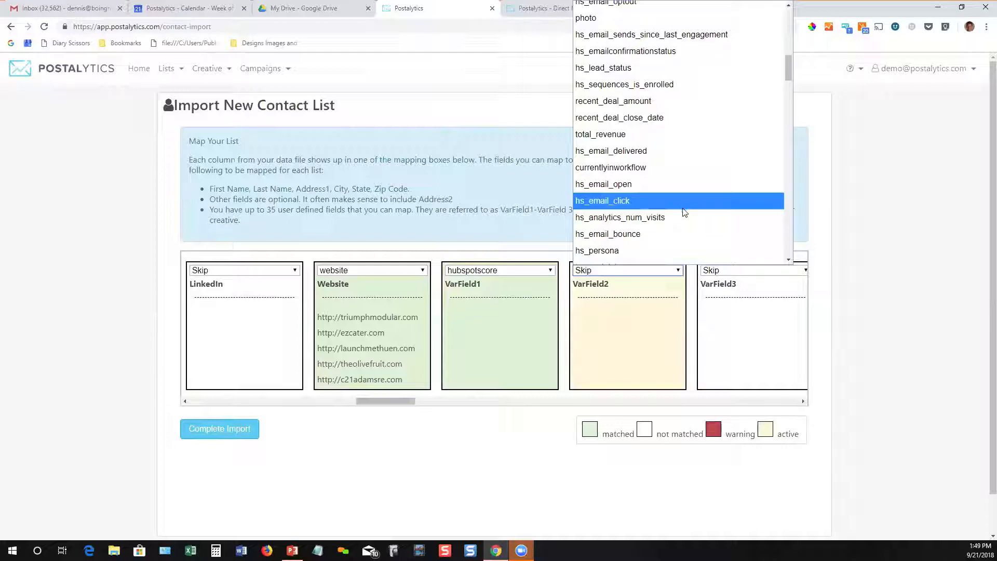
{"action": "left_click", "coordinate": [596, 251]}
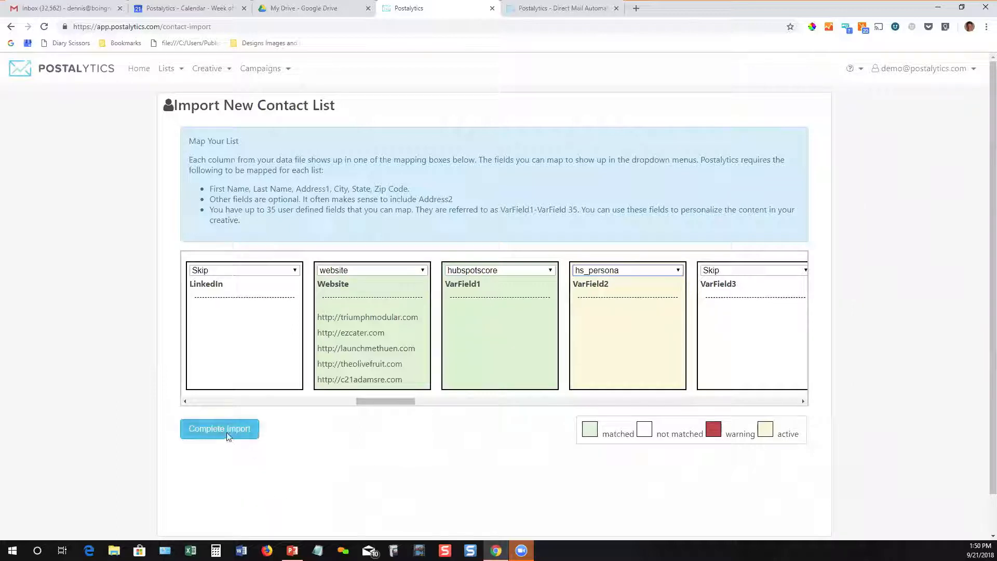
{"action": "left_click", "coordinate": [219, 428]}
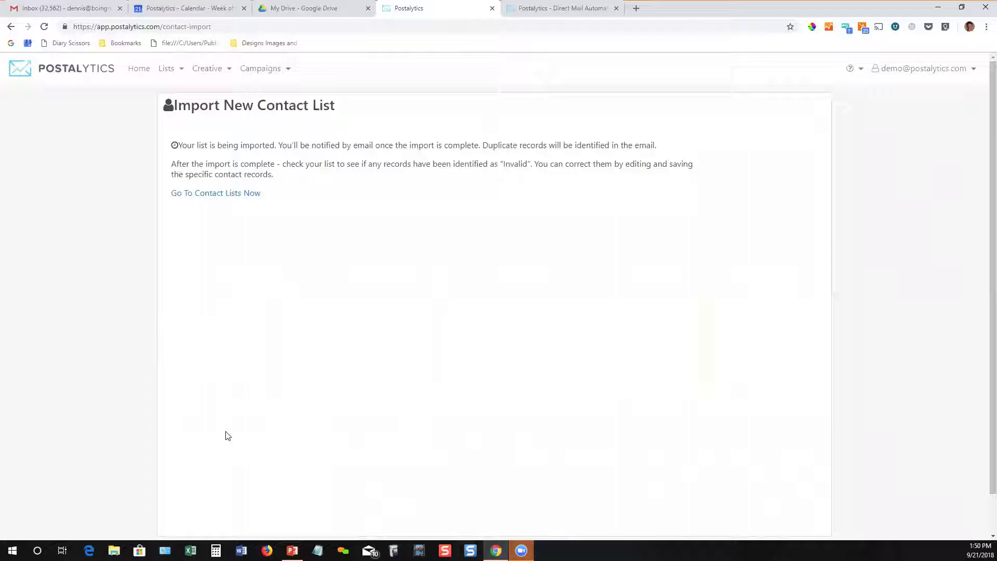
{"action": "mouse_move", "coordinate": [217, 194]}
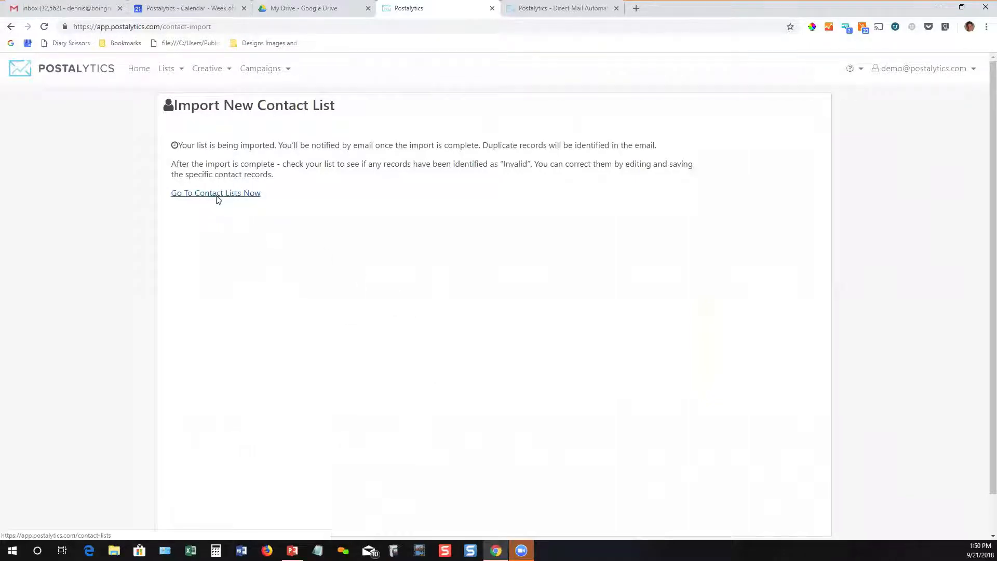
Return to Contact Lists, where the HubSpot Test List now appears with 0 contacts
{"action": "left_click", "coordinate": [216, 193]}
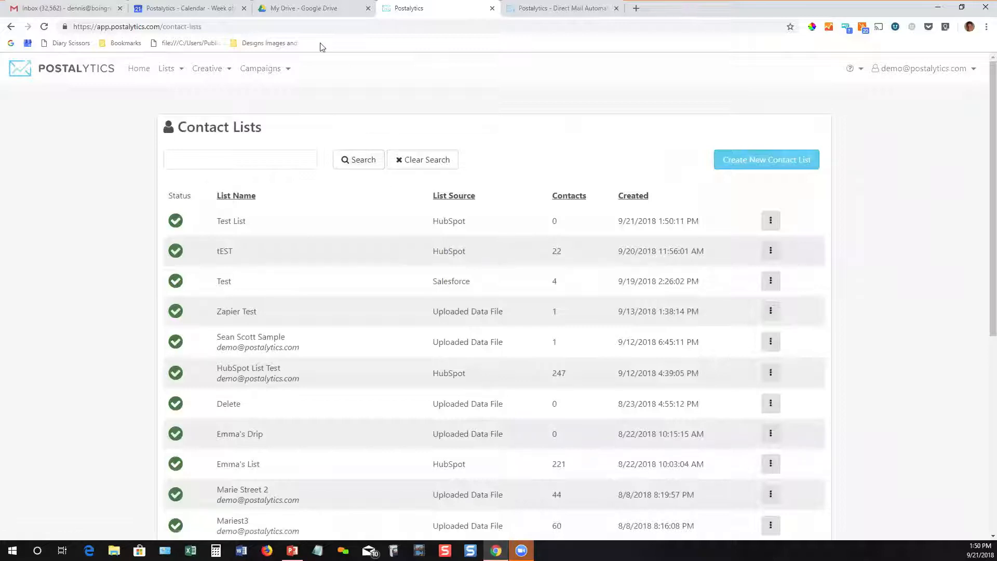
{"action": "mouse_move", "coordinate": [219, 53]}
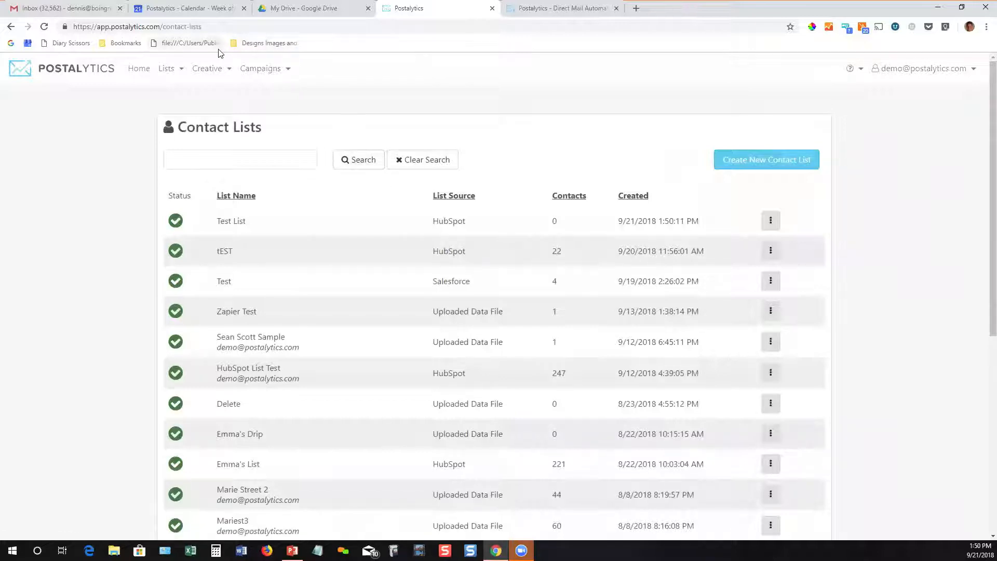
{"action": "left_click", "coordinate": [208, 68]}
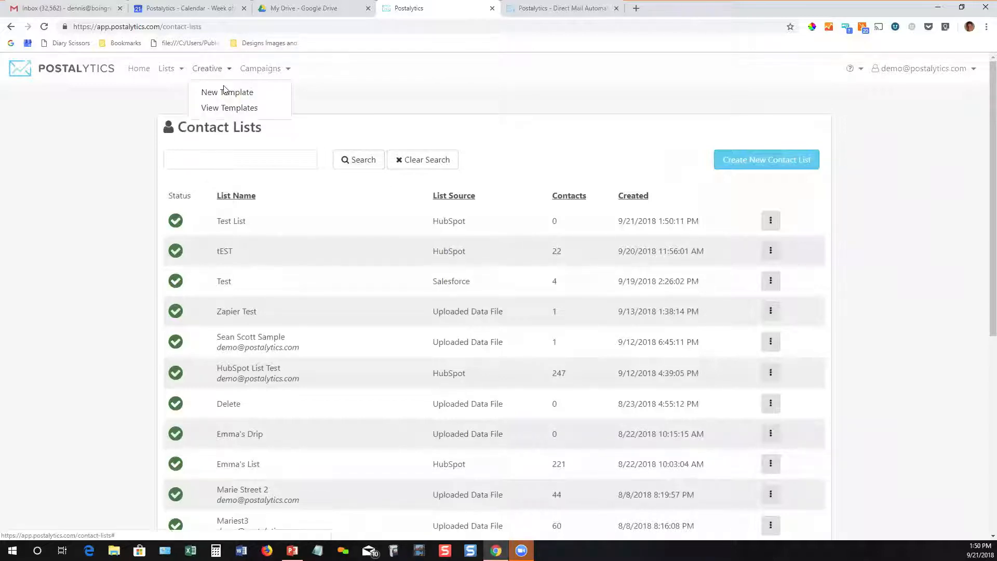
View the saved templates and show actions for the 9/12/2018 letter template
{"action": "left_click", "coordinate": [229, 107]}
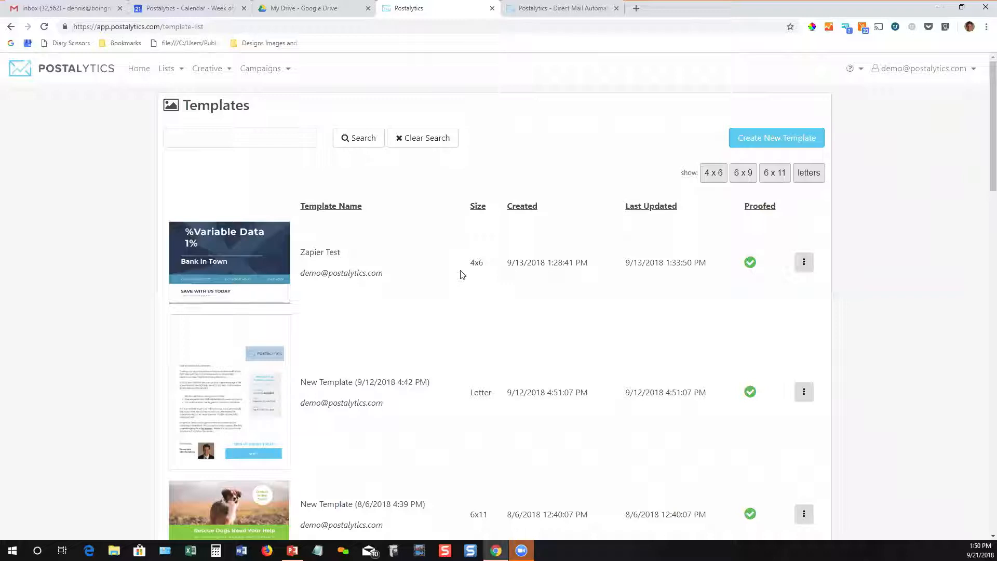
{"action": "mouse_move", "coordinate": [702, 384]}
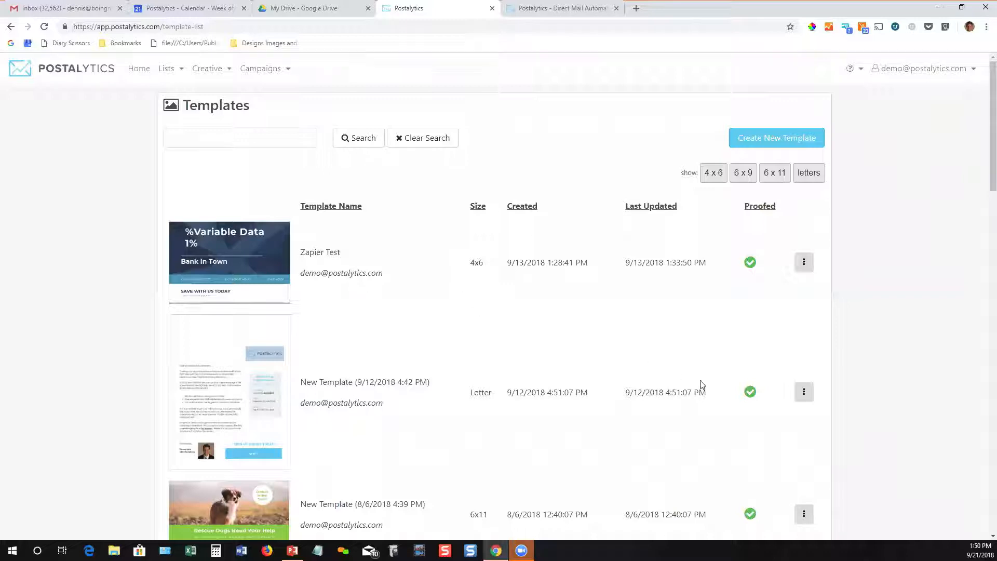
{"action": "left_click", "coordinate": [802, 392]}
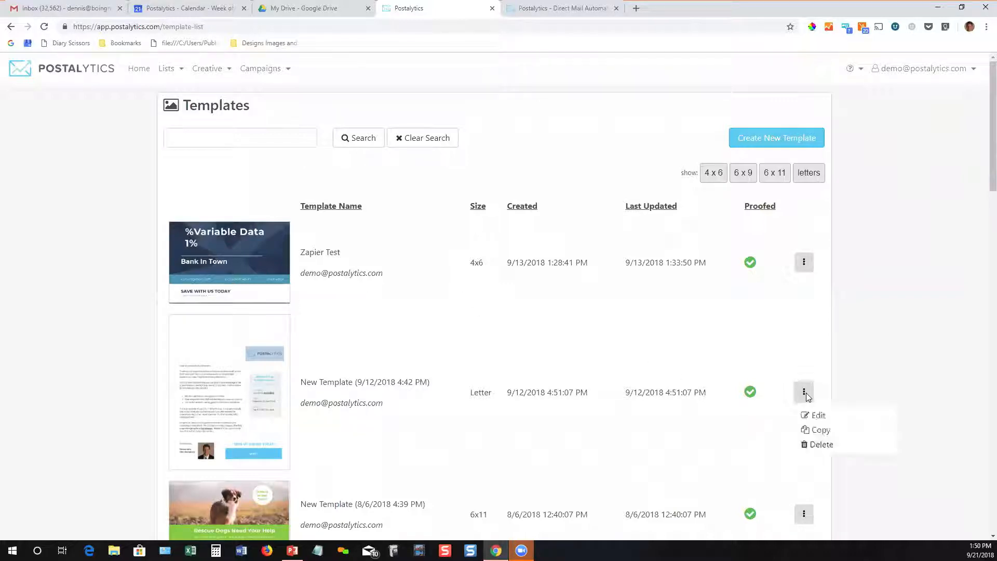
Copy the letter template, place a QR code in its lower right, check it and close the editor
{"action": "left_click", "coordinate": [821, 429]}
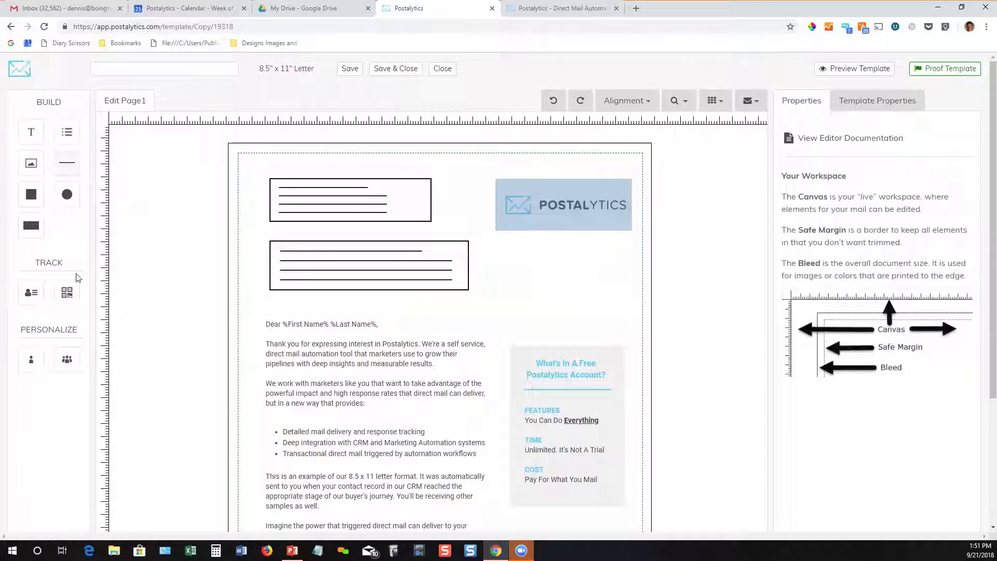
{"action": "left_click", "coordinate": [66, 293]}
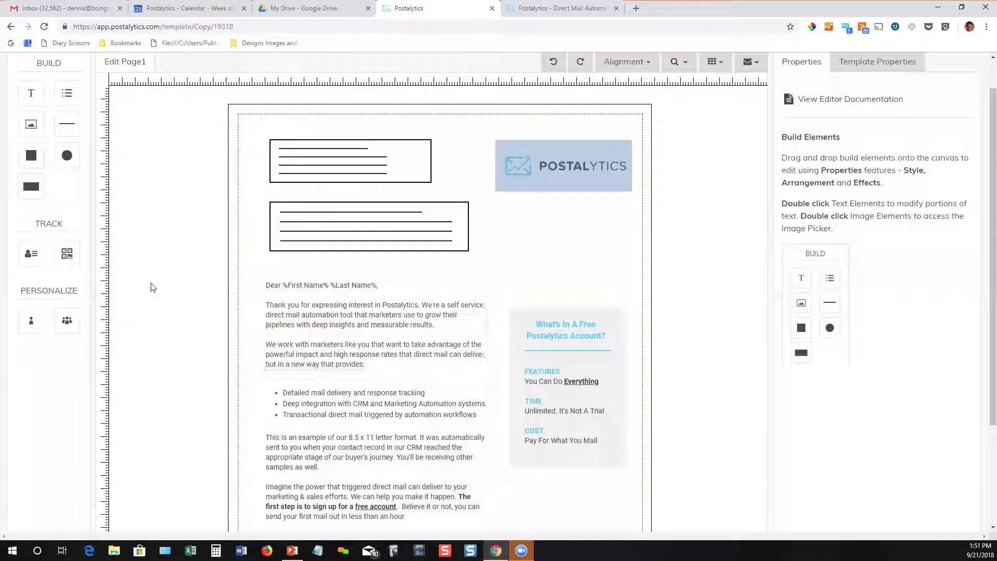
{"action": "left_click", "coordinate": [66, 253]}
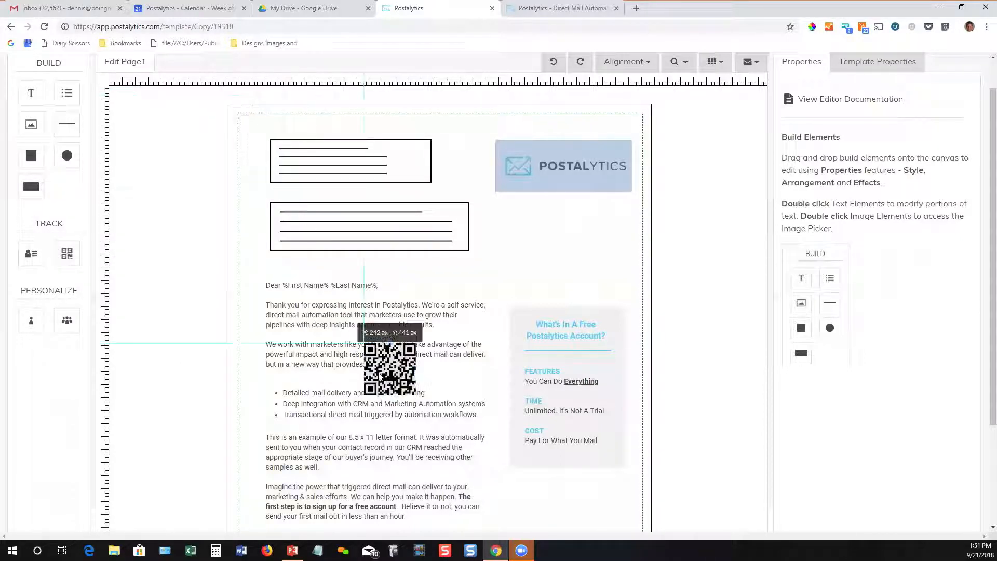
{"action": "left_click_drag", "start_coordinate": [387, 362], "coordinate": [543, 506]}
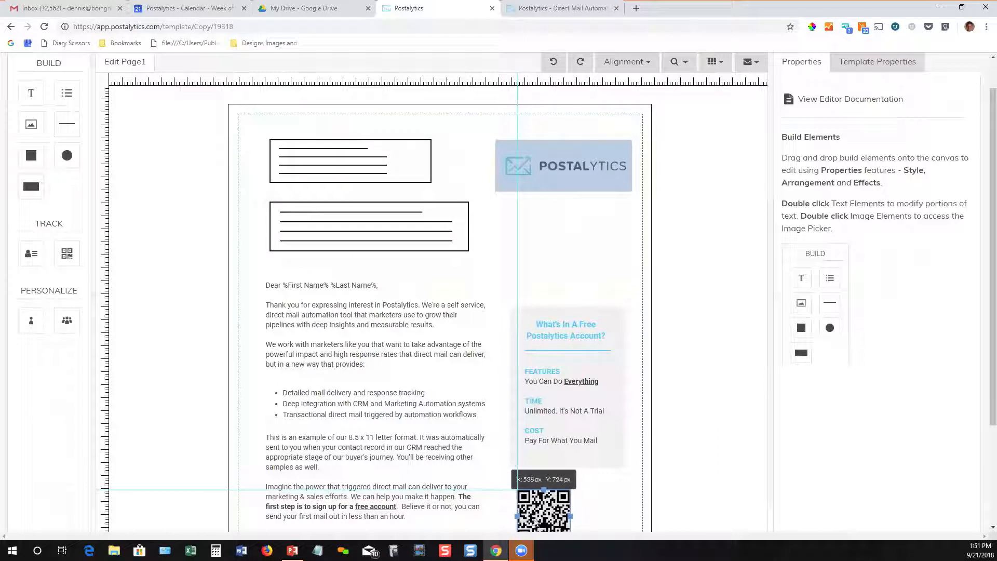
{"action": "scroll", "scroll_direction": "down", "scroll_amount": 3}
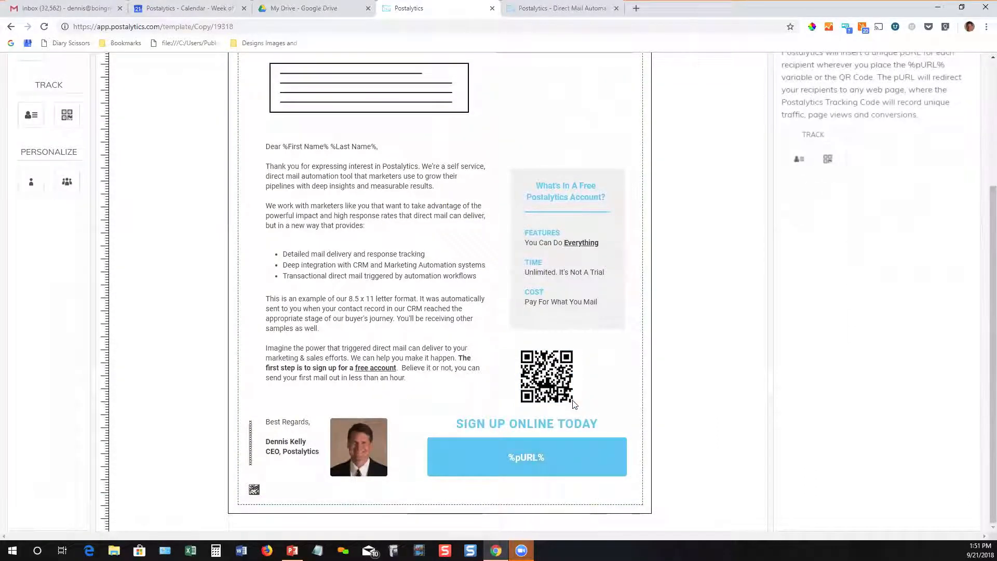
{"action": "left_click", "coordinate": [547, 376]}
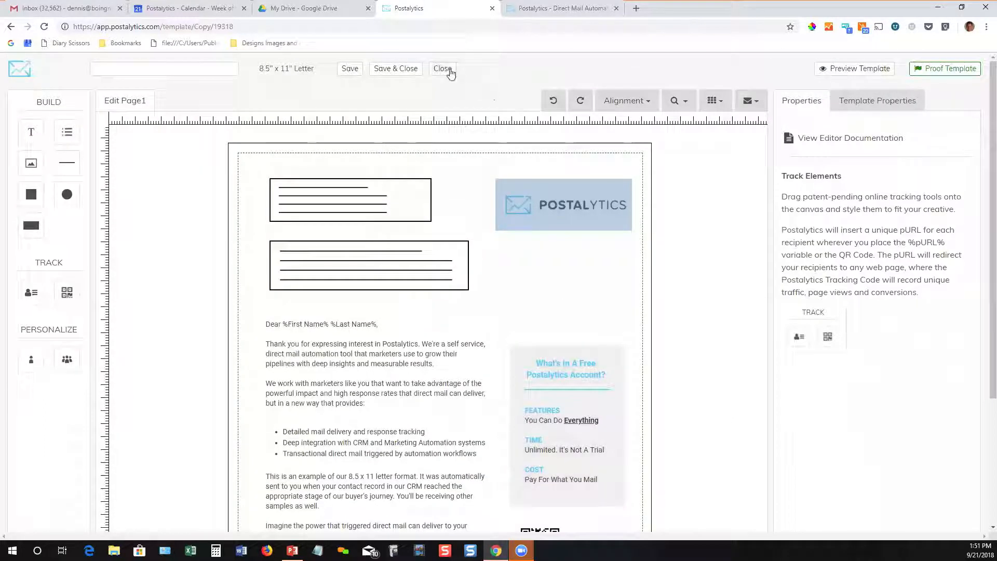
{"action": "left_click", "coordinate": [442, 68]}
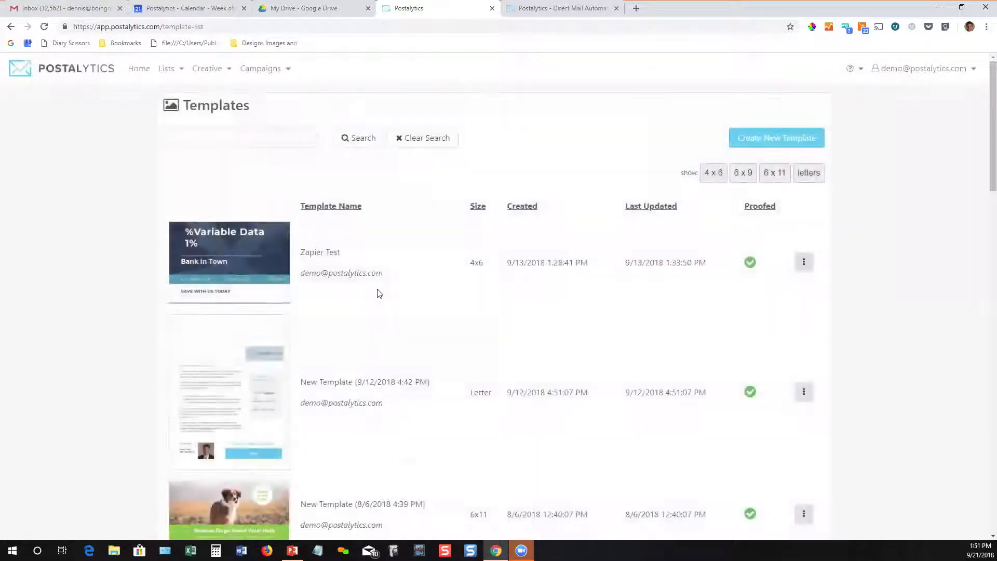
Start a new template from pre-built 6x11 postcards, choosing the B2B hand-holding-card design
{"action": "left_click", "coordinate": [776, 137]}
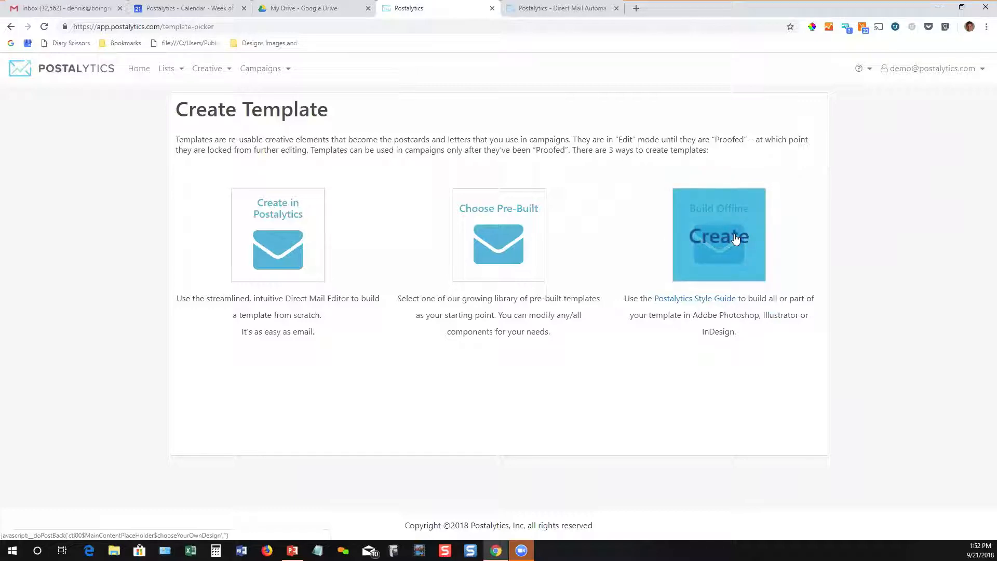
{"action": "mouse_move", "coordinate": [498, 248]}
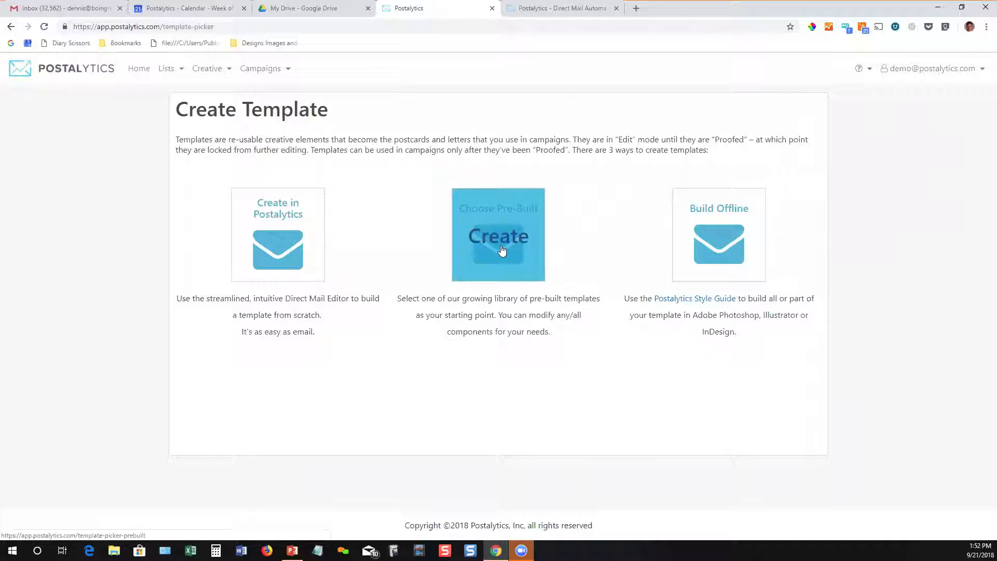
{"action": "left_click", "coordinate": [498, 234]}
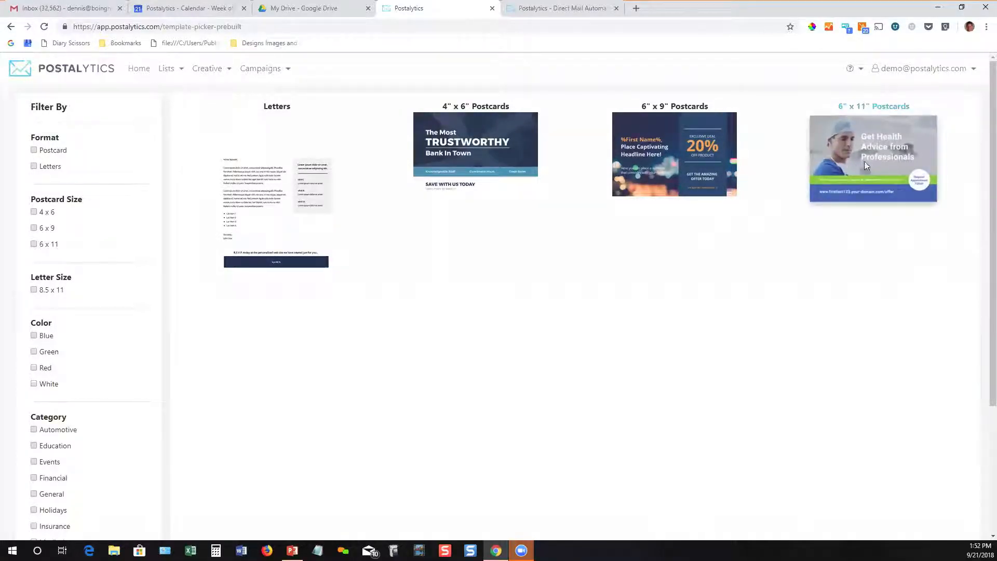
{"action": "left_click", "coordinate": [33, 243]}
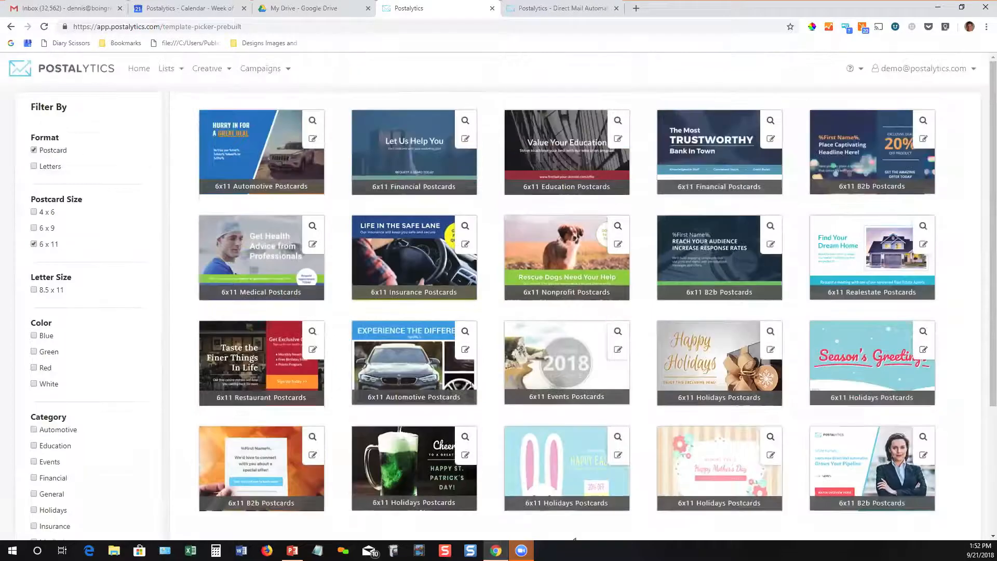
{"action": "left_click", "coordinate": [312, 459]}
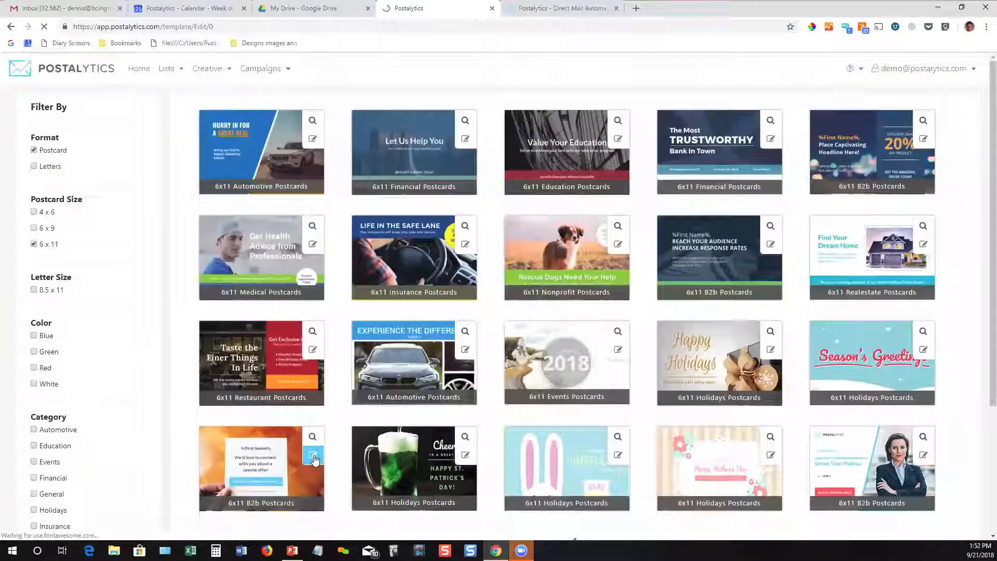
Select the 'We'd love to connect' headline and bring up the variable data inserts
{"action": "left_click", "coordinate": [313, 456]}
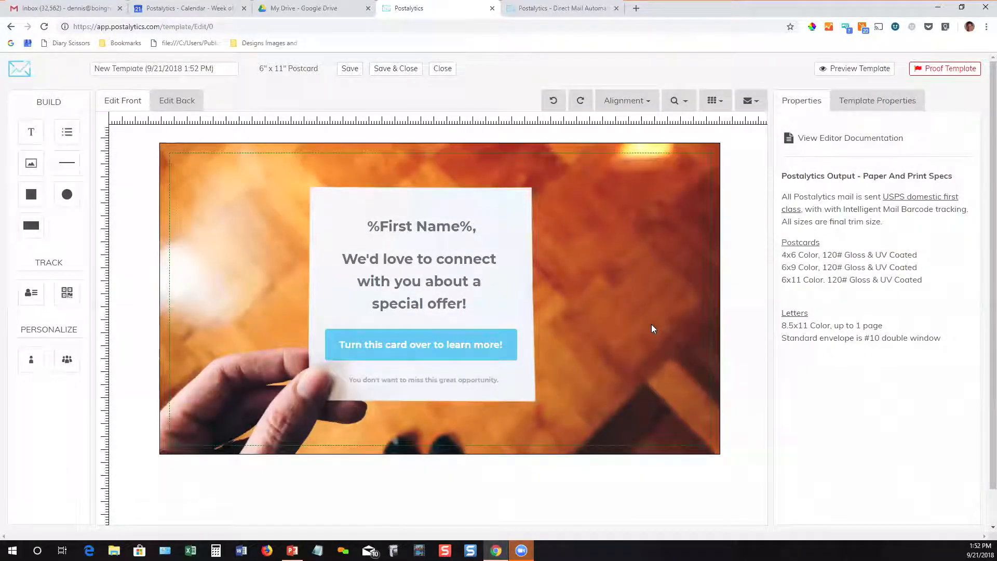
{"action": "left_click", "coordinate": [420, 226]}
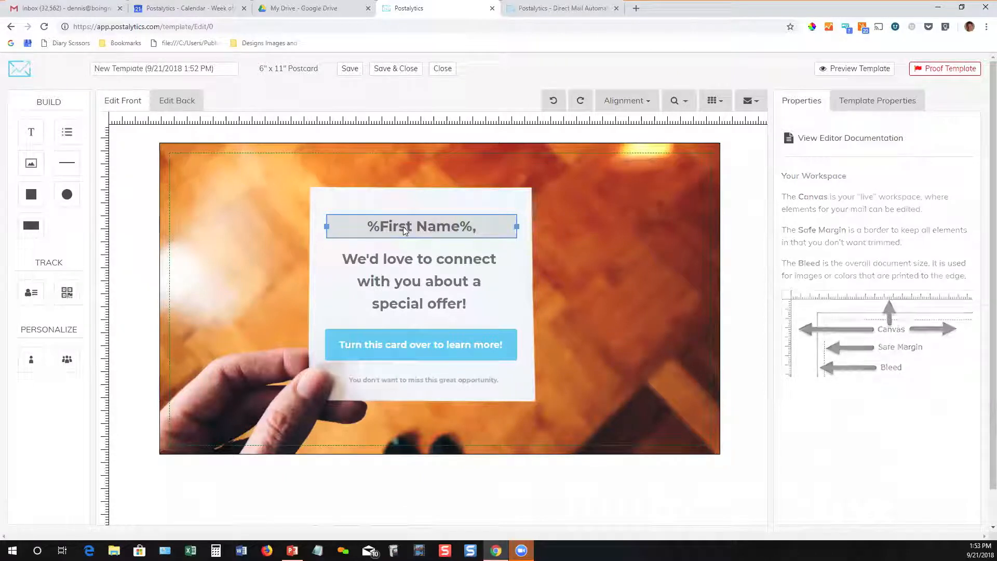
{"action": "left_click", "coordinate": [419, 280]}
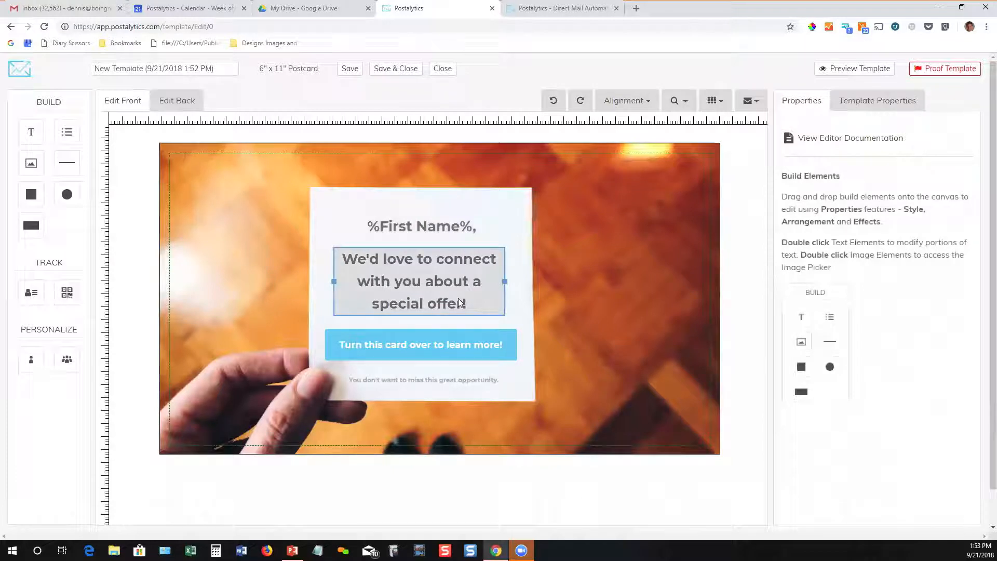
{"action": "left_click", "coordinate": [419, 281]}
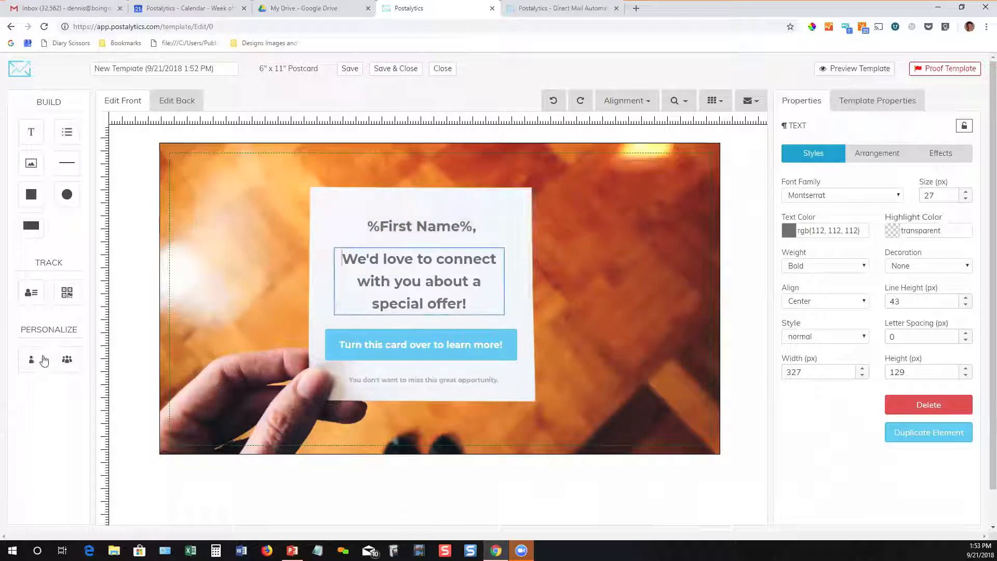
{"action": "left_click", "coordinate": [30, 360]}
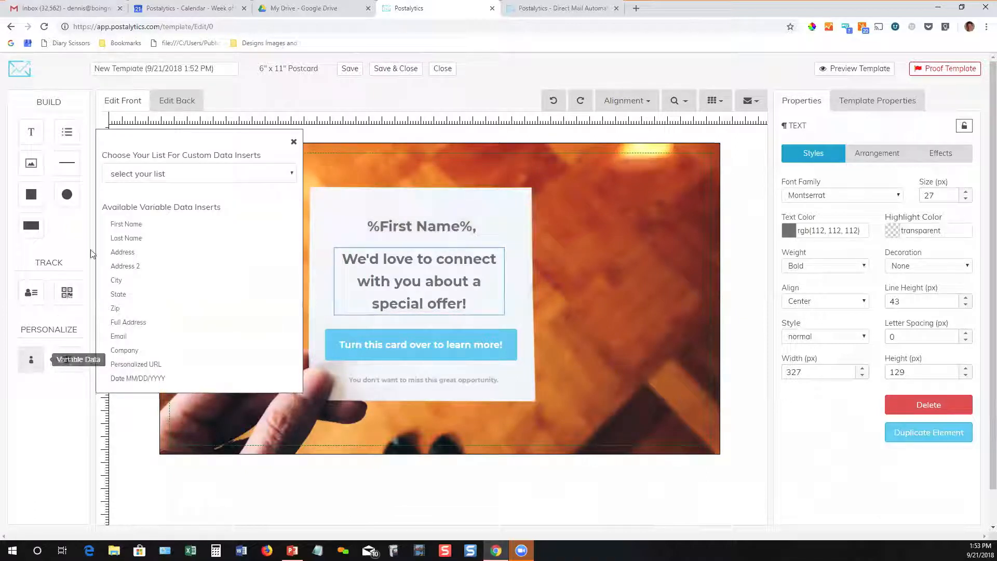
Use Test List for inserts, add %Company% to the headline, and close the inserts panel
{"action": "left_click", "coordinate": [197, 174]}
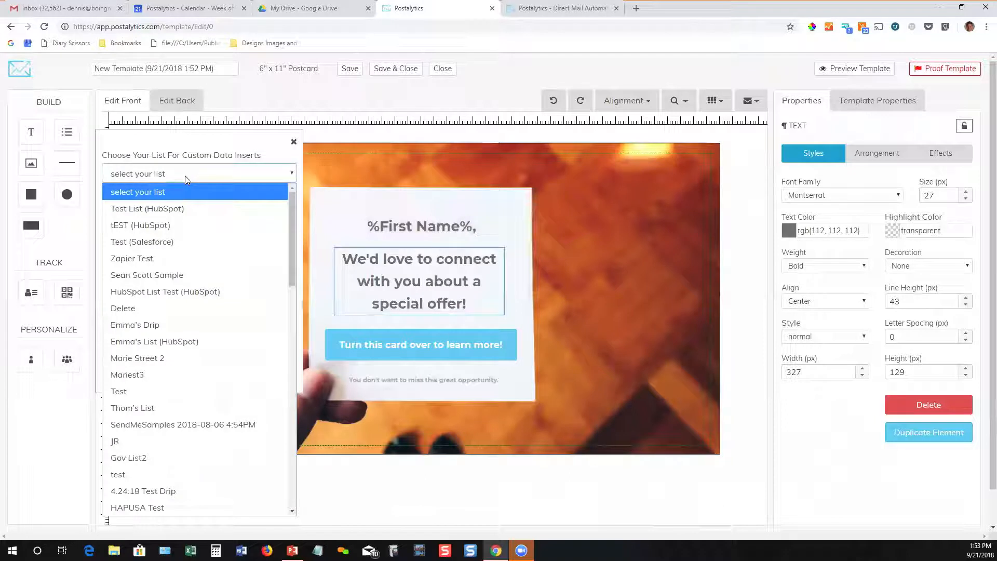
{"action": "left_click", "coordinate": [146, 209]}
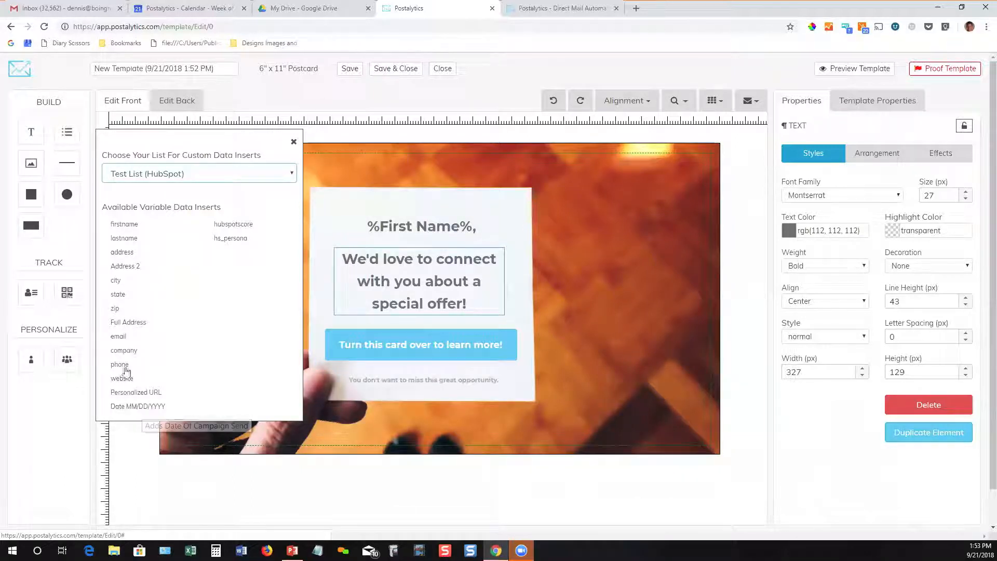
{"action": "left_click", "coordinate": [123, 350]}
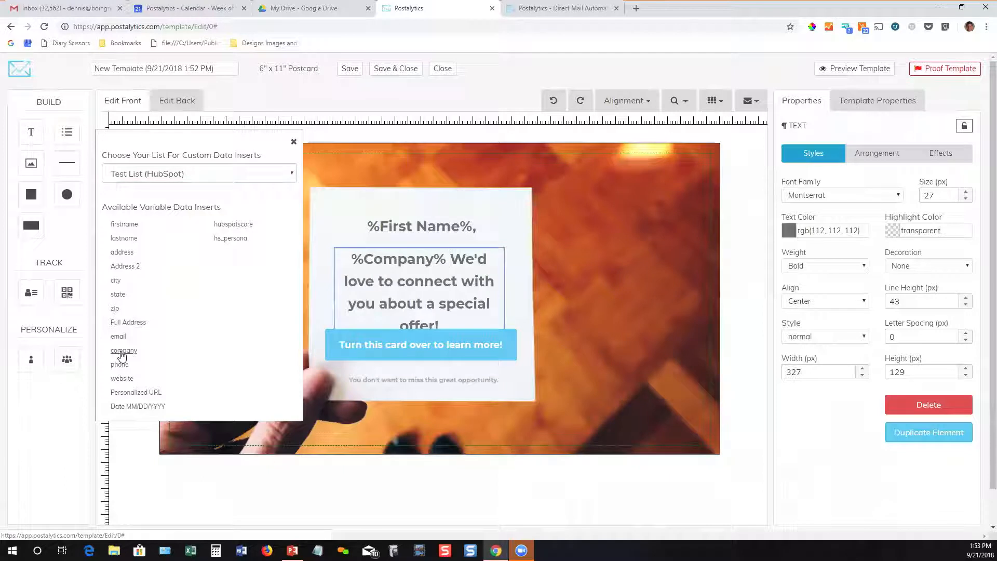
{"action": "left_click", "coordinate": [419, 281]}
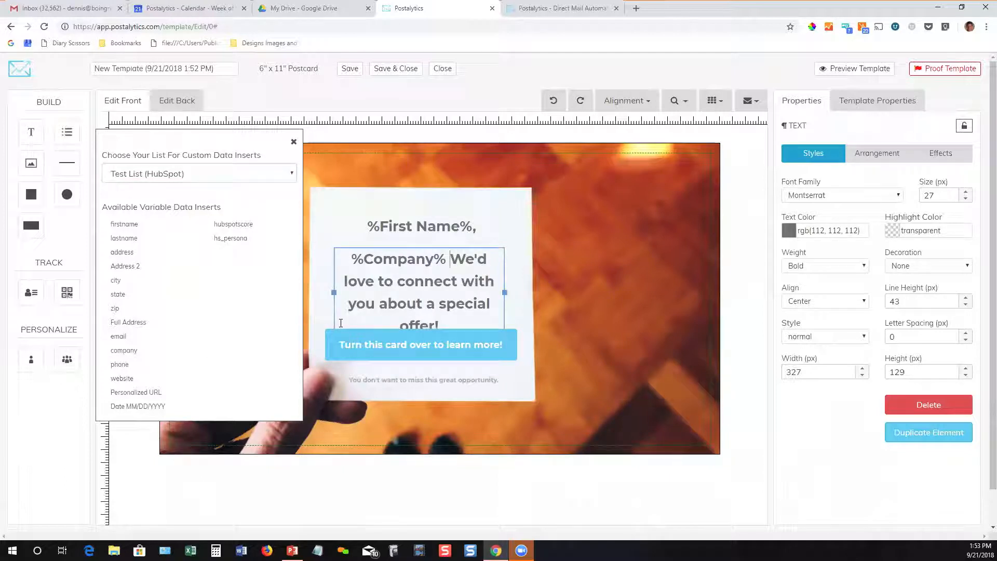
{"action": "left_click", "coordinate": [420, 344]}
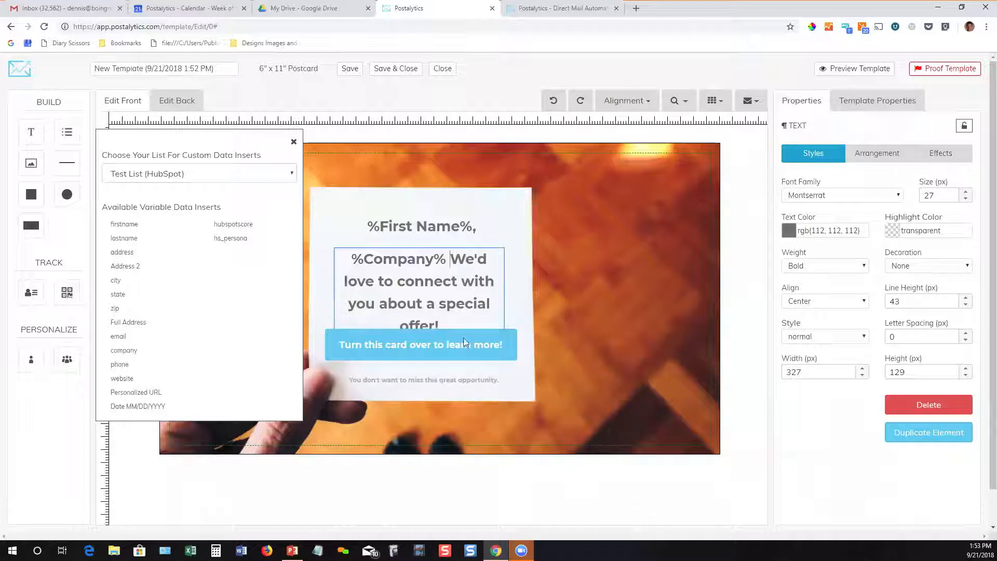
{"action": "left_click", "coordinate": [294, 142]}
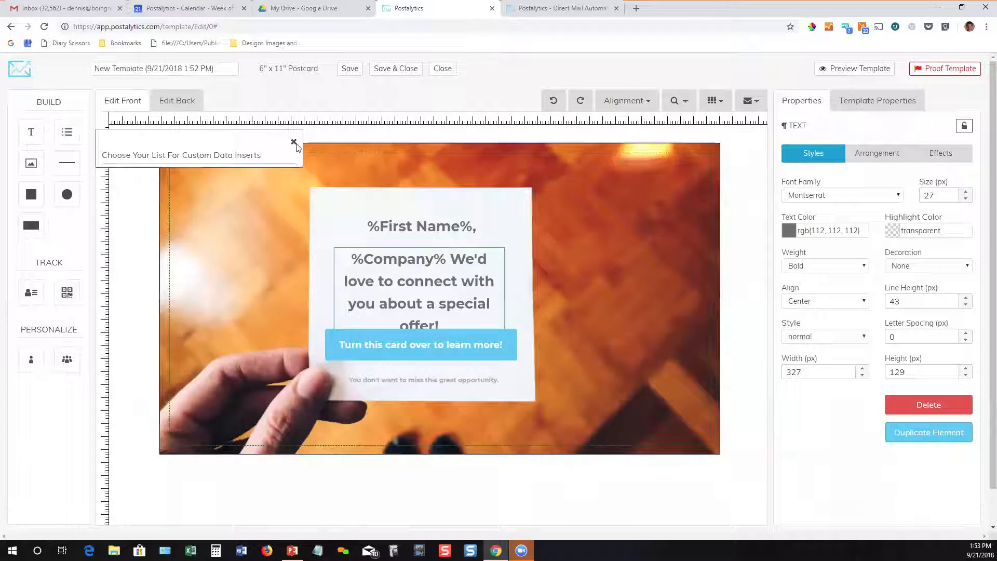
Set the %Company% headline's font weight to Light so it fits on the card
{"action": "left_click", "coordinate": [293, 141]}
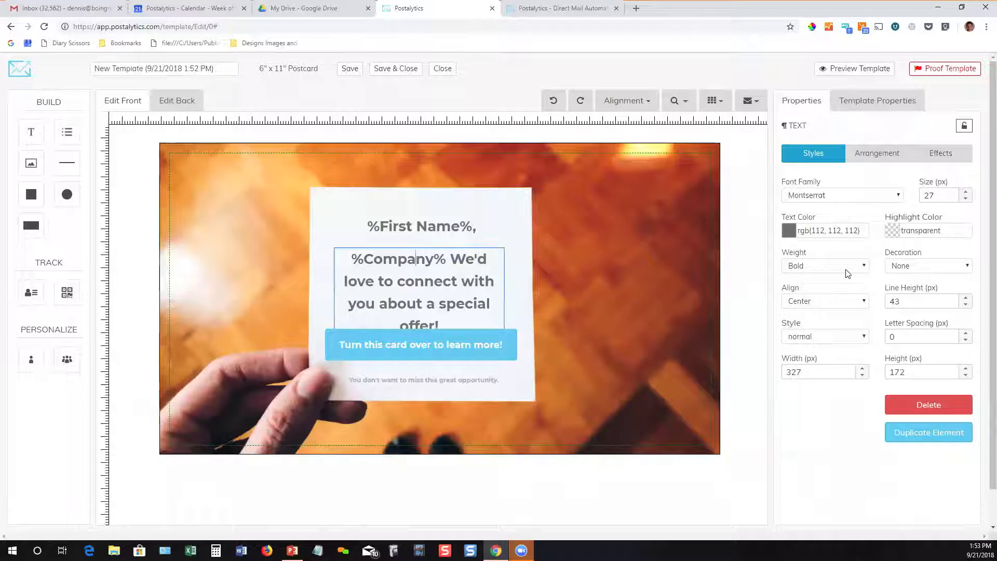
{"action": "left_click", "coordinate": [825, 265]}
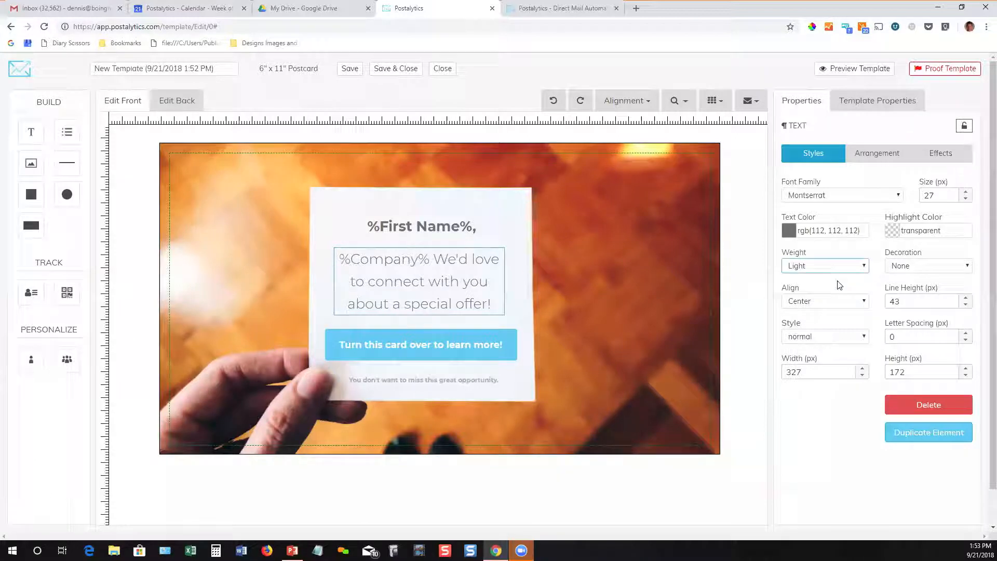
{"action": "mouse_move", "coordinate": [877, 153]}
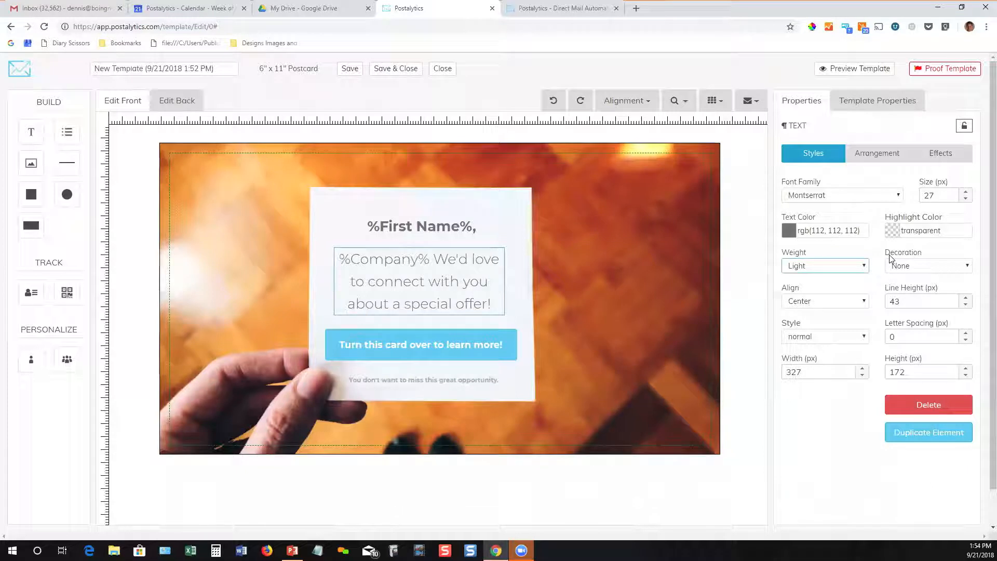
{"action": "mouse_move", "coordinate": [94, 350]}
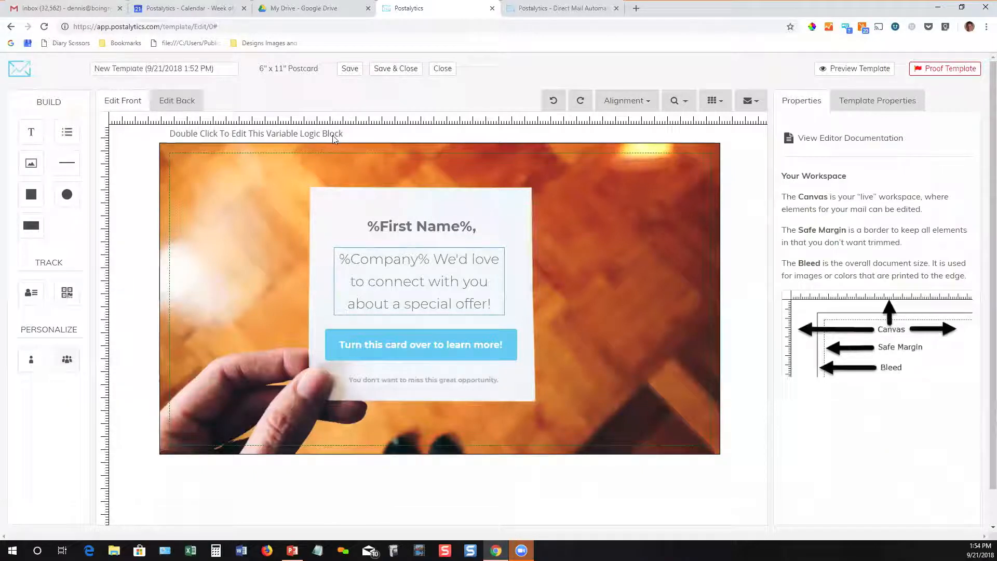
Add a rule showing Patriots Rock! when %State% EQUALS MA to the variable logic block
{"action": "double_click", "coordinate": [256, 133]}
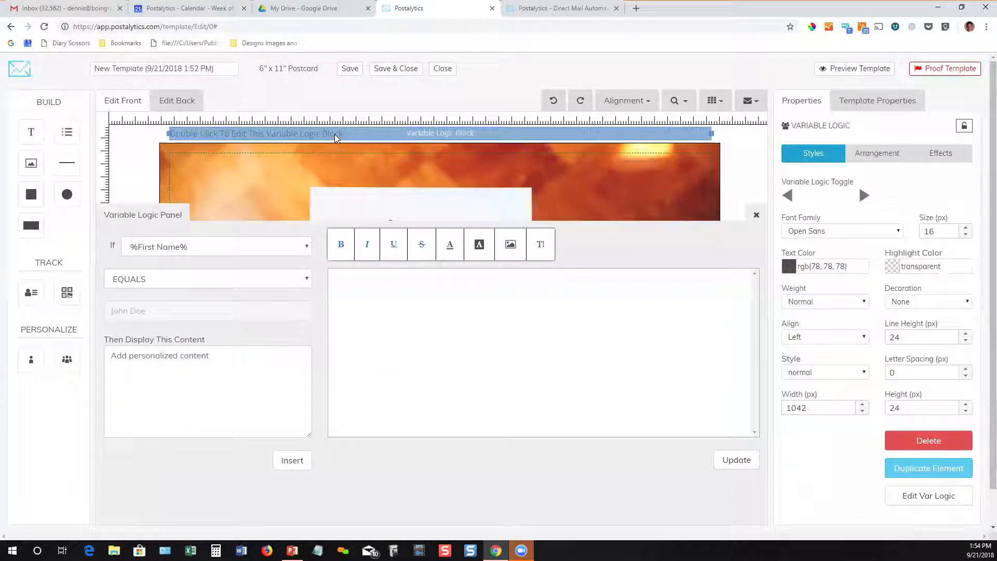
{"action": "left_click", "coordinate": [216, 247]}
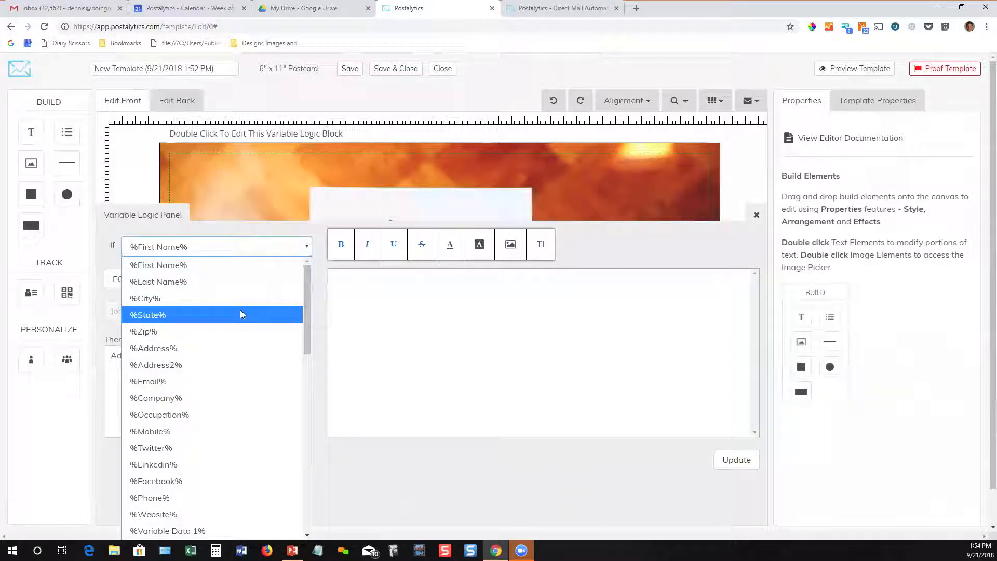
{"action": "left_click", "coordinate": [148, 314]}
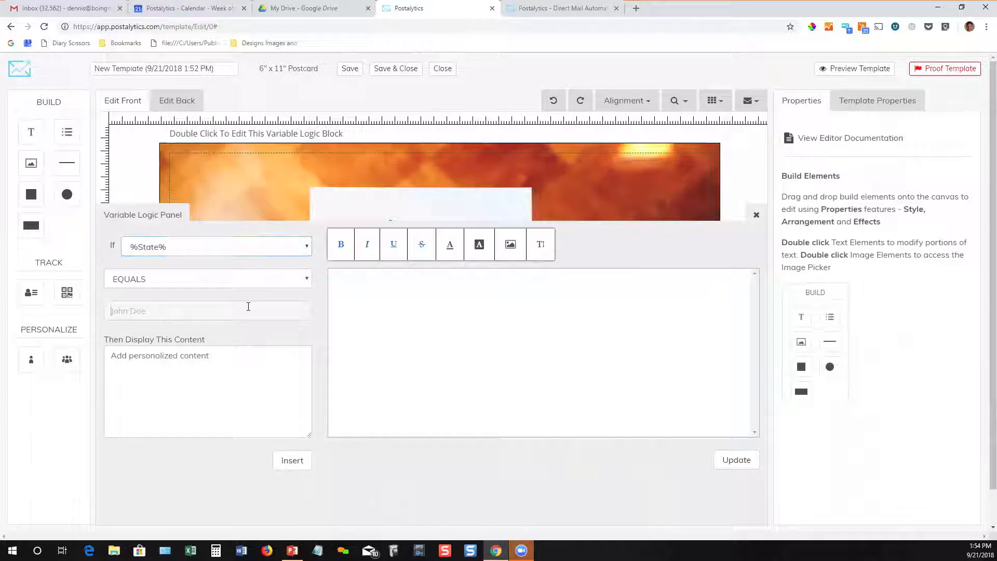
{"action": "type", "text": "M"}
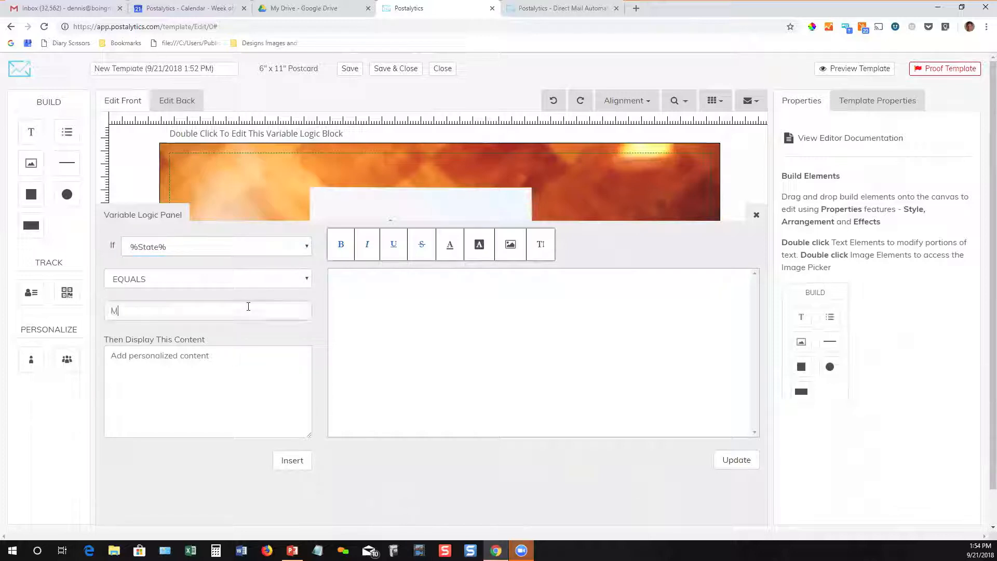
{"action": "type", "text": "A"}
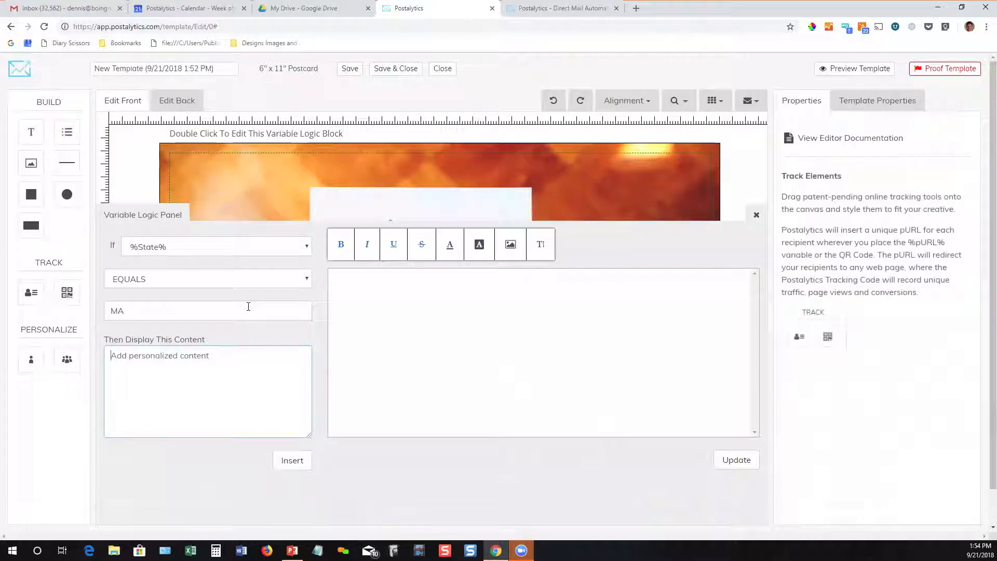
{"action": "type", "text": "Patriots Rock!"}
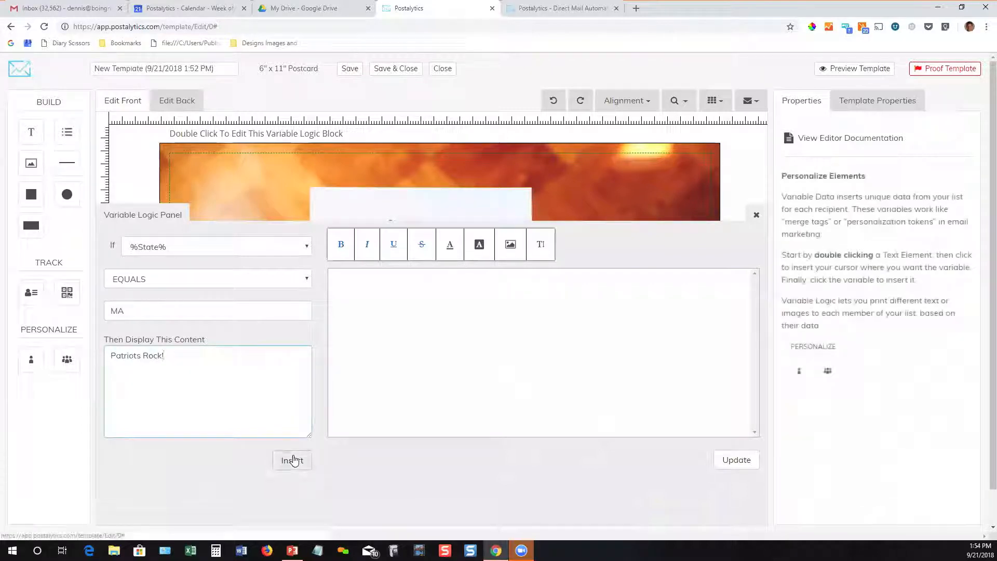
{"action": "left_click", "coordinate": [292, 460]}
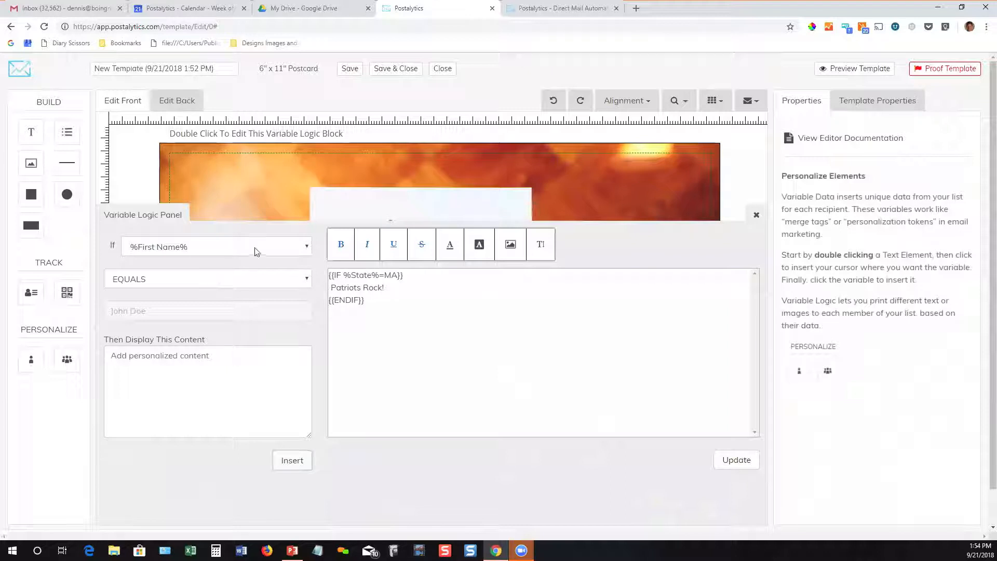
Add a second rule showing Patriots Cheat! when %State% DOES NOT EQUAL MA
{"action": "left_click", "coordinate": [216, 247]}
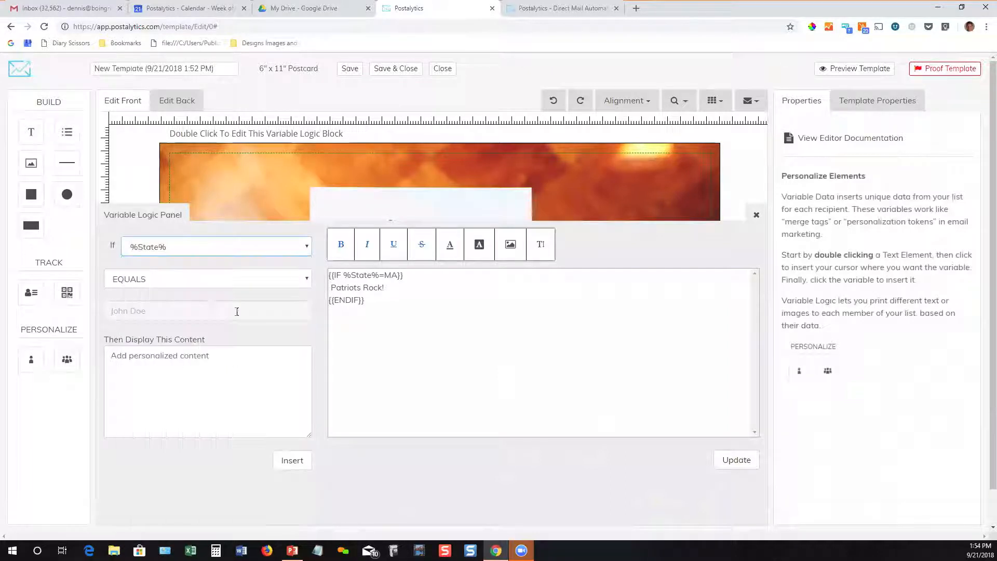
{"action": "left_click", "coordinate": [208, 278]}
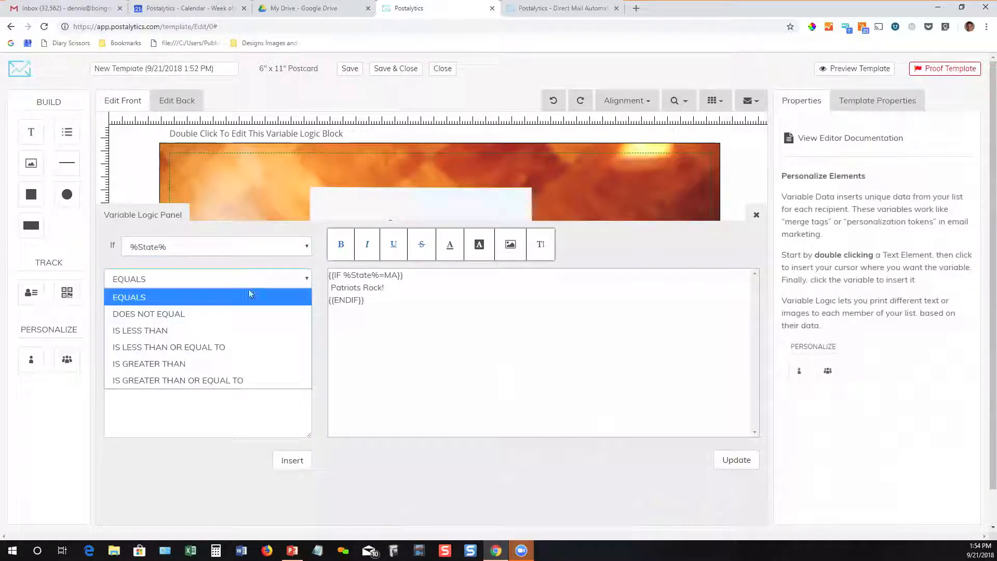
{"action": "left_click", "coordinate": [149, 314]}
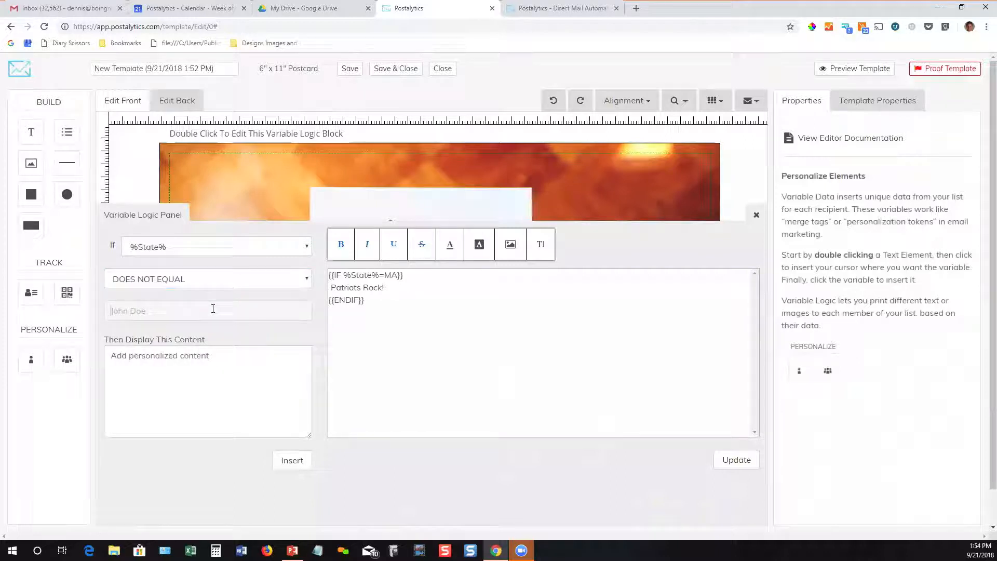
{"action": "type", "text": "MA"}
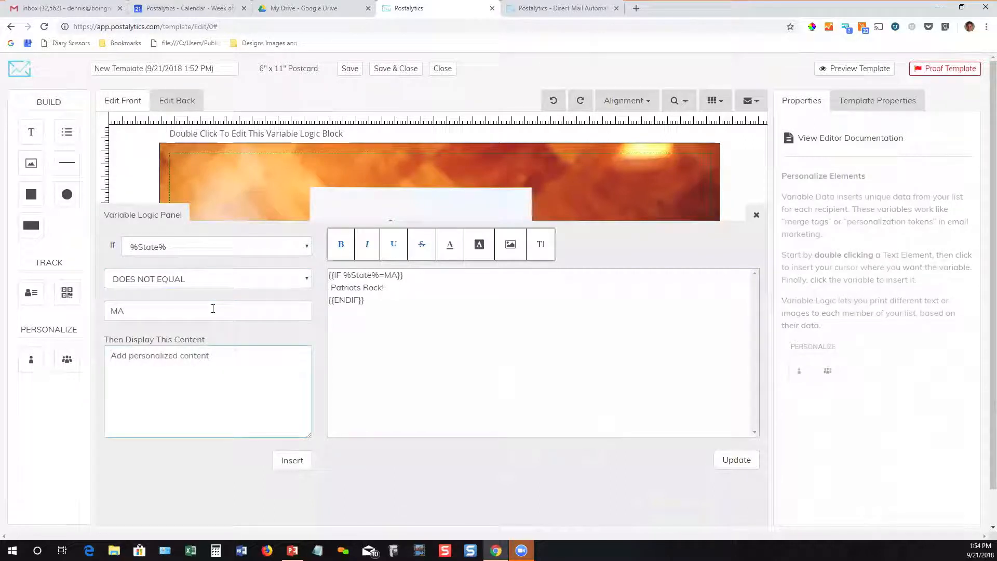
{"action": "type", "text": "Patriots Cheat"}
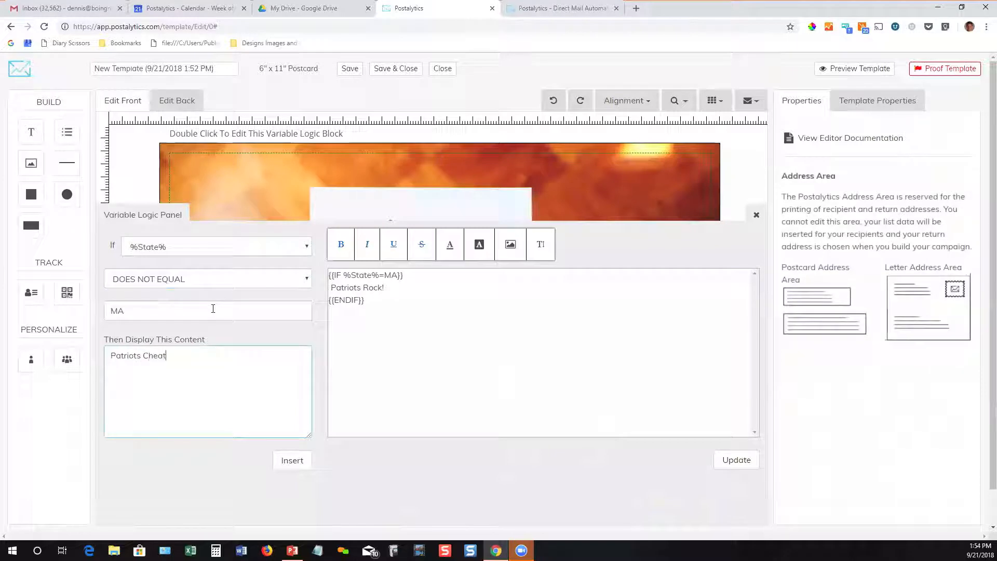
{"action": "type", "text": "!"}
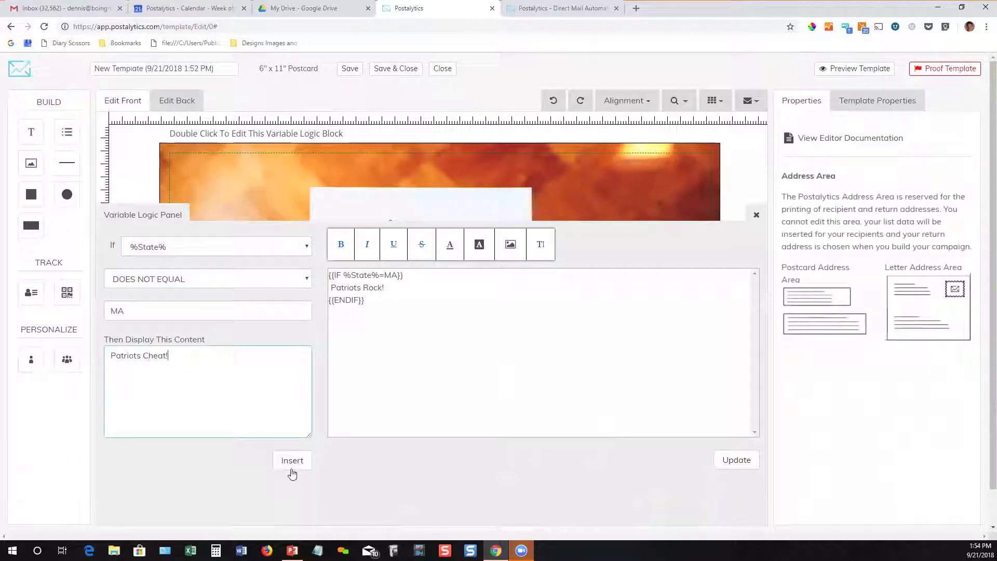
{"action": "left_click", "coordinate": [292, 460]}
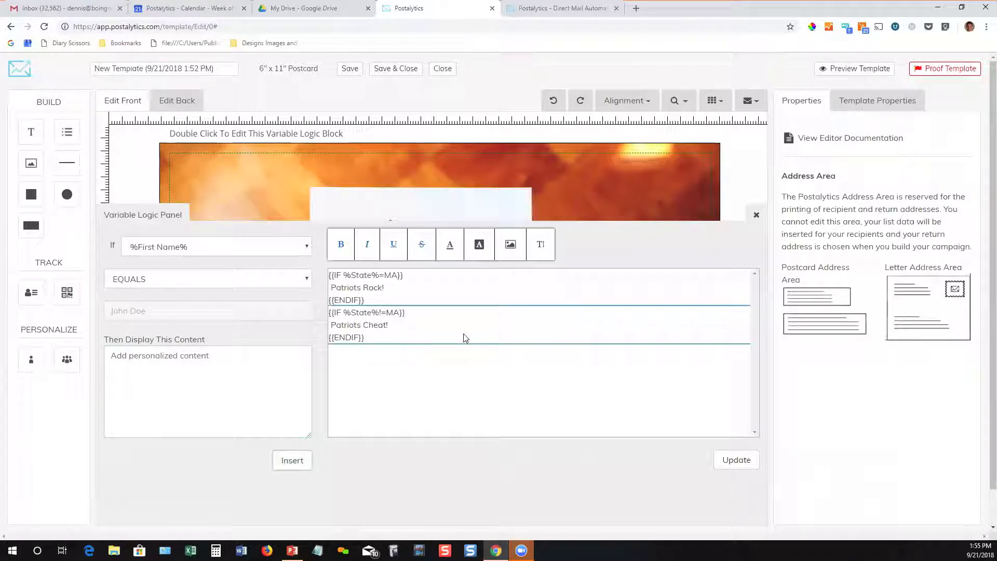
Insert the tombrady300.jpg library image after Patriots Rock! in the first rule
{"action": "left_click", "coordinate": [384, 287]}
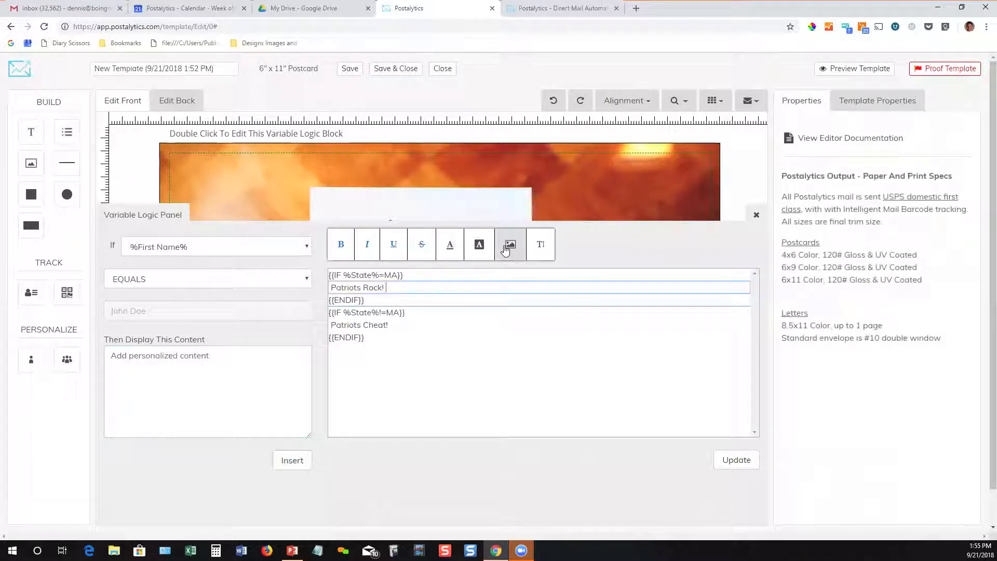
{"action": "left_click", "coordinate": [509, 244]}
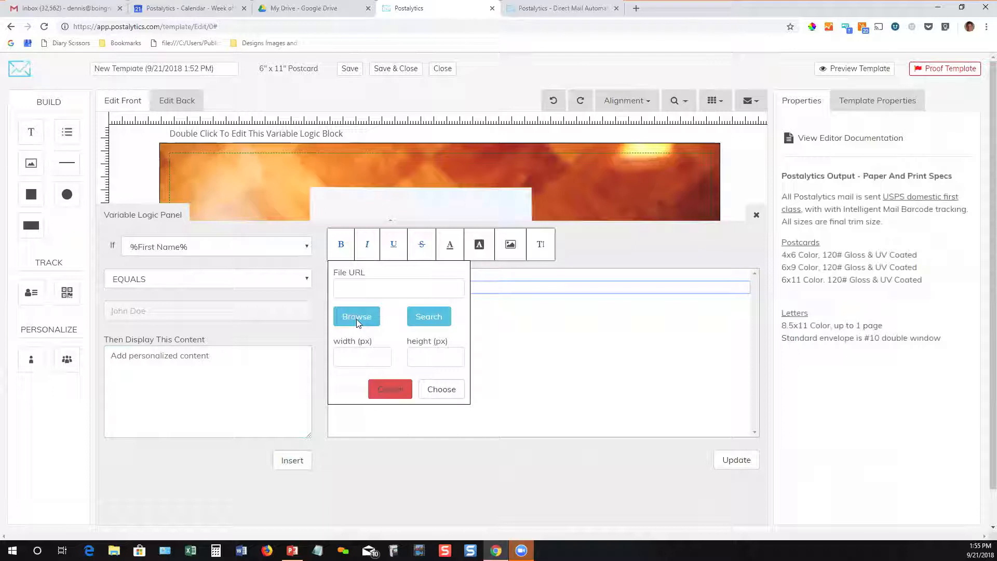
{"action": "left_click", "coordinate": [357, 315]}
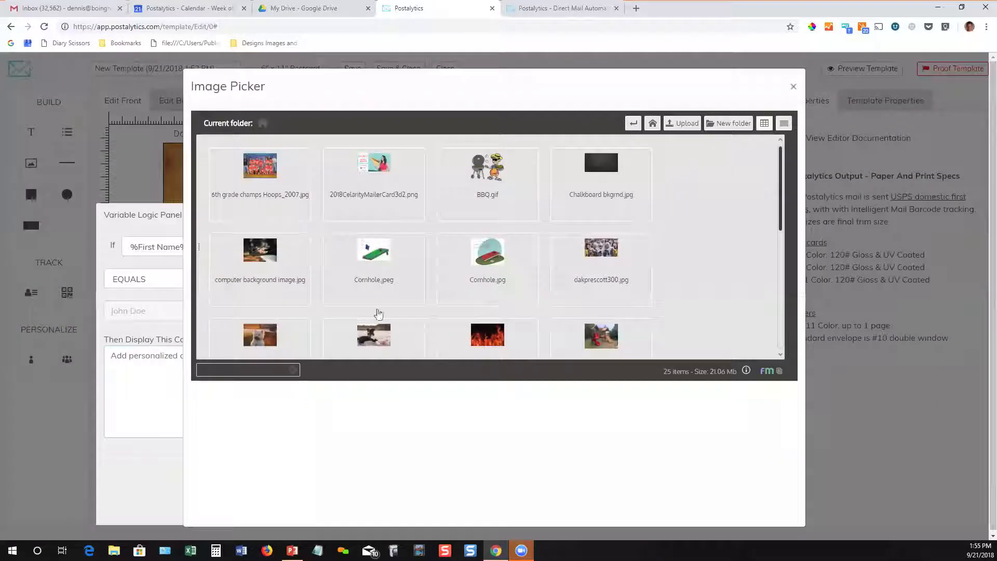
{"action": "scroll", "scroll_direction": "down", "scroll_amount": 3}
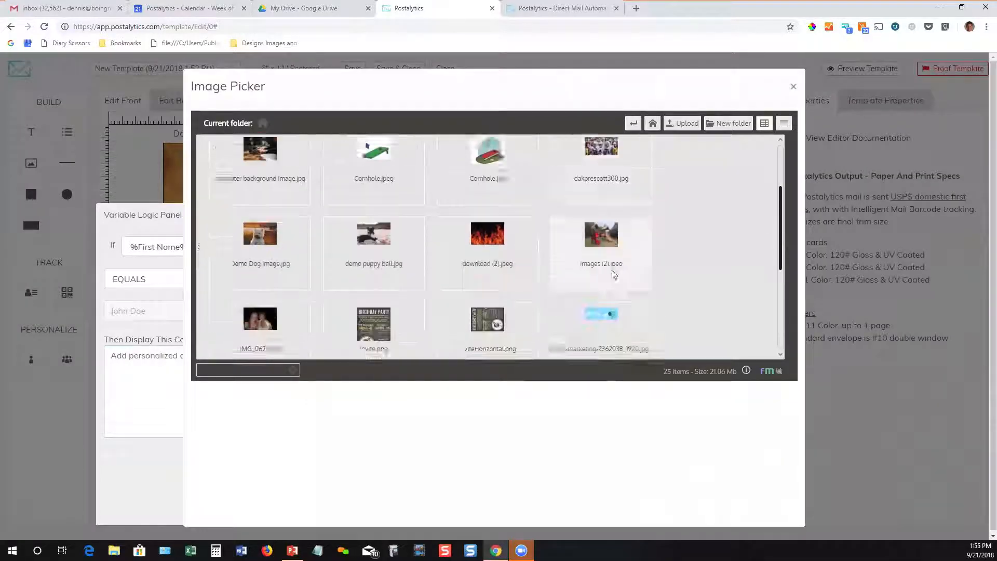
{"action": "scroll", "scroll_direction": "down", "scroll_amount": 3}
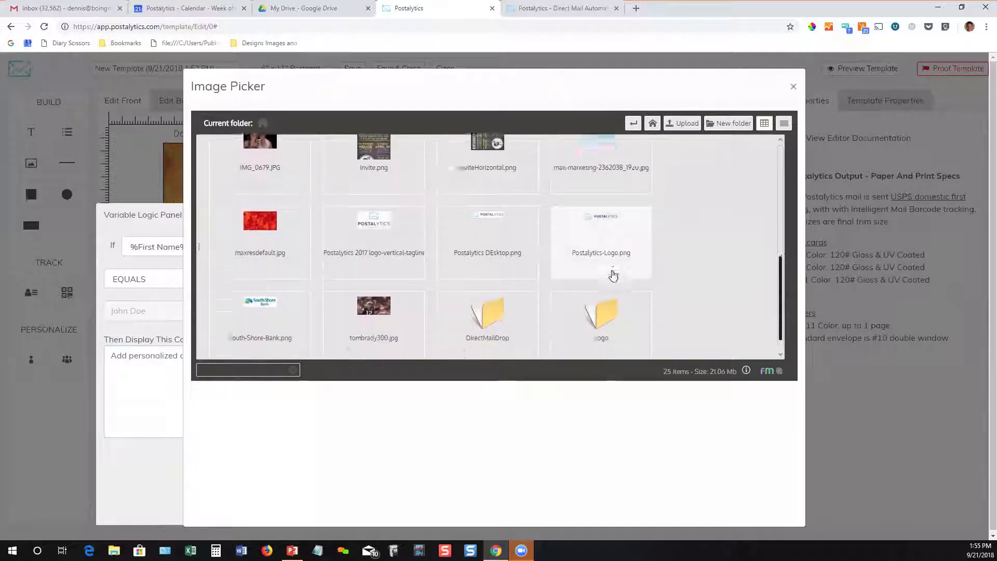
{"action": "double_click", "coordinate": [373, 305]}
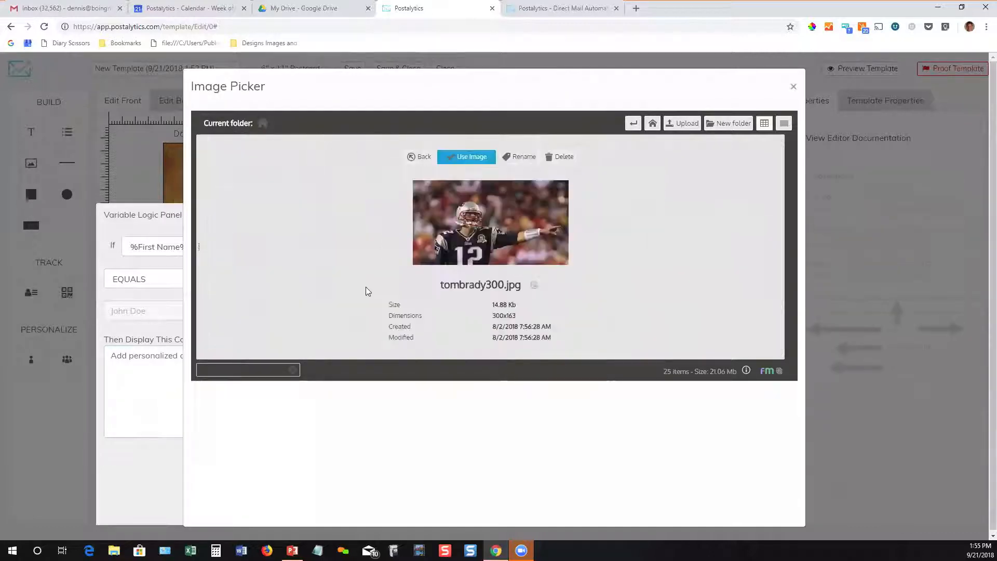
{"action": "left_click", "coordinate": [467, 157]}
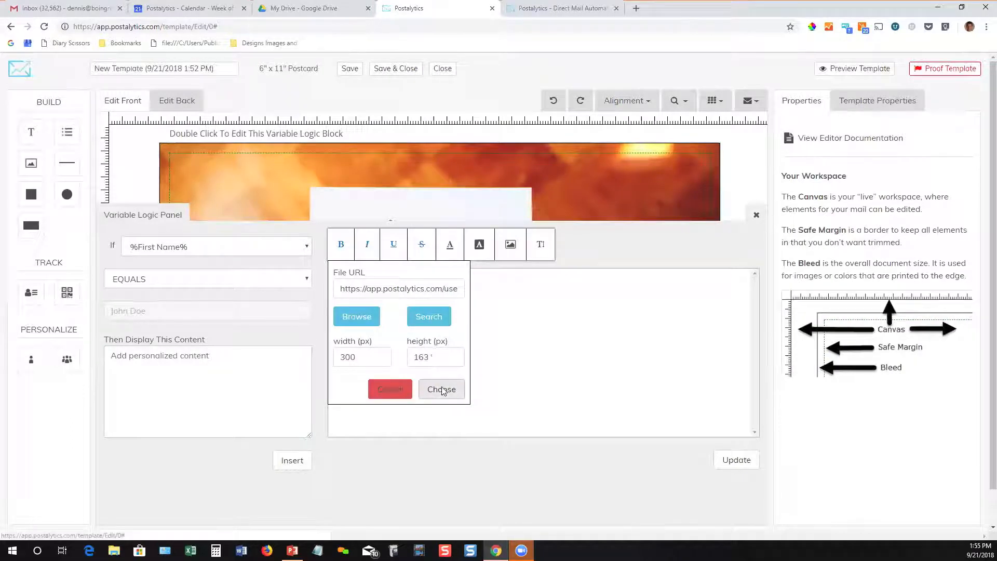
{"action": "left_click", "coordinate": [441, 390]}
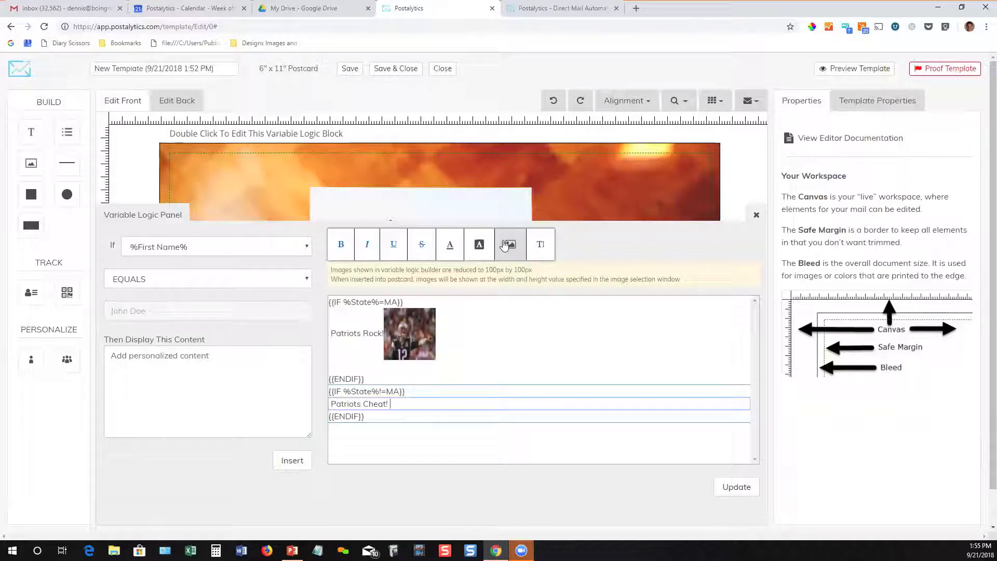
Insert the dakprescott300.jpg library image as the second rule's content
{"action": "left_click", "coordinate": [509, 244]}
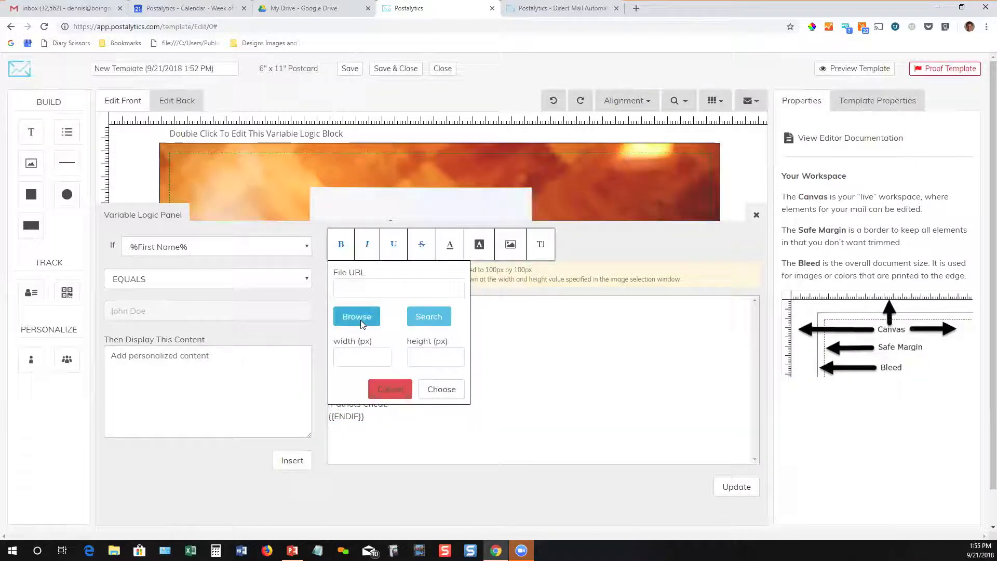
{"action": "left_click", "coordinate": [356, 316]}
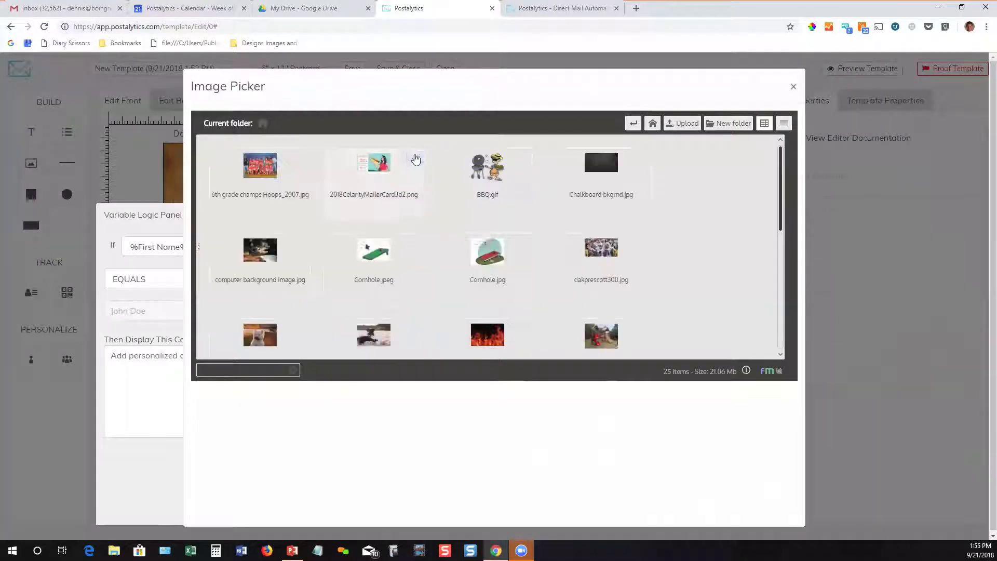
{"action": "left_click", "coordinate": [601, 247]}
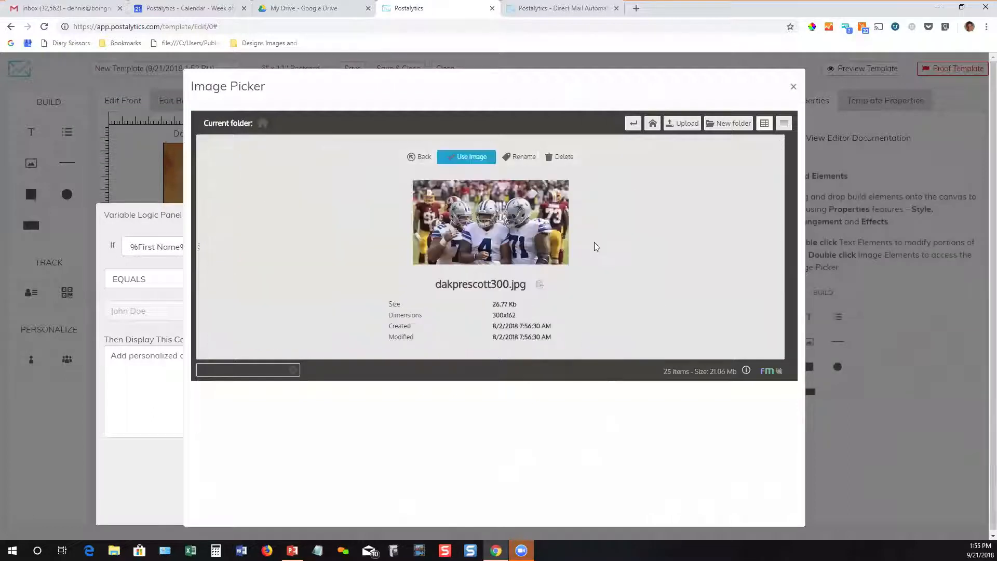
{"action": "left_click", "coordinate": [472, 156]}
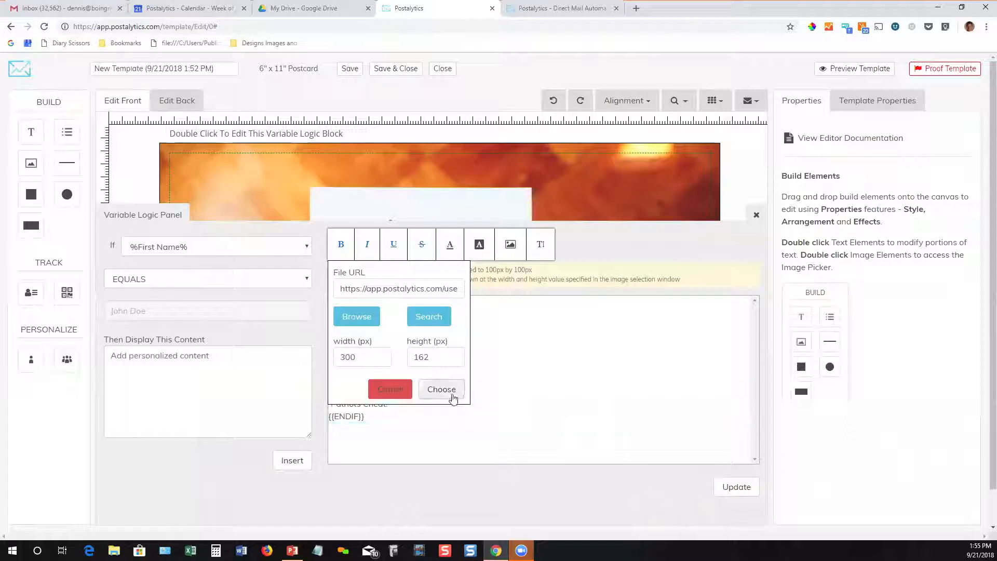
{"action": "left_click", "coordinate": [441, 389]}
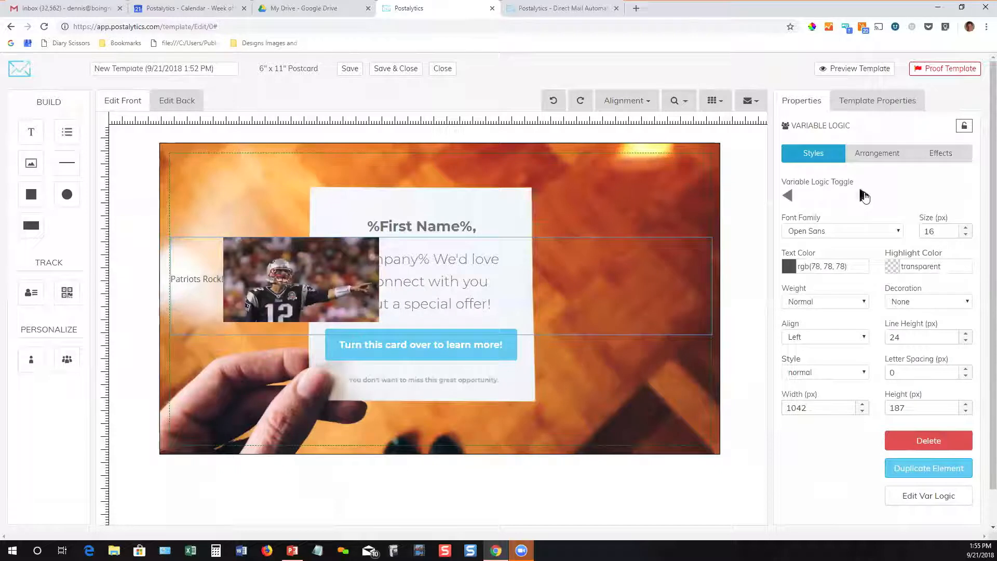
Toggle the block to preview the Patriots Cheat version, then back to Patriots Rock
{"action": "left_click", "coordinate": [789, 195]}
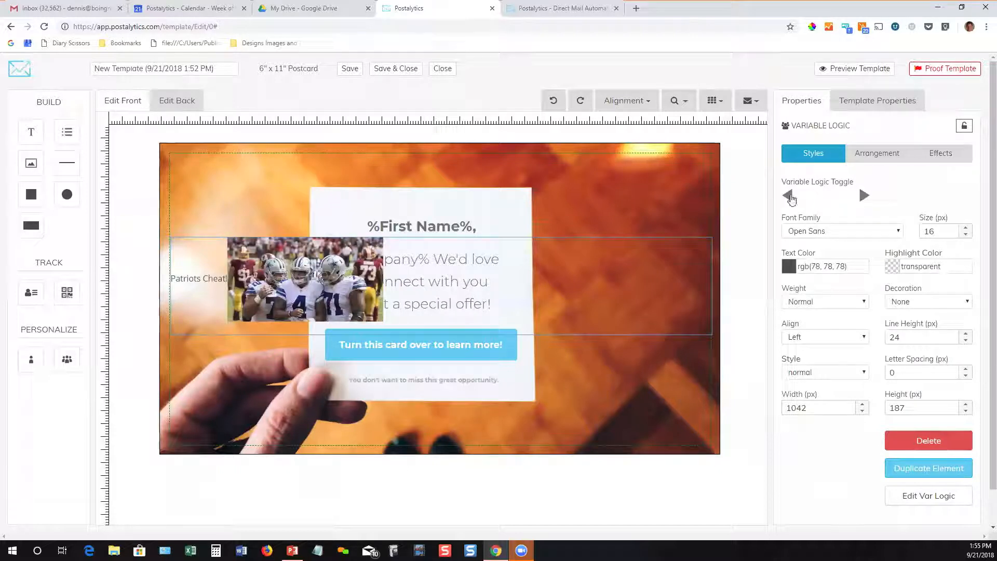
{"action": "left_click", "coordinate": [790, 195]}
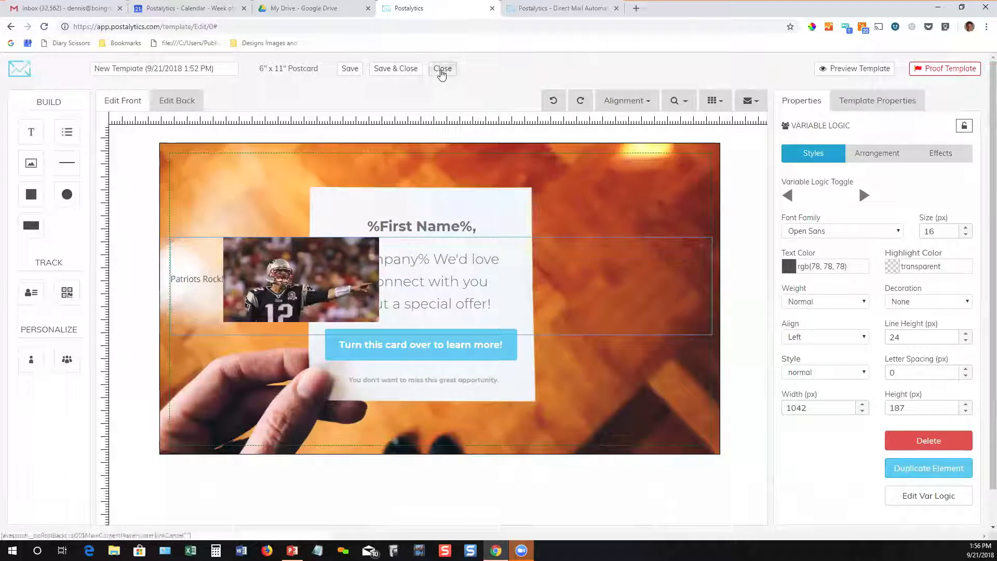
Close the template editor, go to the campaigns list and start a new campaign
{"action": "left_click", "coordinate": [443, 68]}
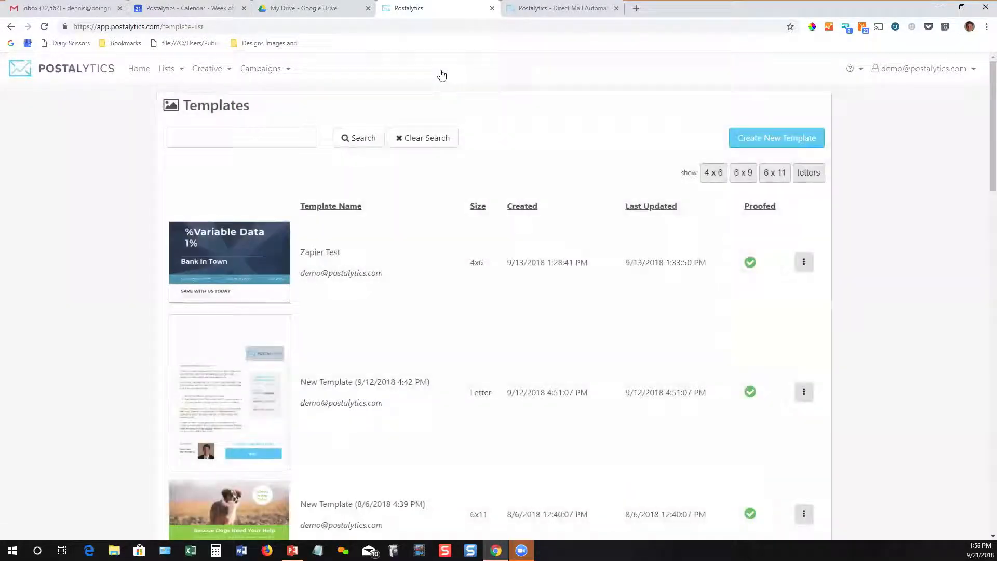
{"action": "left_click", "coordinate": [261, 68]}
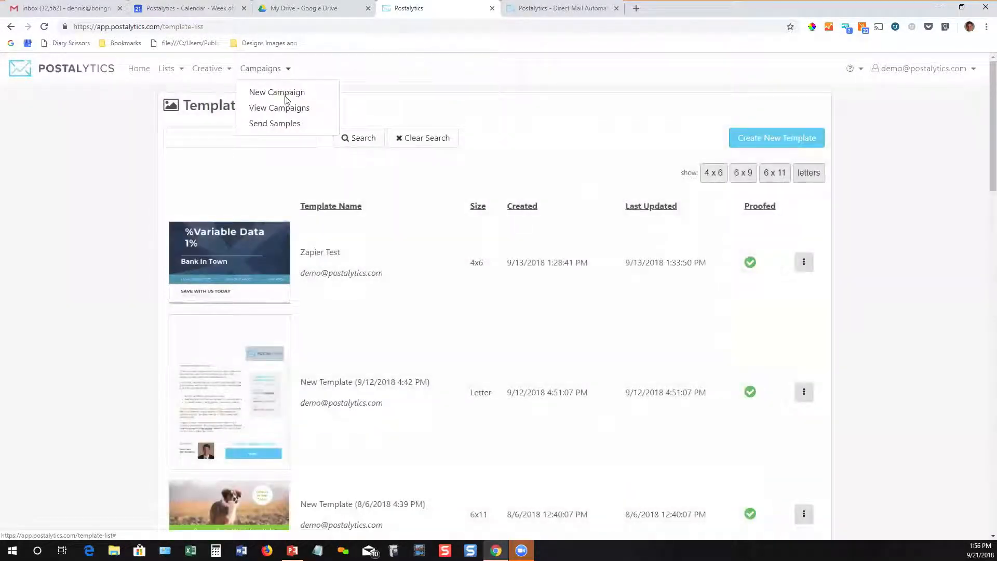
{"action": "left_click", "coordinate": [278, 107]}
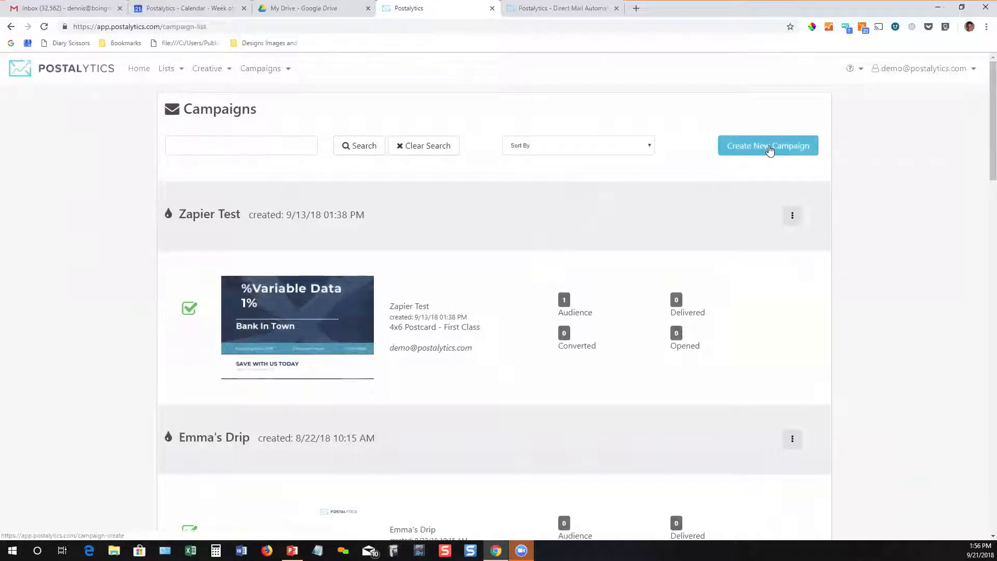
{"action": "left_click", "coordinate": [768, 146]}
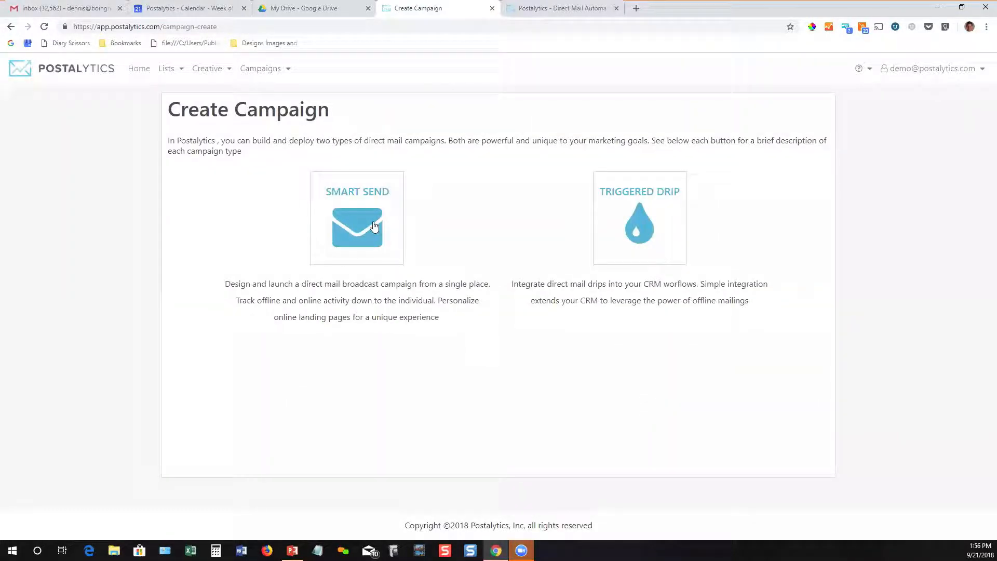
{"action": "mouse_move", "coordinate": [356, 220]}
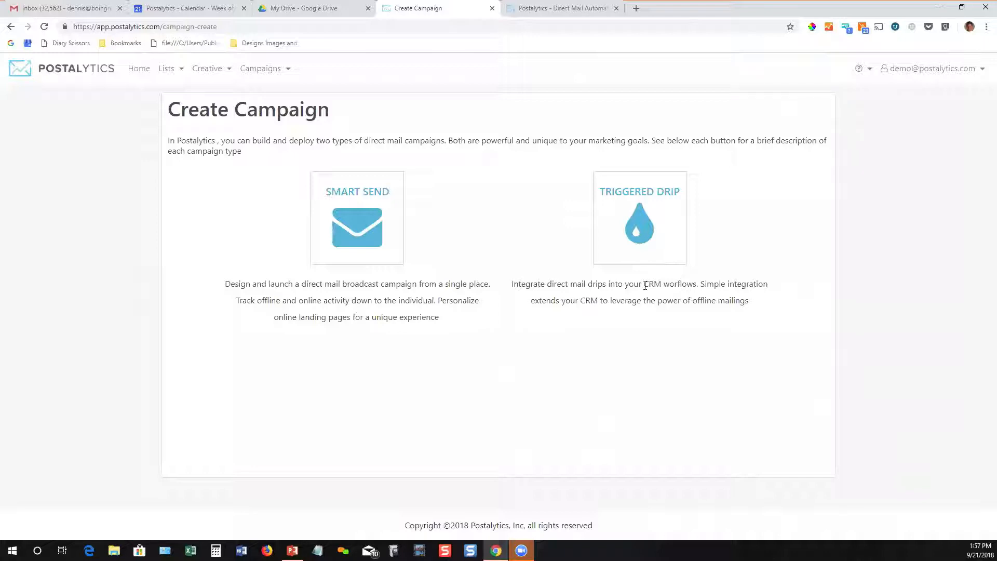
{"action": "mouse_move", "coordinate": [357, 218]}
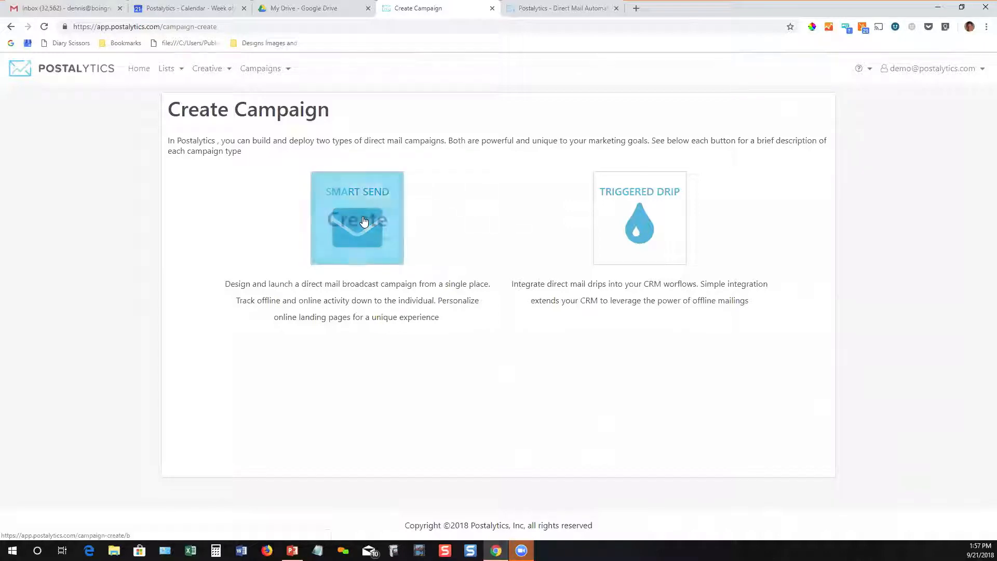
Choose Smart Send, name the campaign Test Campaign and continue to recipients
{"action": "left_click", "coordinate": [356, 218]}
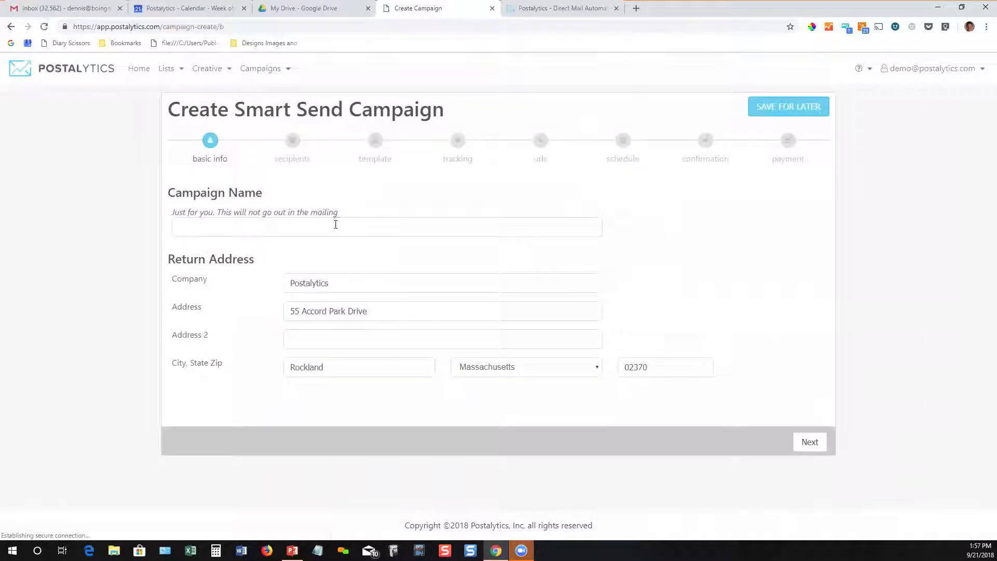
{"action": "left_click", "coordinate": [387, 226]}
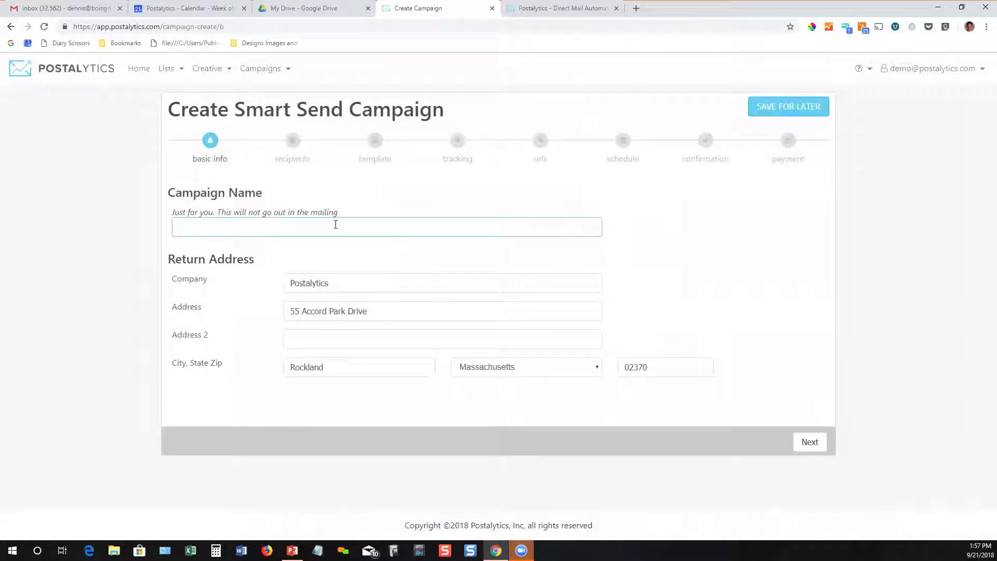
{"action": "type", "text": "Test Camp"}
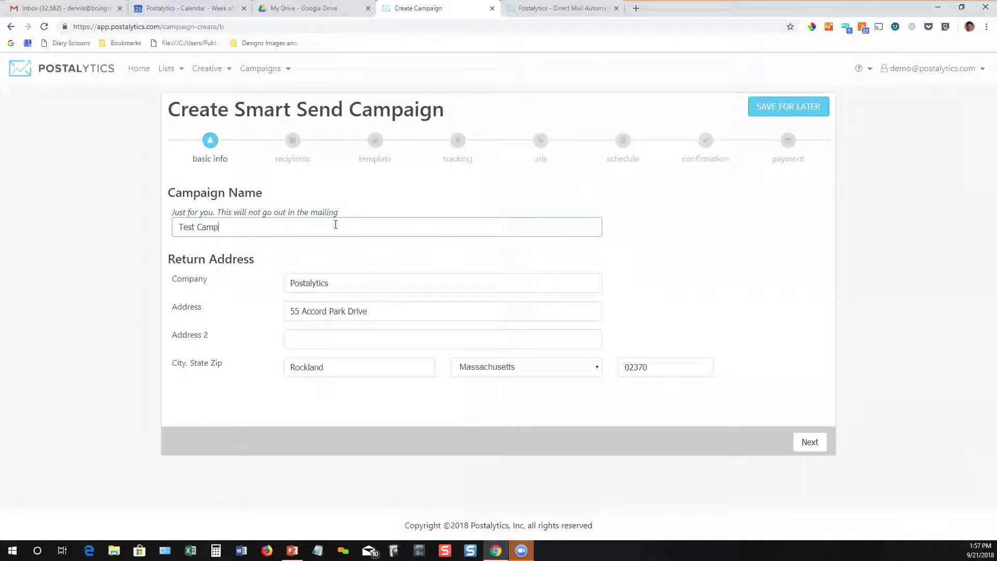
{"action": "type", "text": "aign"}
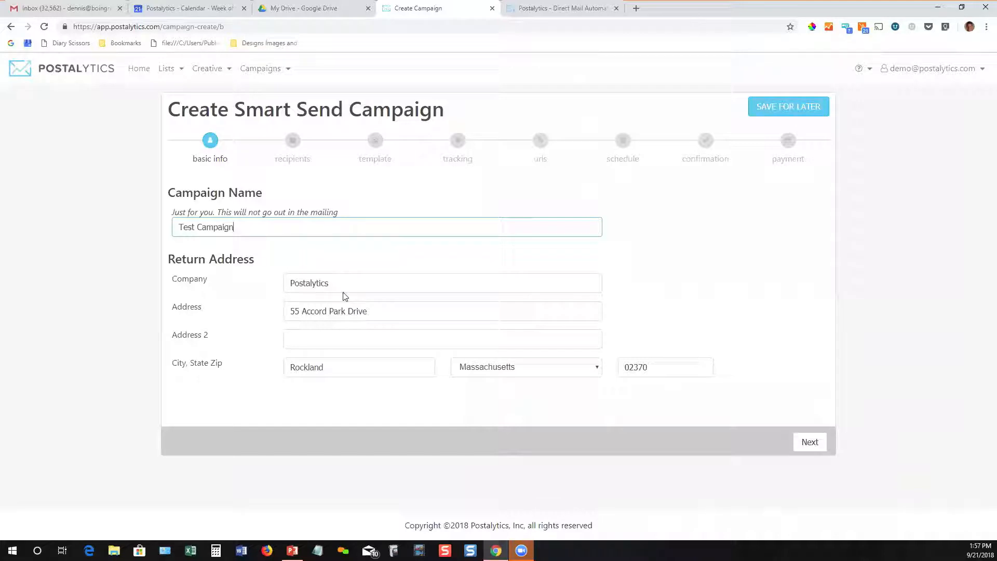
{"action": "mouse_move", "coordinate": [809, 442]}
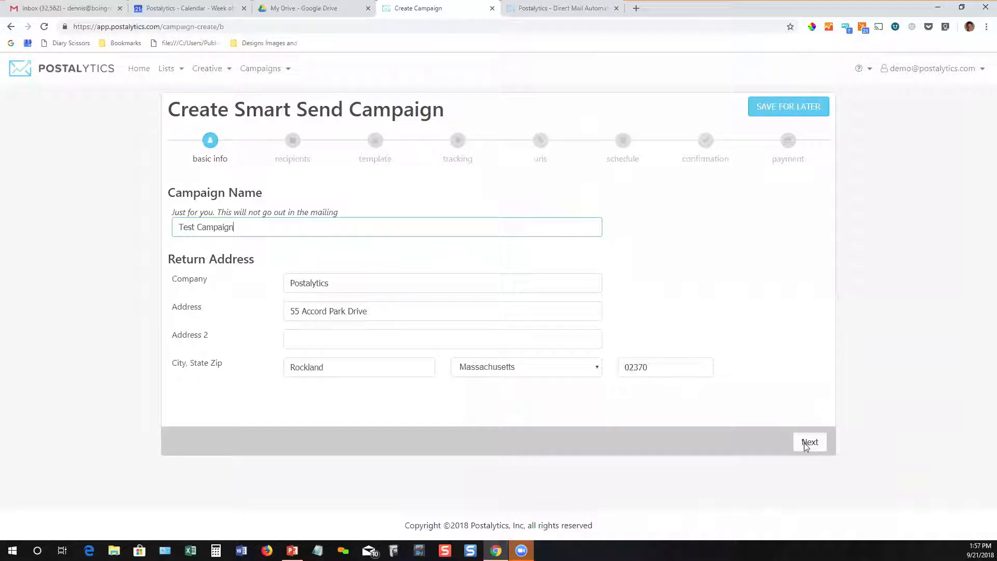
{"action": "left_click", "coordinate": [809, 443]}
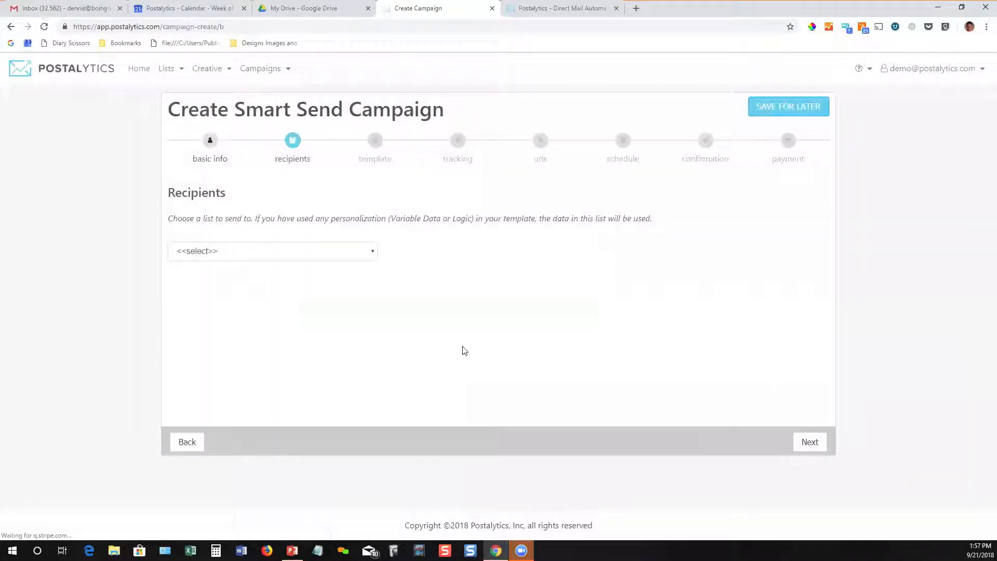
Pick a recipient list and the 6x11 rescue dogs template, continuing to audience tracking
{"action": "left_click", "coordinate": [272, 250]}
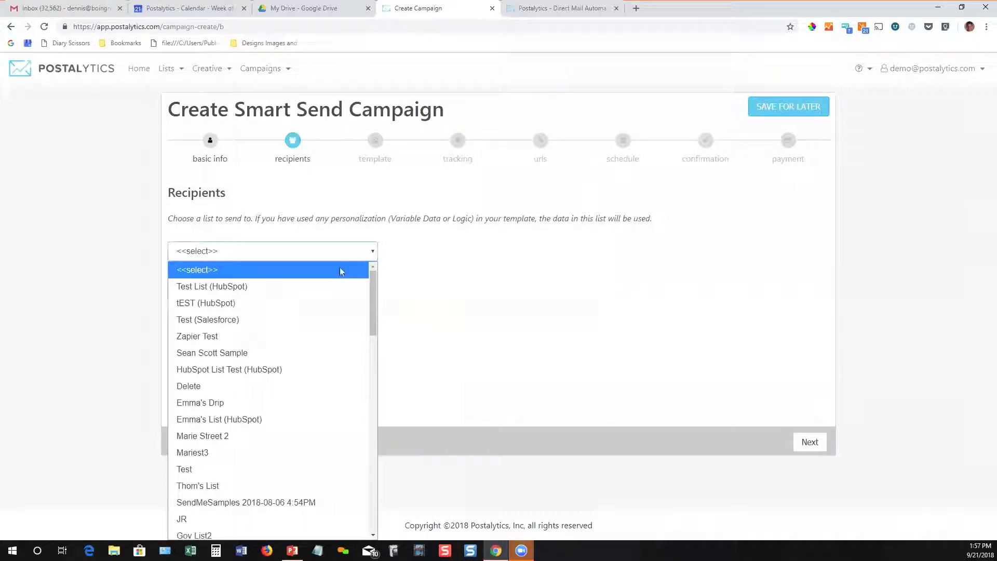
{"action": "left_click", "coordinate": [212, 287]}
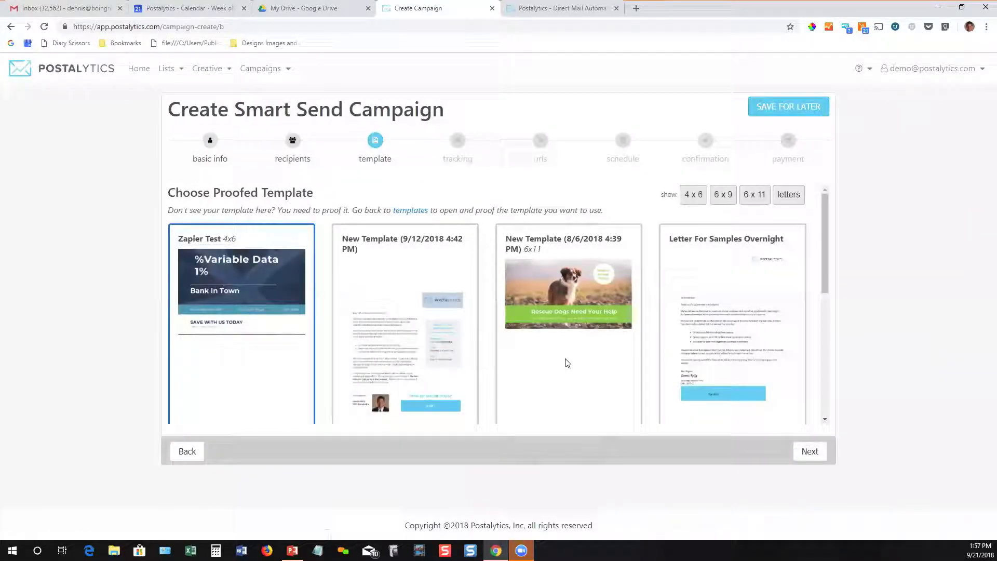
{"action": "mouse_move", "coordinate": [551, 306]}
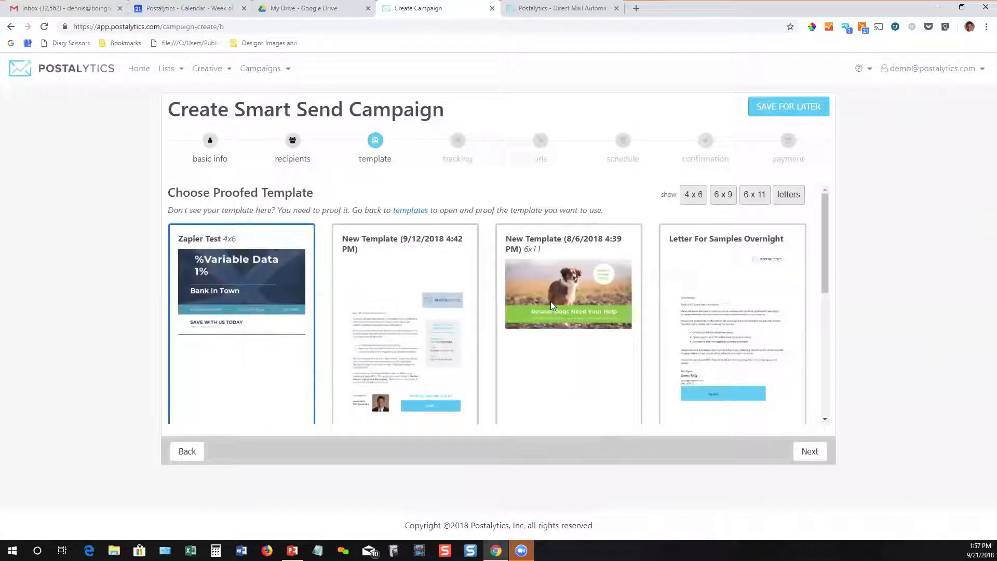
{"action": "left_click", "coordinate": [568, 293]}
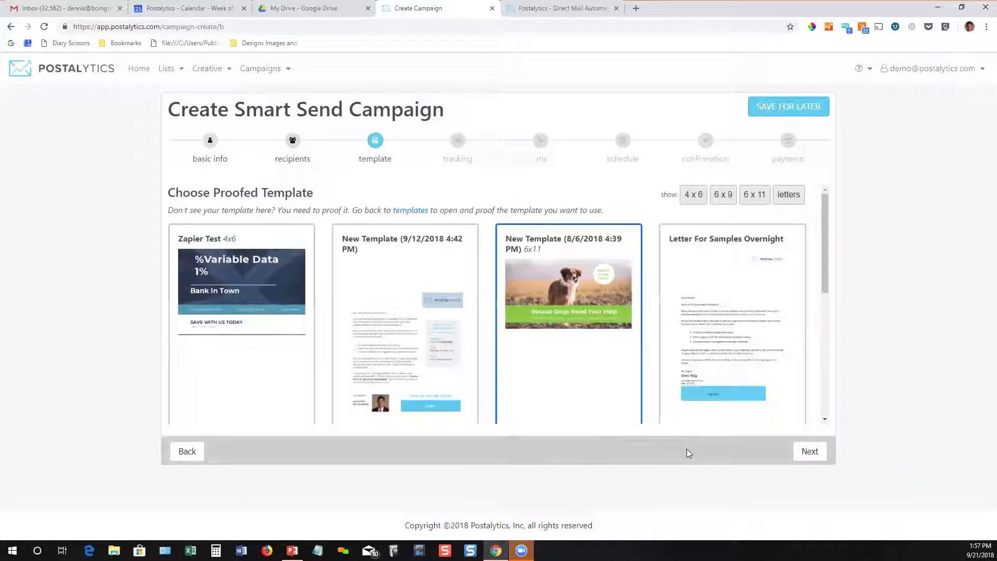
{"action": "left_click", "coordinate": [809, 451]}
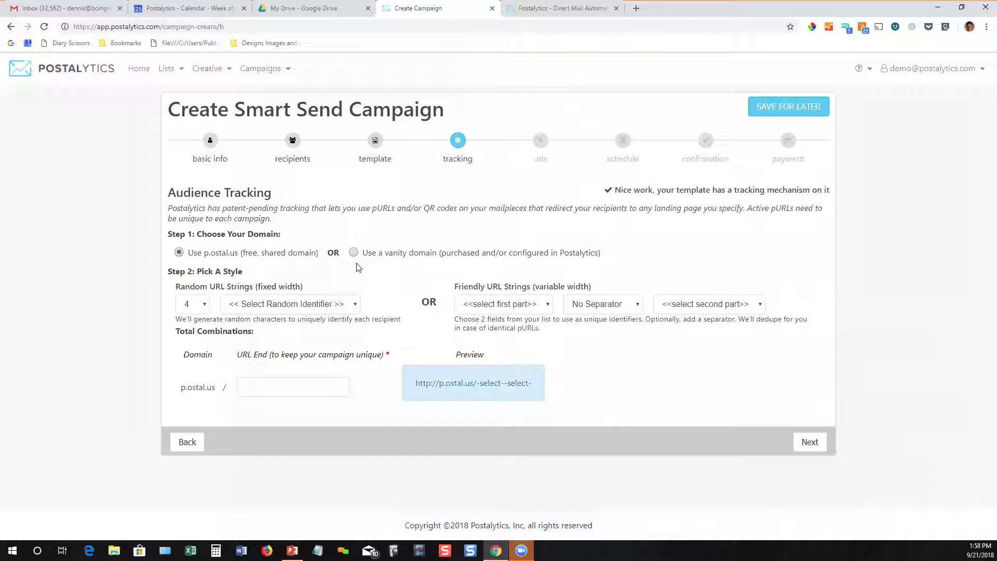
{"action": "mouse_move", "coordinate": [256, 265]}
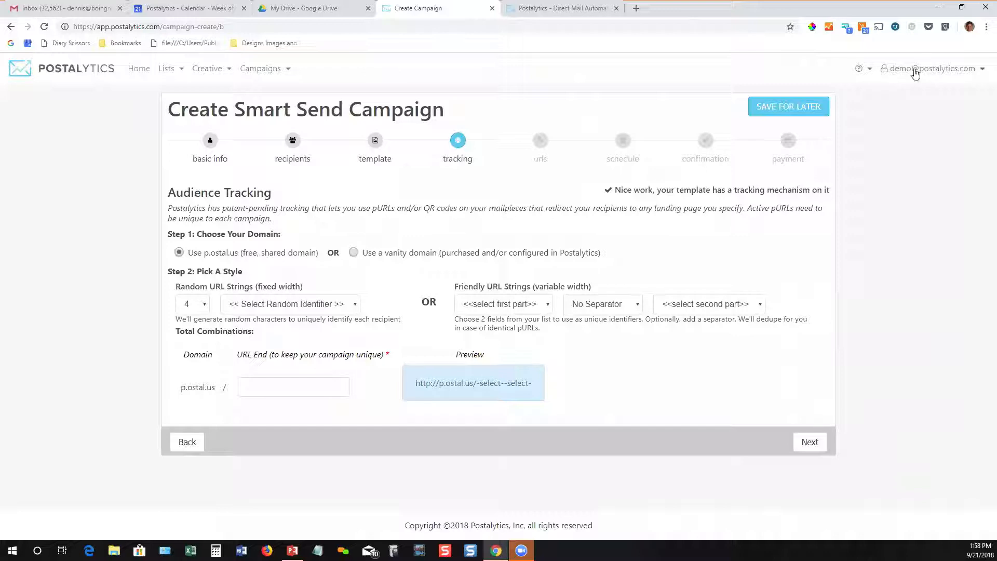
Set friendly pURLs built from firstname and lastname with no separator
{"action": "left_click", "coordinate": [933, 69]}
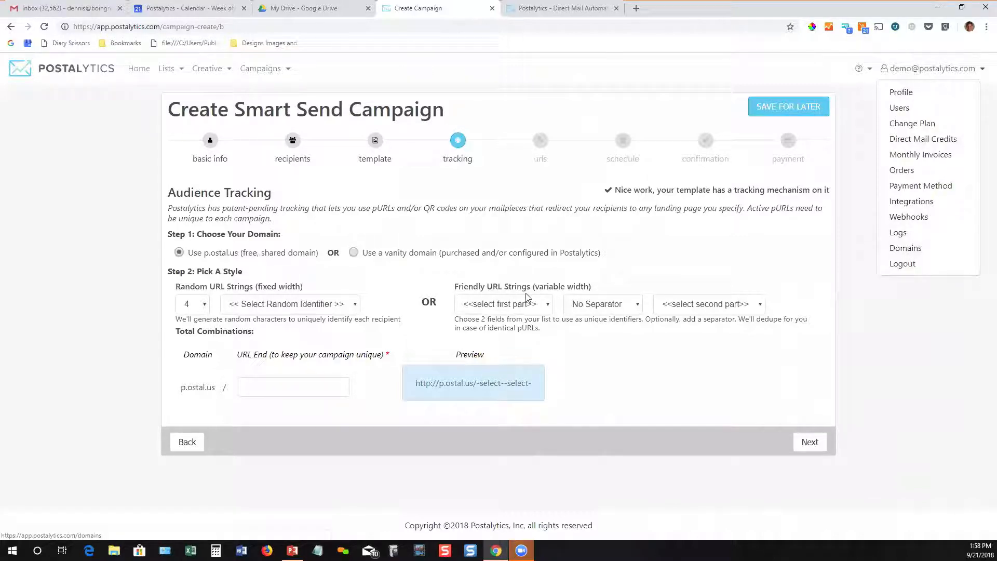
{"action": "mouse_move", "coordinate": [365, 285]}
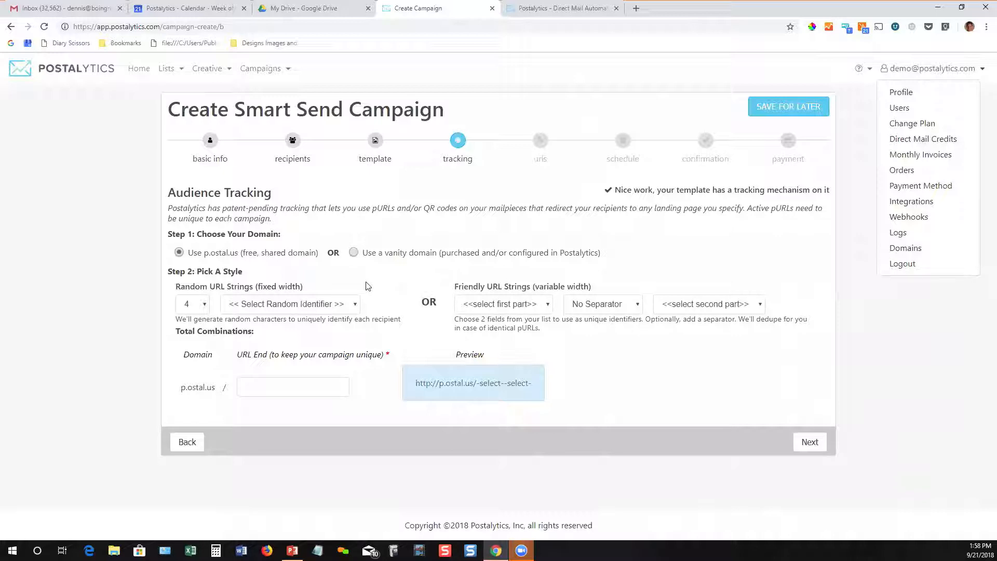
{"action": "mouse_move", "coordinate": [330, 310]}
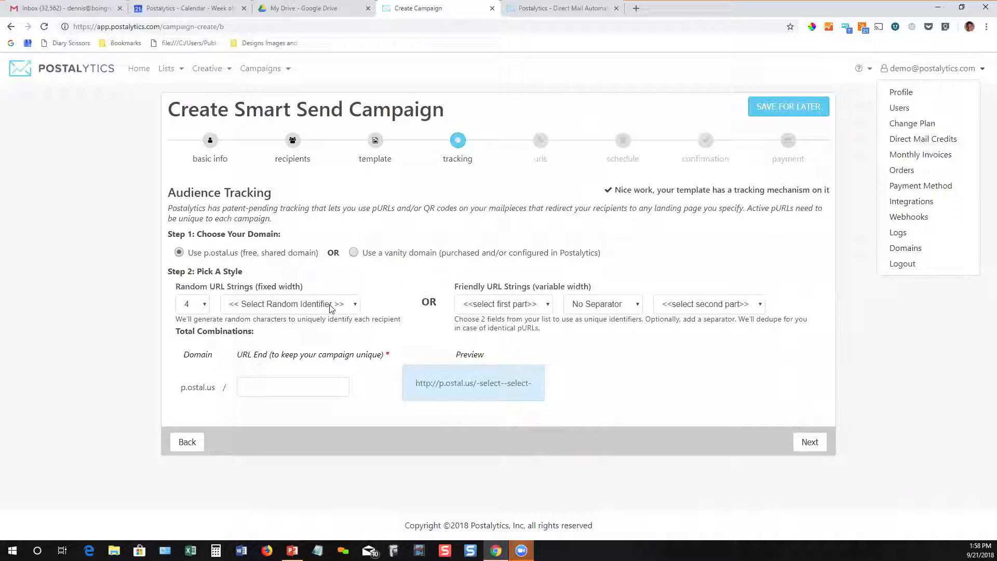
{"action": "left_click", "coordinate": [290, 303]}
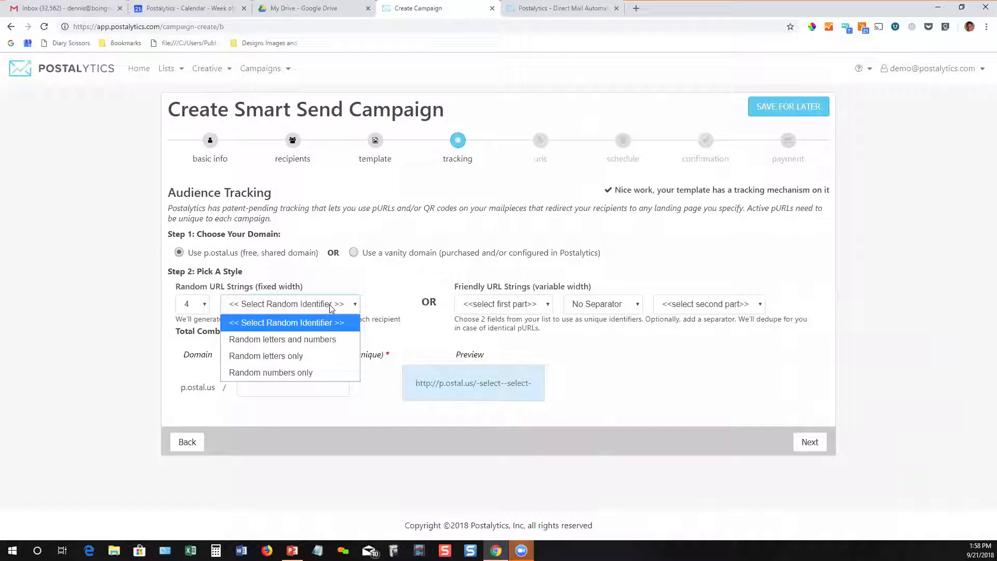
{"action": "left_click", "coordinate": [282, 338]}
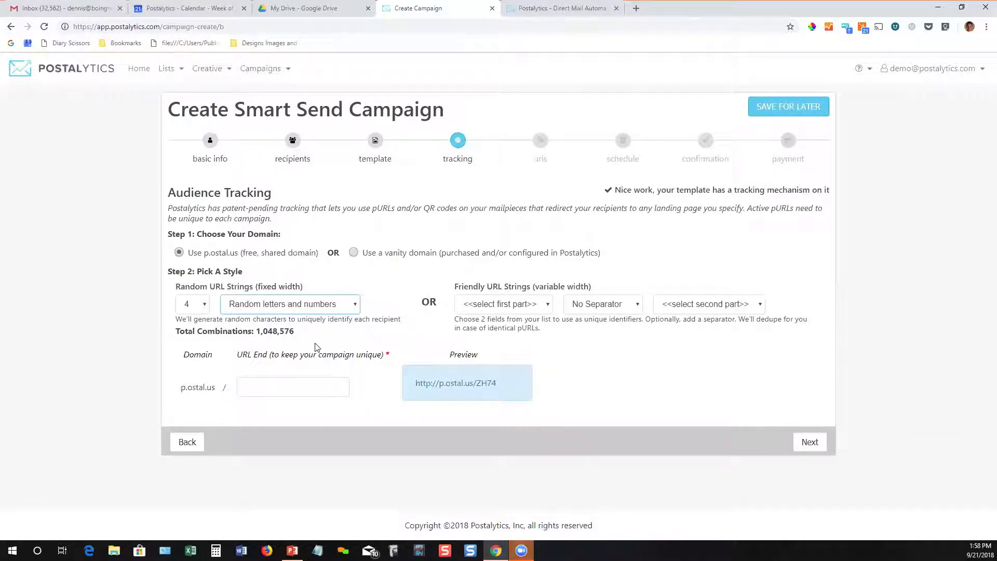
{"action": "left_click", "coordinate": [500, 303]}
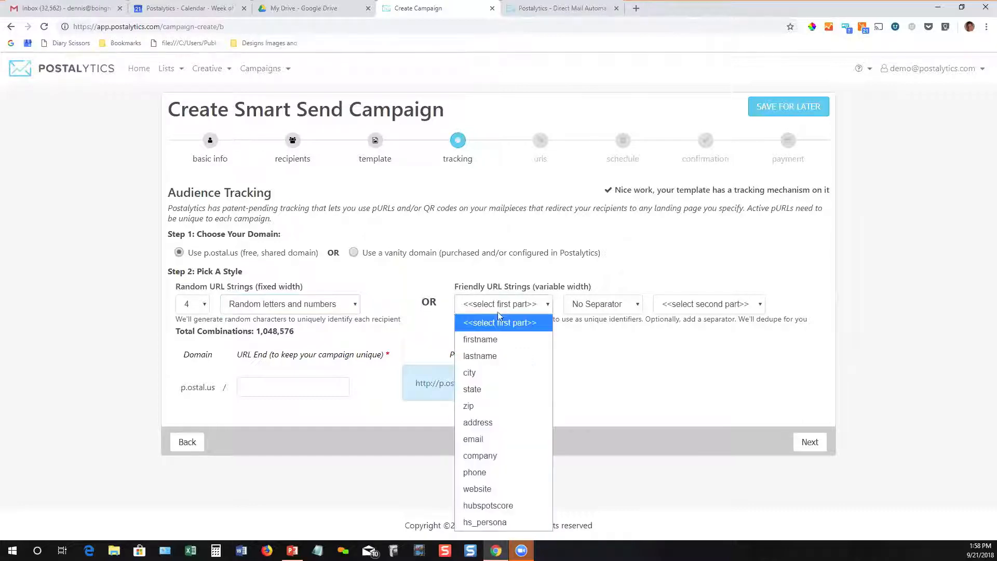
{"action": "left_click", "coordinate": [479, 339]}
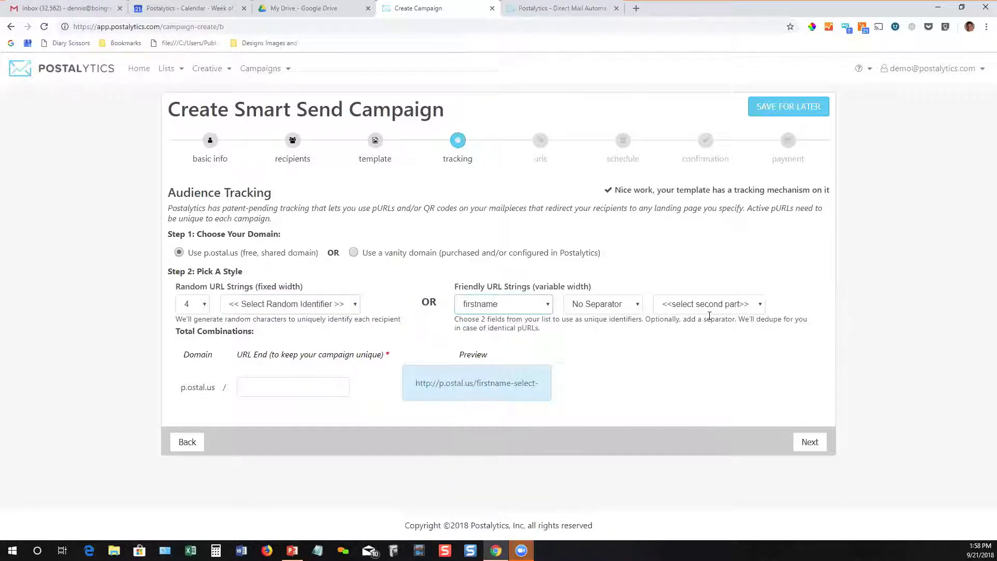
{"action": "left_click", "coordinate": [707, 303]}
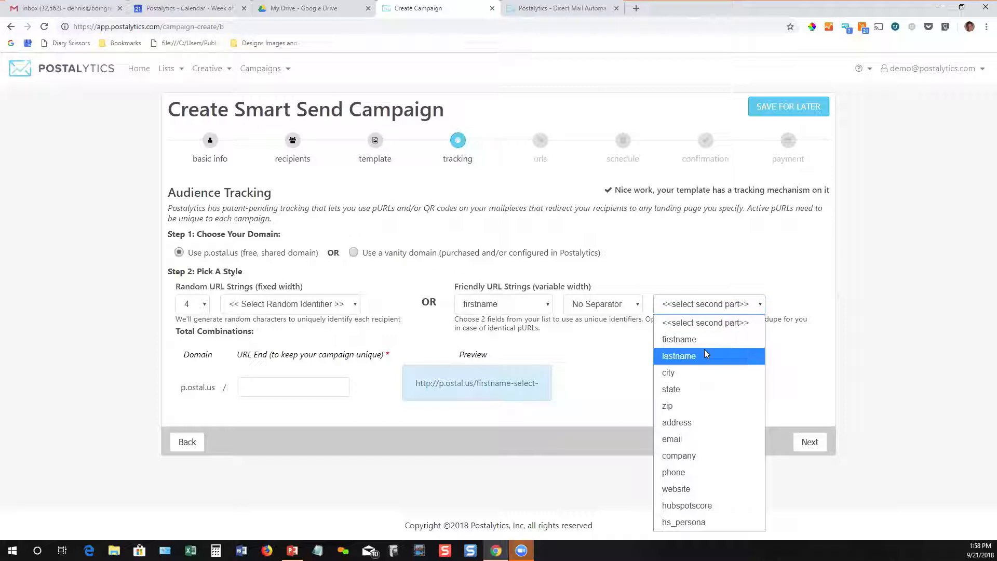
{"action": "left_click", "coordinate": [678, 356]}
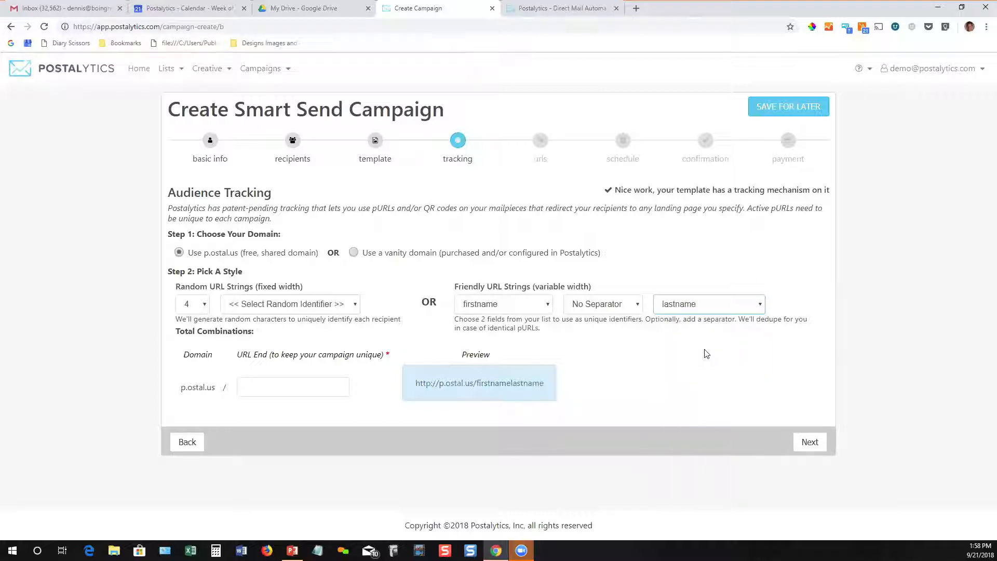
Set the URL end to test and continue to the landing page URLs
{"action": "left_click", "coordinate": [293, 386]}
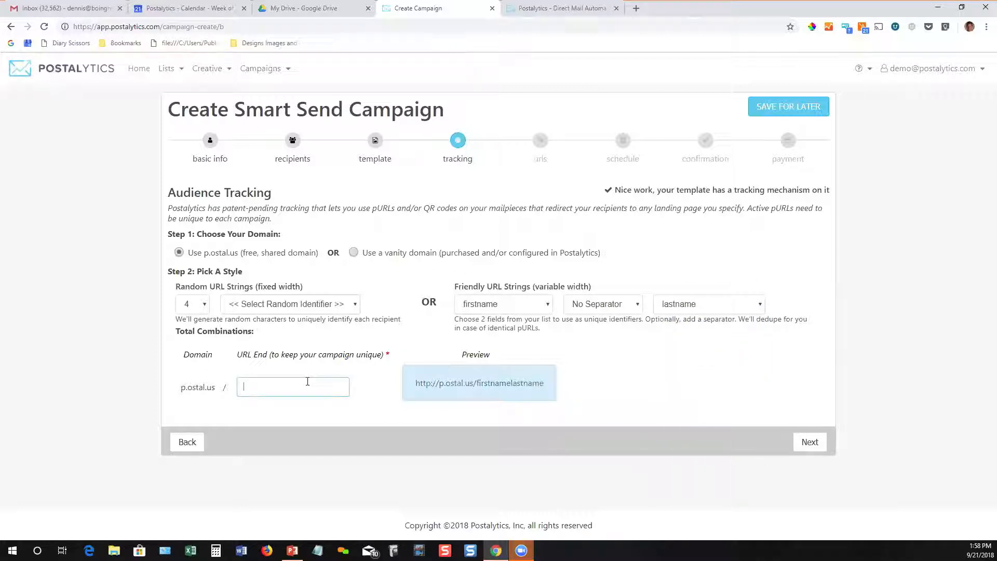
{"action": "type", "text": "test"}
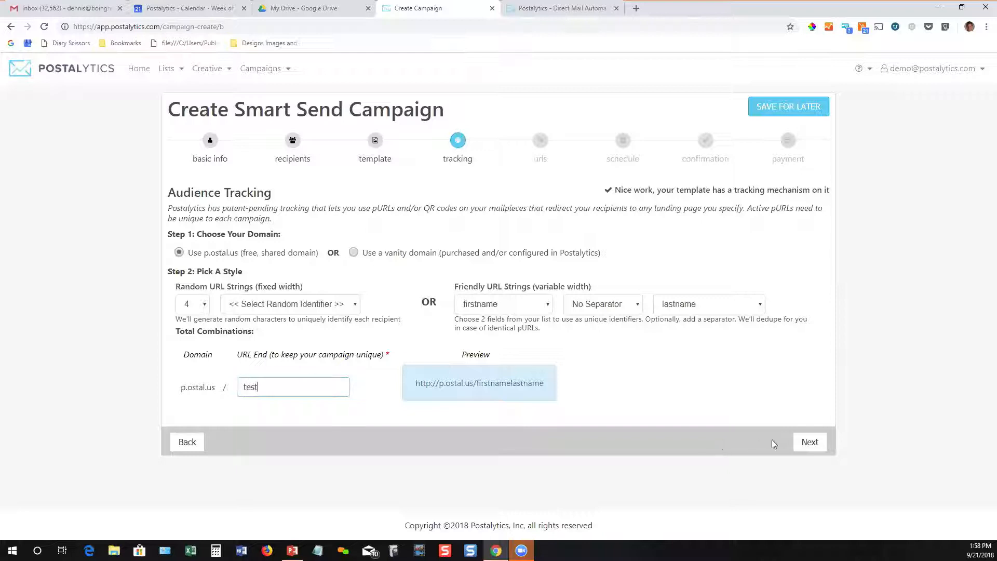
{"action": "left_click", "coordinate": [809, 442]}
{"action": "type", "text": "h"}
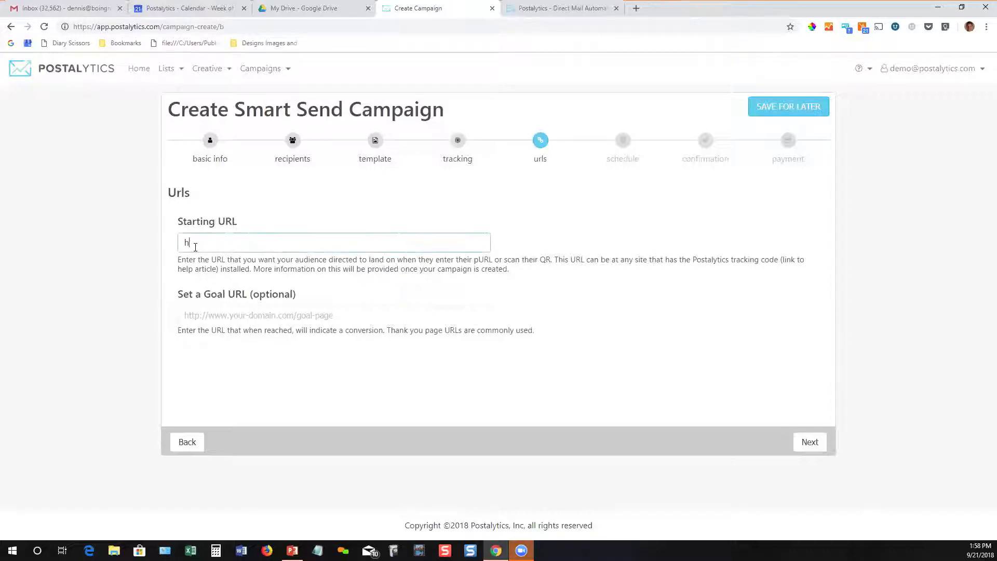
{"action": "type", "text": "ttps:"}
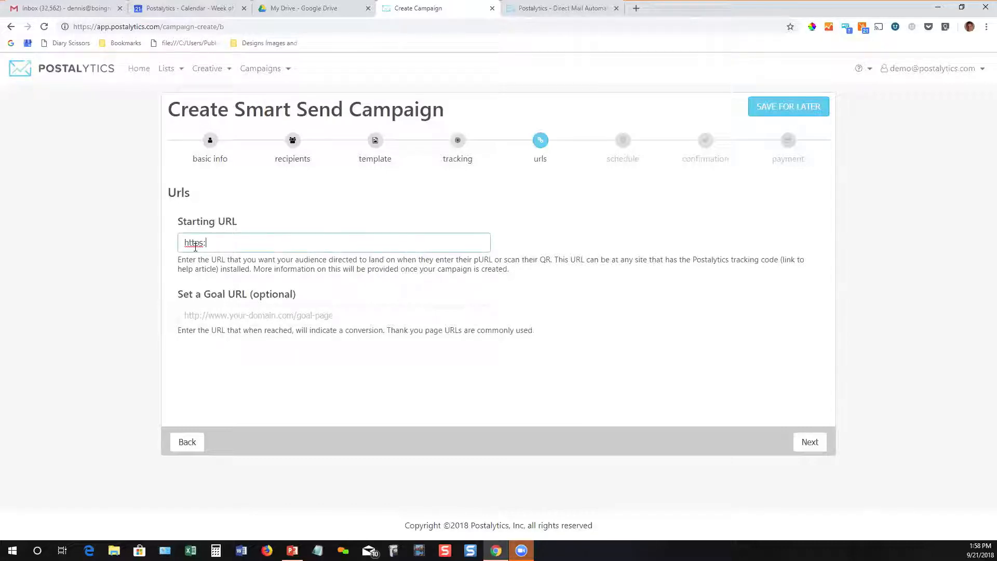
{"action": "type", "text": "//www.postalytics.com"}
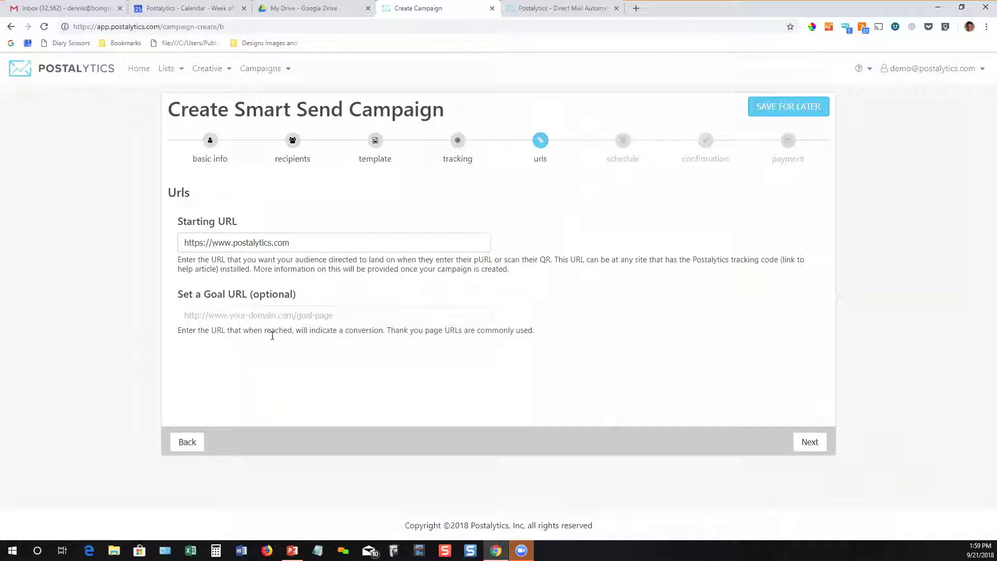
{"action": "mouse_move", "coordinate": [318, 404]}
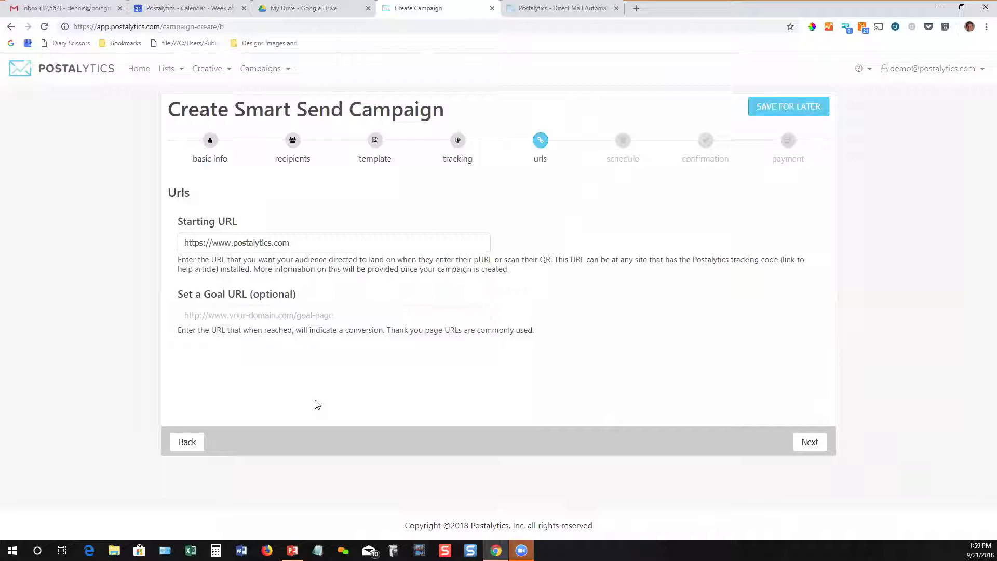
{"action": "mouse_move", "coordinate": [349, 413]}
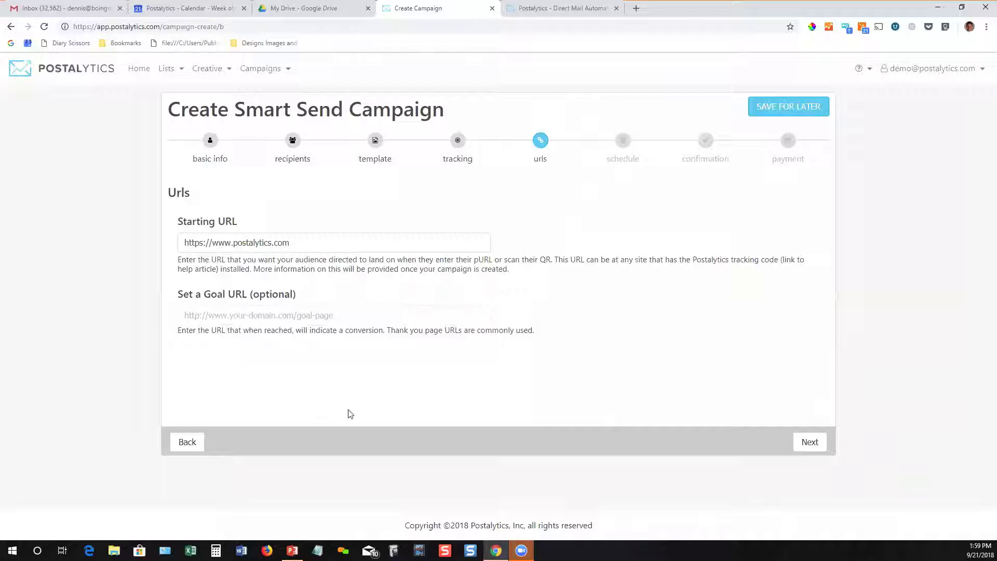
{"action": "left_click", "coordinate": [809, 443]}
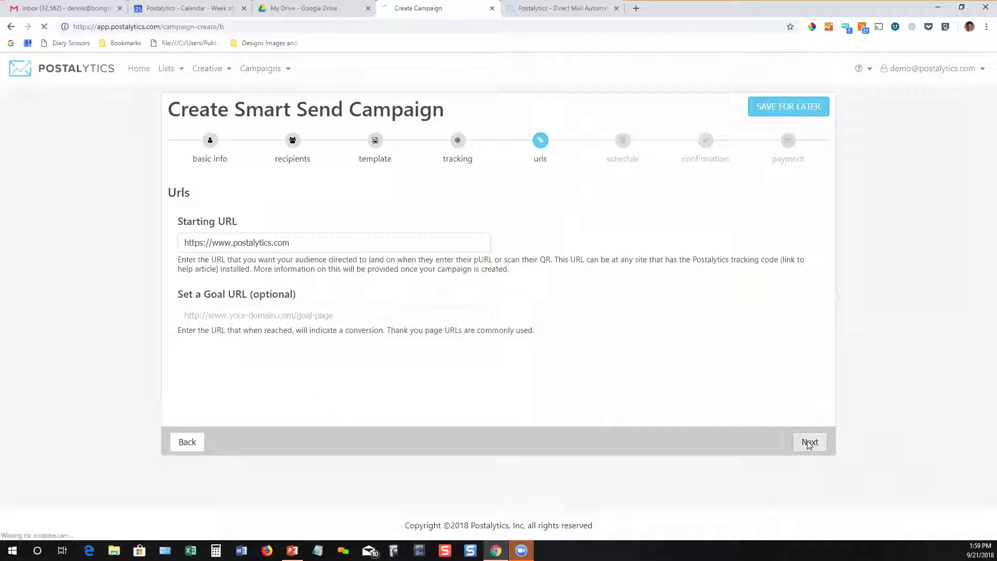
Schedule the send for September 26, 2018, giving an estimated in-home date of 10/3/2018
{"action": "left_click", "coordinate": [809, 441]}
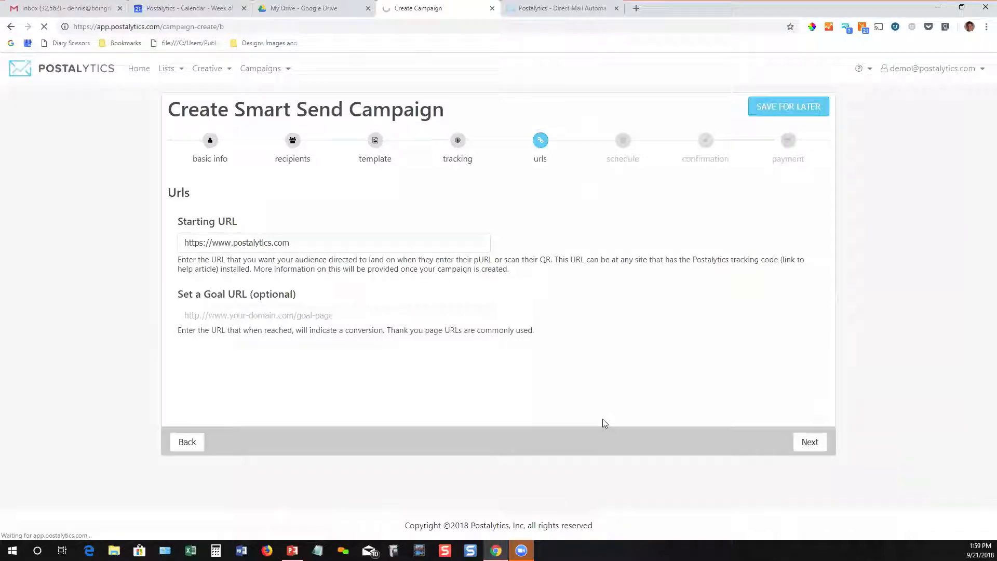
{"action": "left_click", "coordinate": [809, 442]}
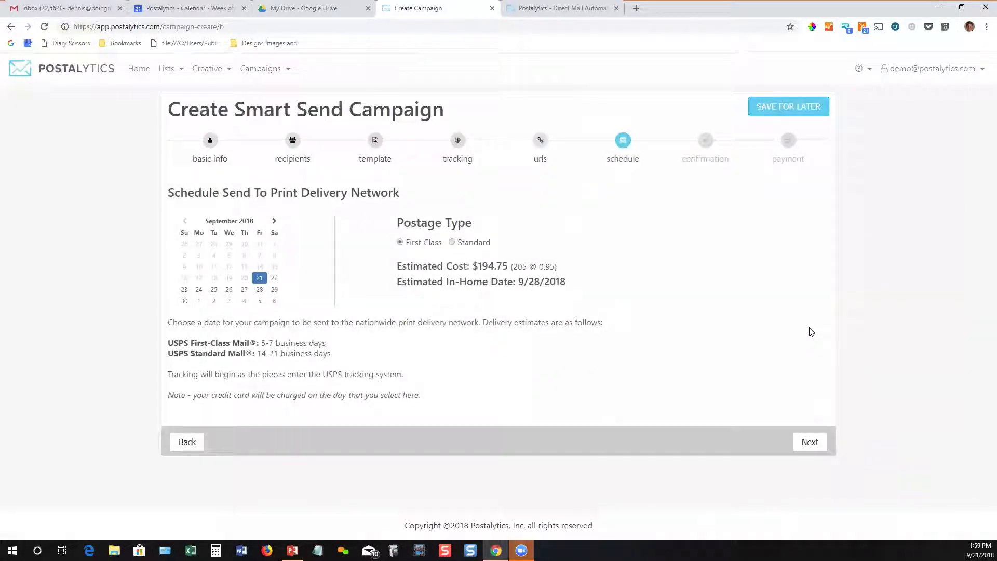
{"action": "mouse_move", "coordinate": [702, 329]}
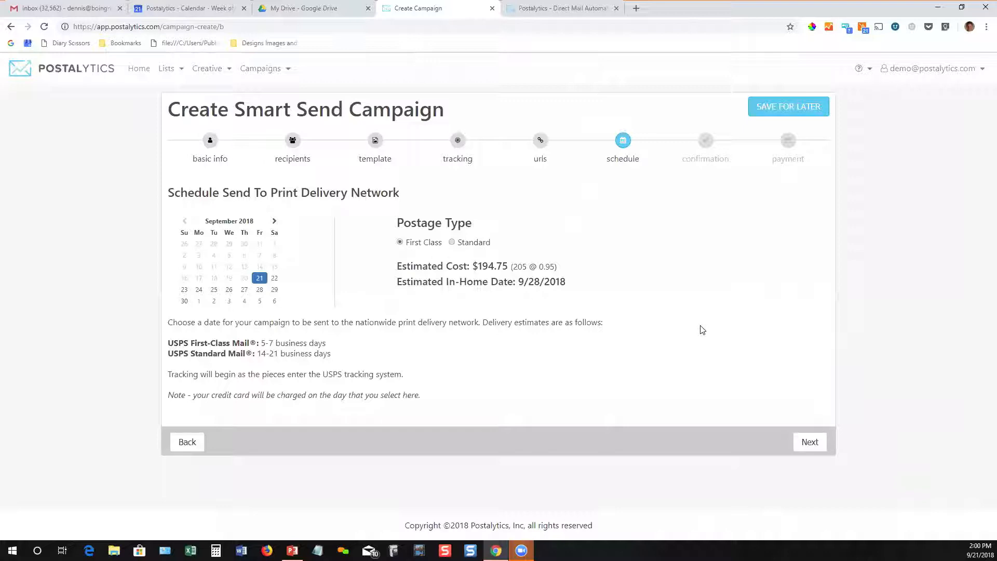
{"action": "mouse_move", "coordinate": [276, 245]}
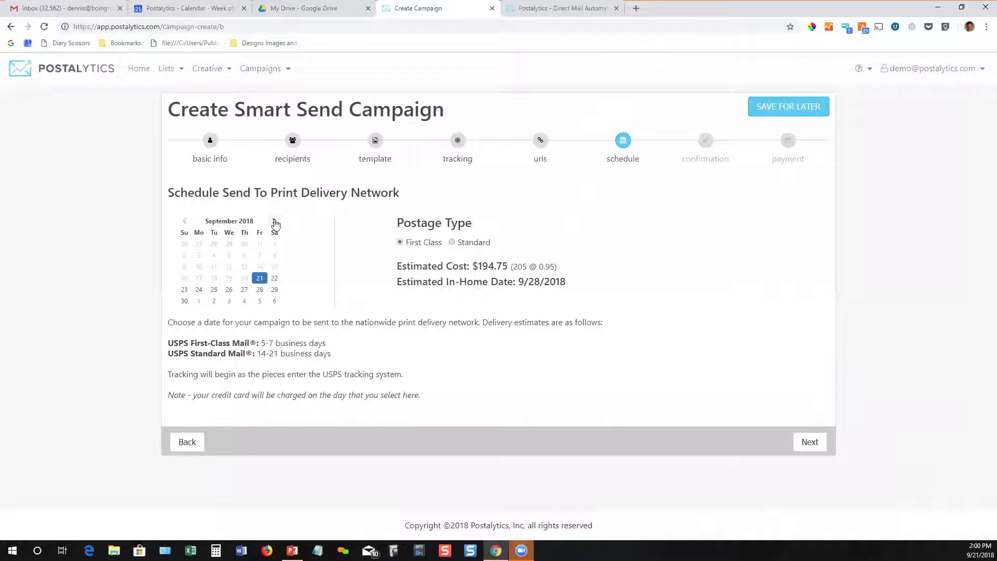
{"action": "left_click", "coordinate": [274, 220]}
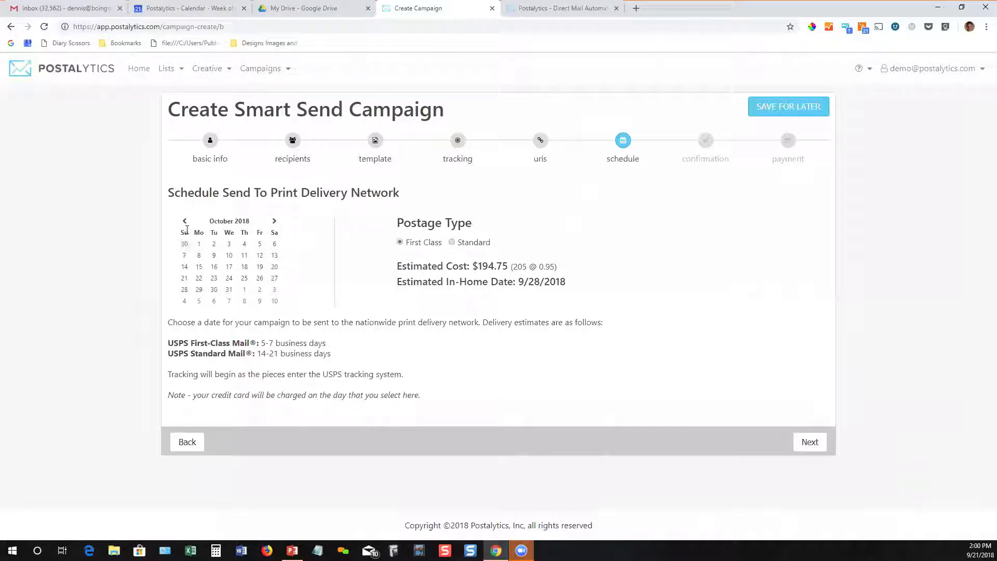
{"action": "left_click", "coordinate": [185, 220]}
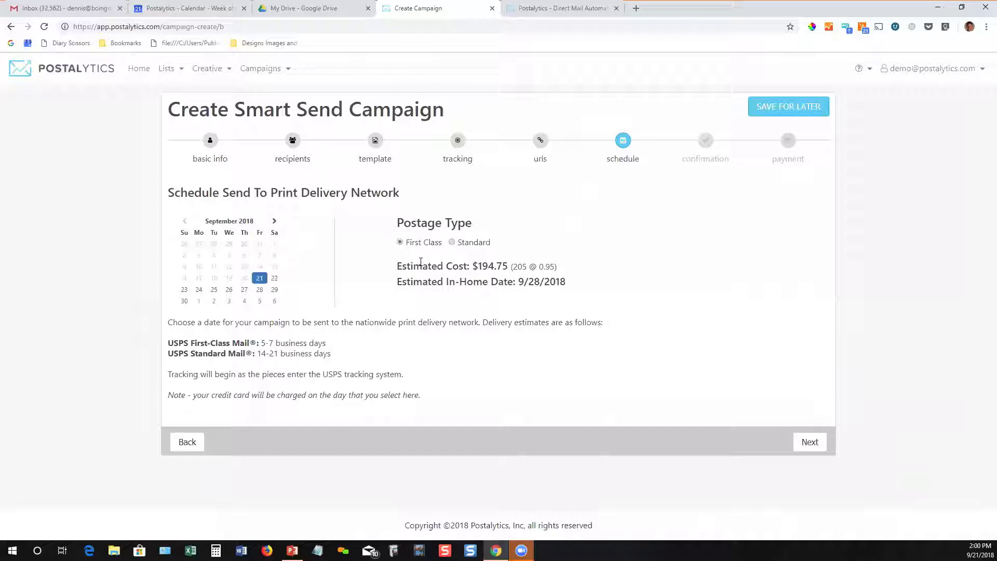
{"action": "mouse_move", "coordinate": [229, 289]}
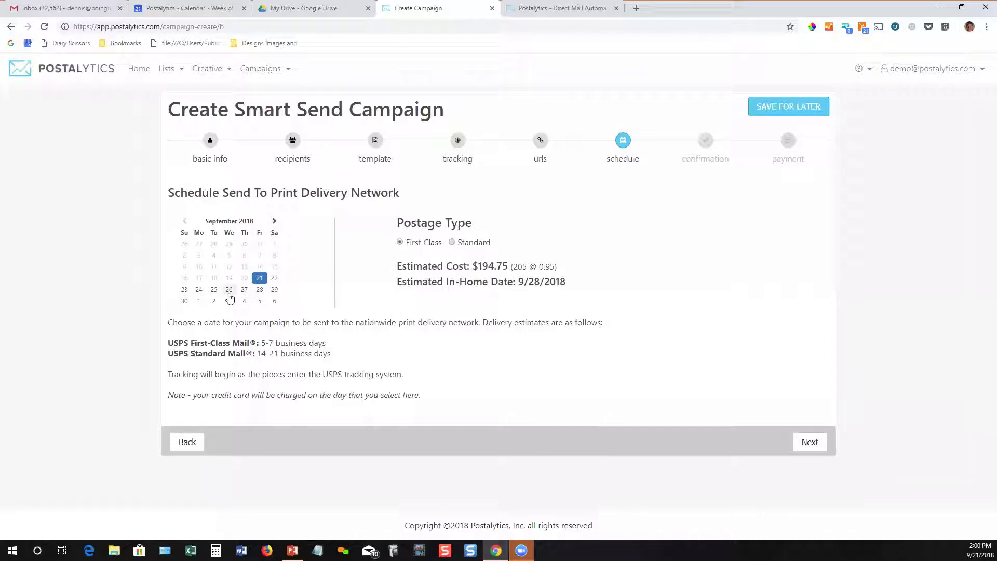
{"action": "left_click", "coordinate": [229, 290]}
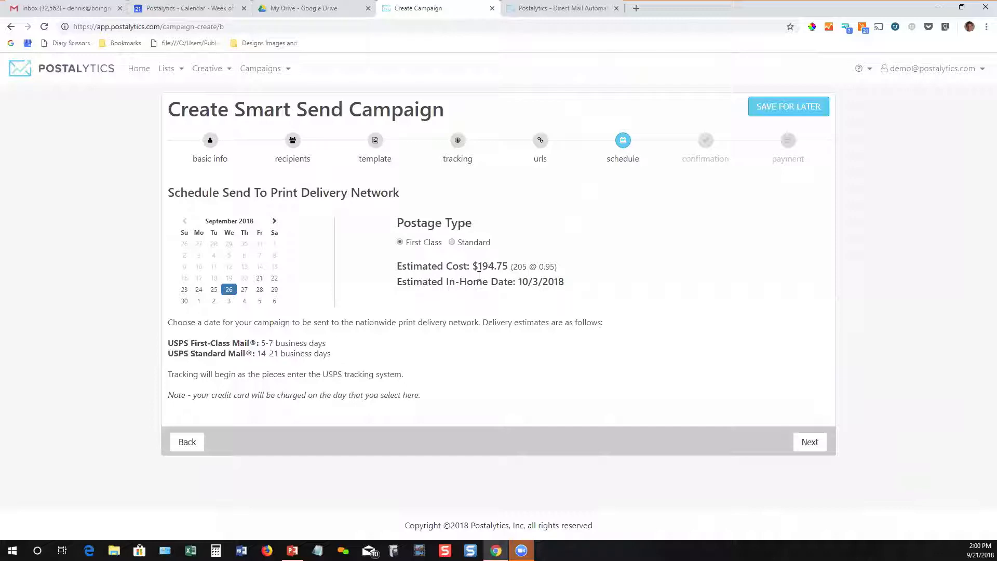
{"action": "mouse_move", "coordinate": [509, 302]}
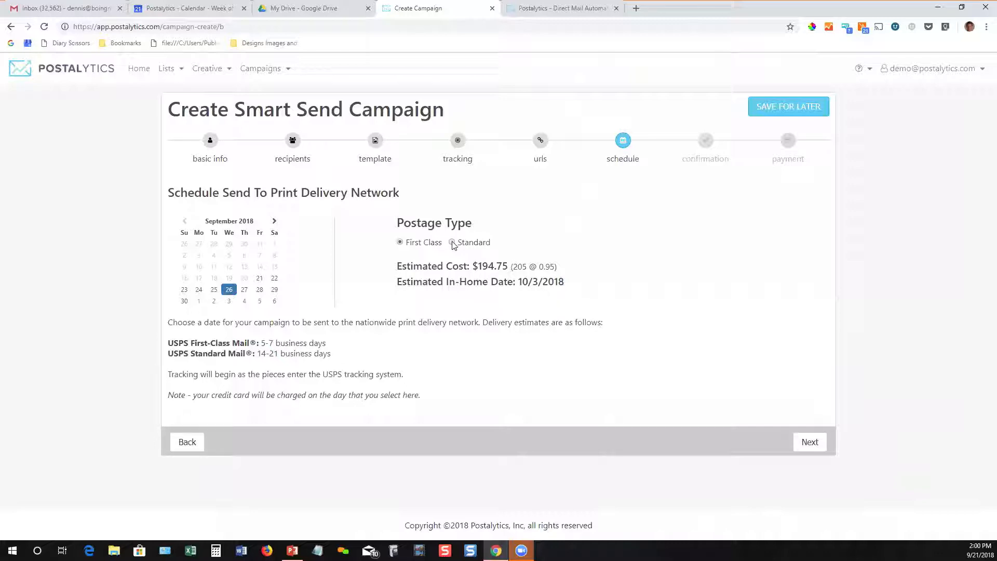
Choose Standard postage, dropping the estimate to $133.25 with in-home date 10/17/2018
{"action": "left_click", "coordinate": [451, 242]}
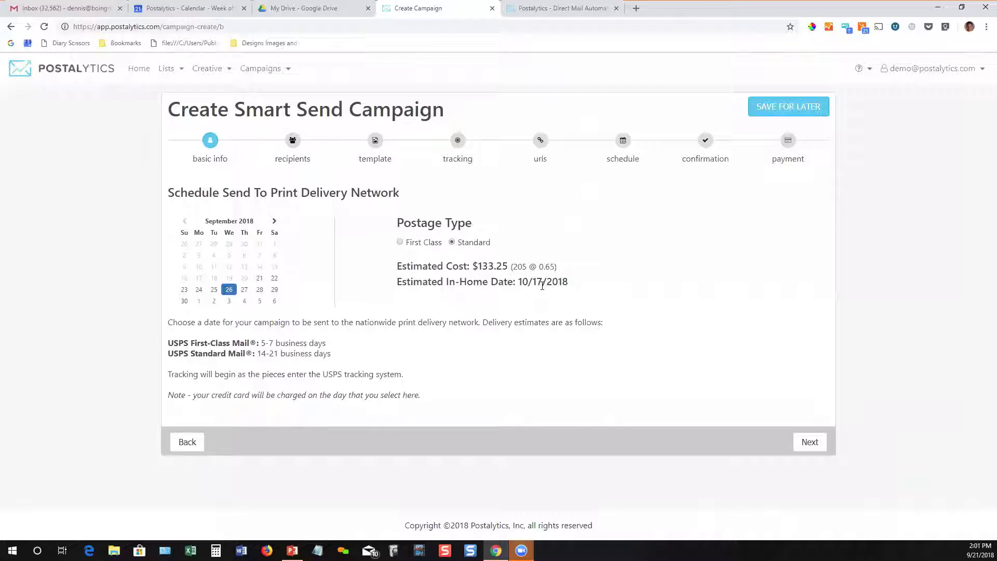
{"action": "mouse_move", "coordinate": [543, 286]}
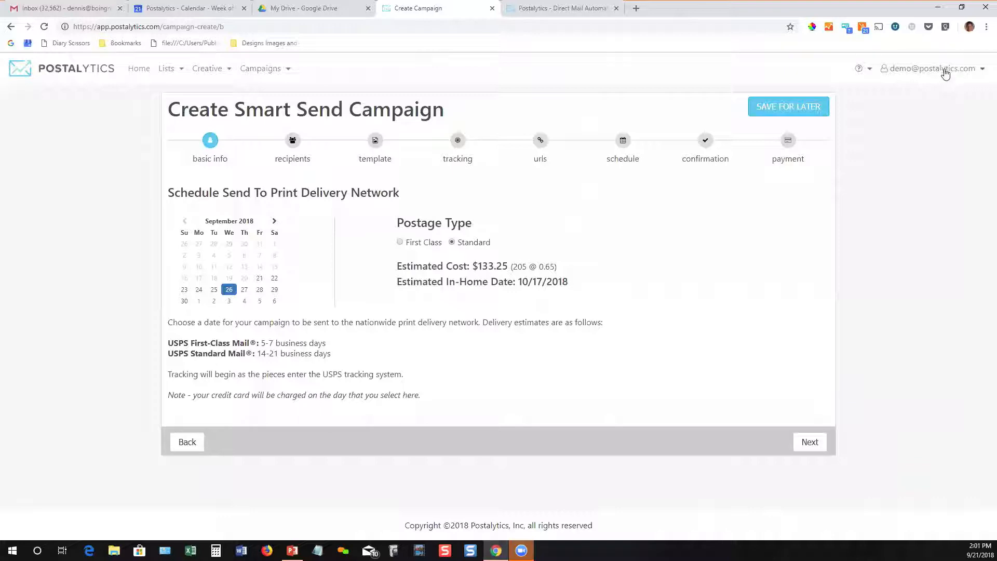
Reach Change Plan from the account menu and review the Free, Marketer and Pro monthly plans
{"action": "left_click", "coordinate": [932, 69]}
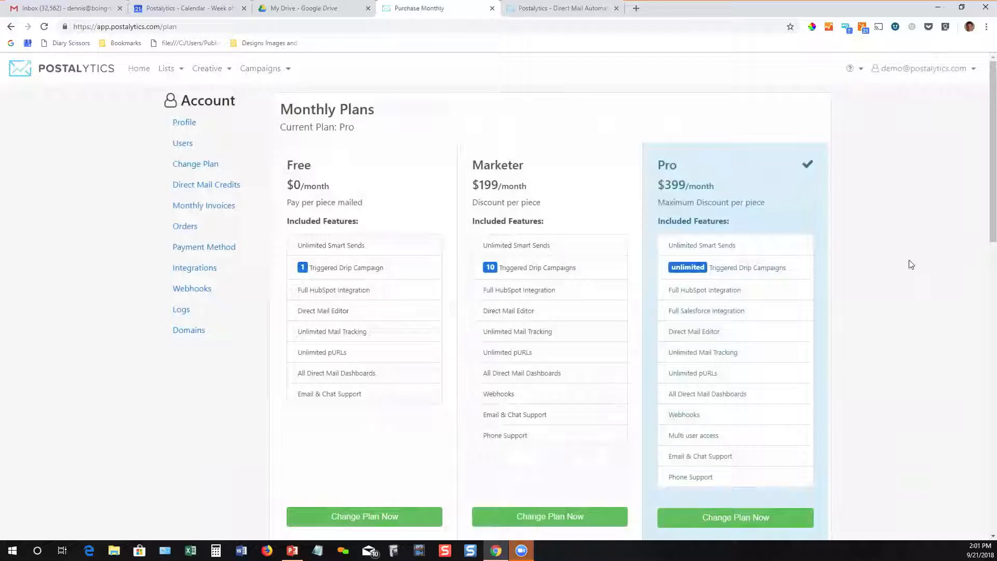
{"action": "scroll", "scroll_direction": "down", "scroll_amount": 3}
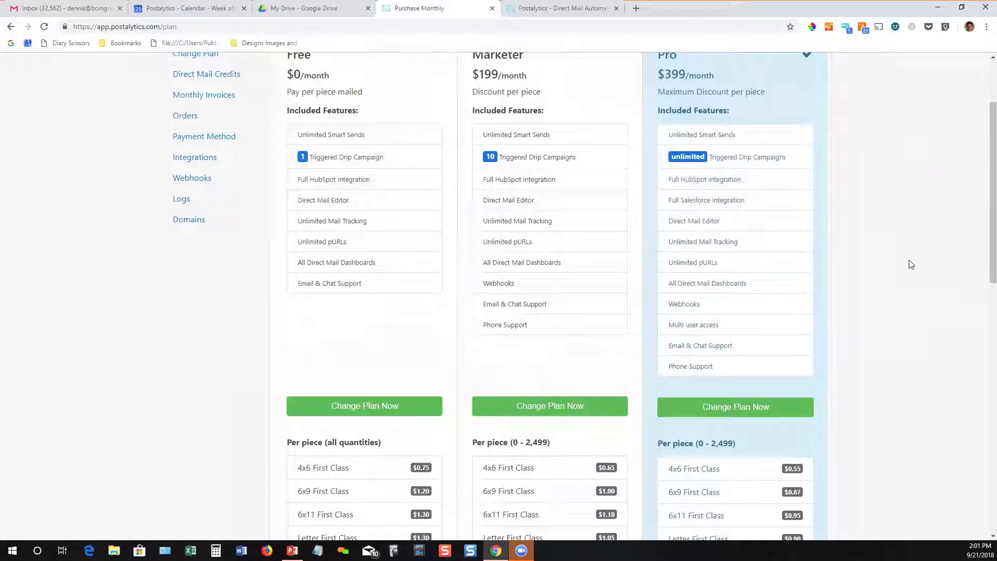
{"action": "scroll", "scroll_direction": "down", "scroll_amount": 3}
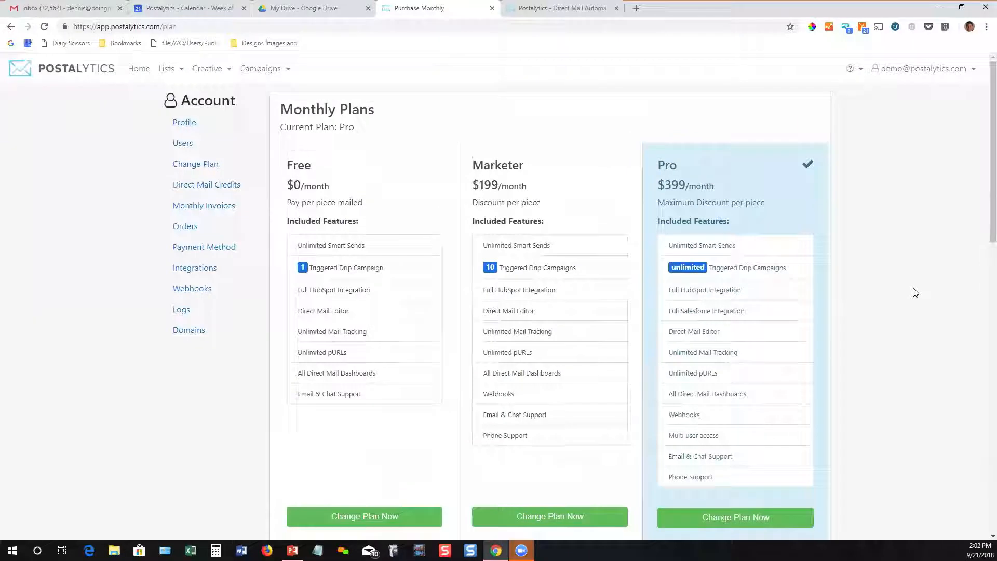
{"action": "scroll", "scroll_direction": "down", "scroll_amount": 3}
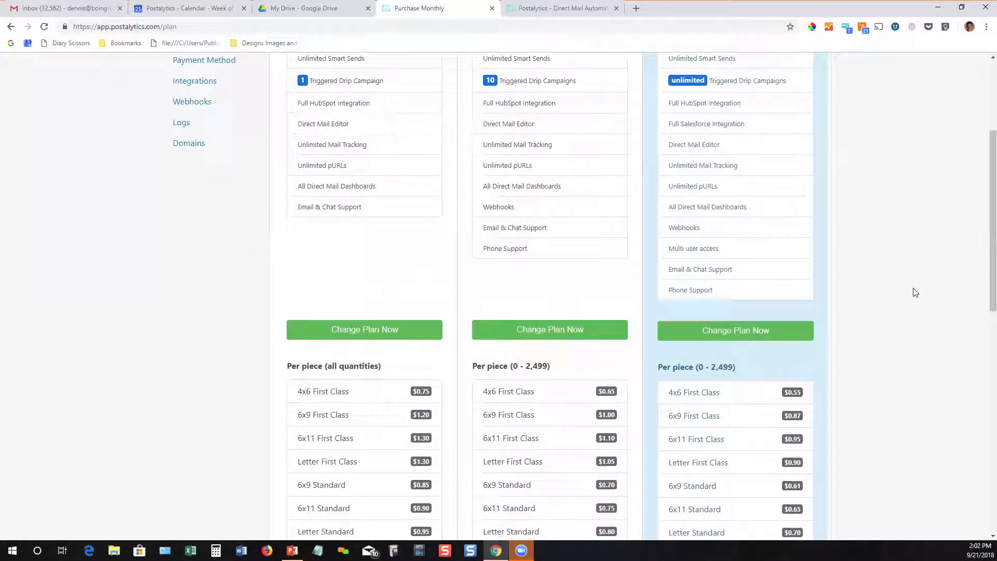
{"action": "scroll", "scroll_direction": "down", "scroll_amount": 3}
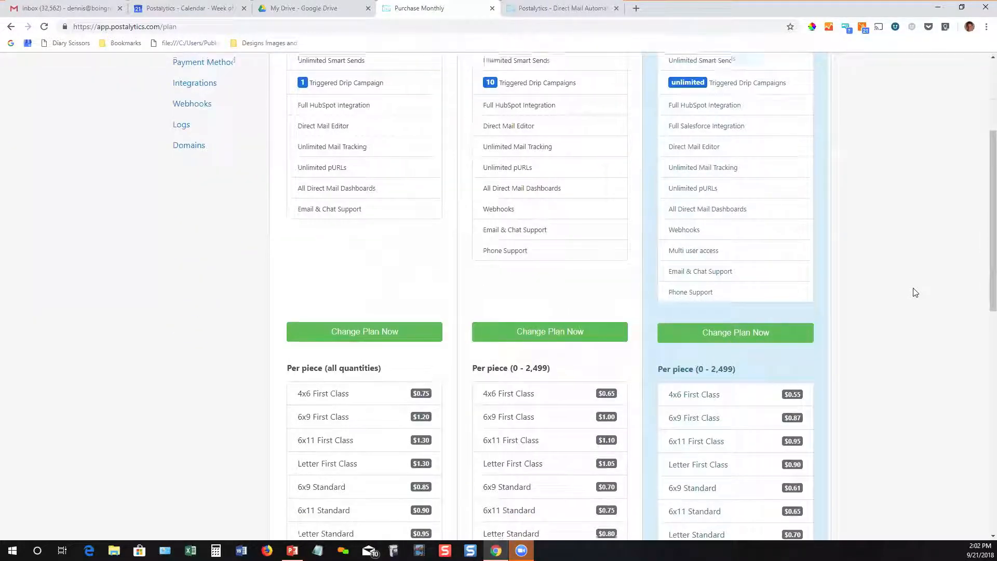
{"action": "scroll", "scroll_direction": "down", "scroll_amount": 3}
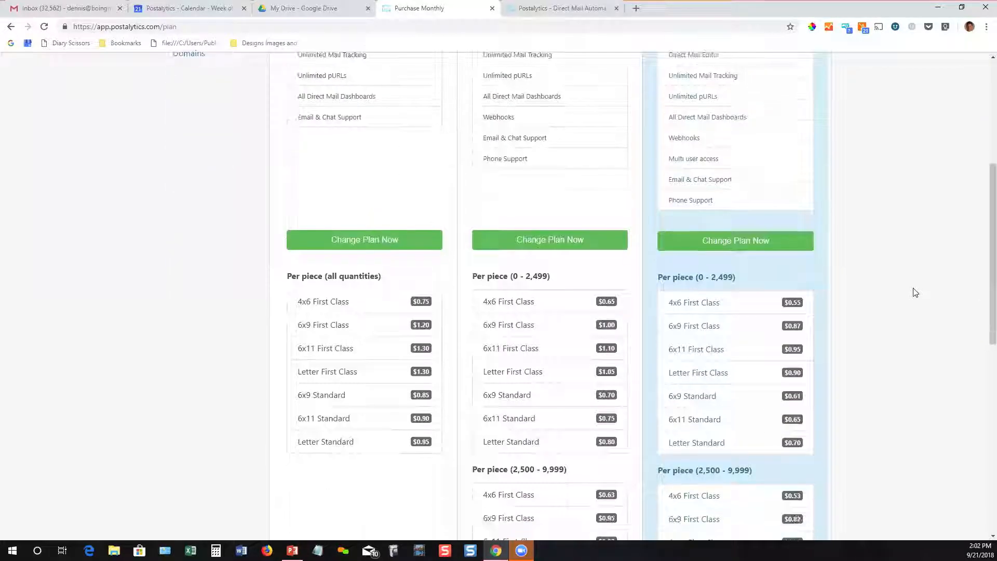
{"action": "scroll", "scroll_direction": "down", "scroll_amount": 3}
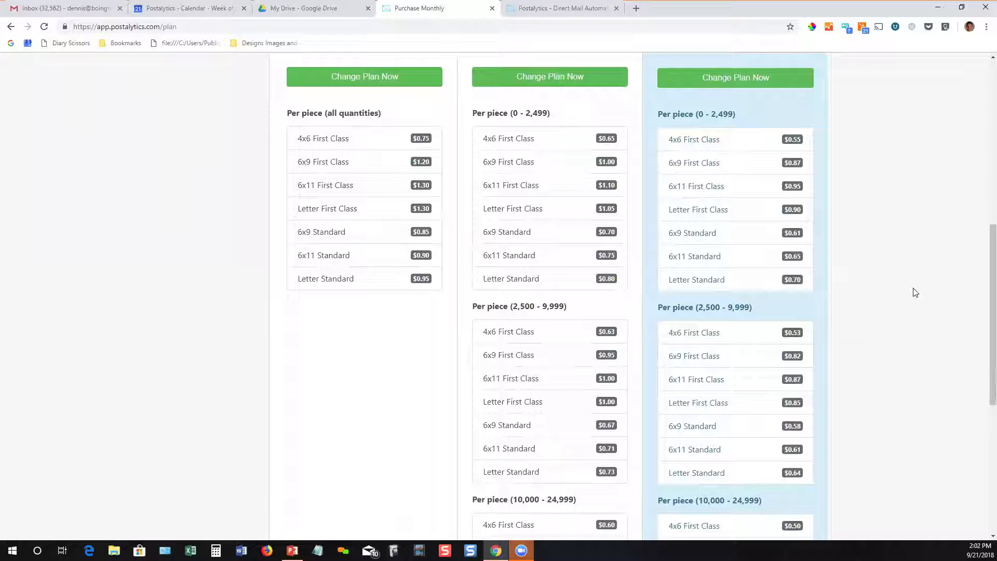
{"action": "scroll", "scroll_direction": "up", "scroll_amount": 3}
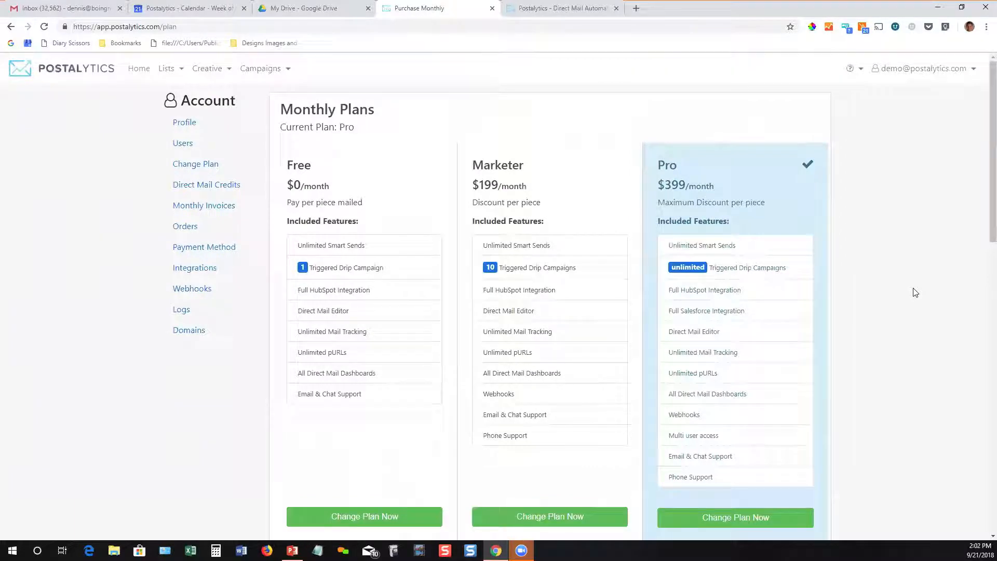
{"action": "scroll", "scroll_direction": "down", "scroll_amount": 3}
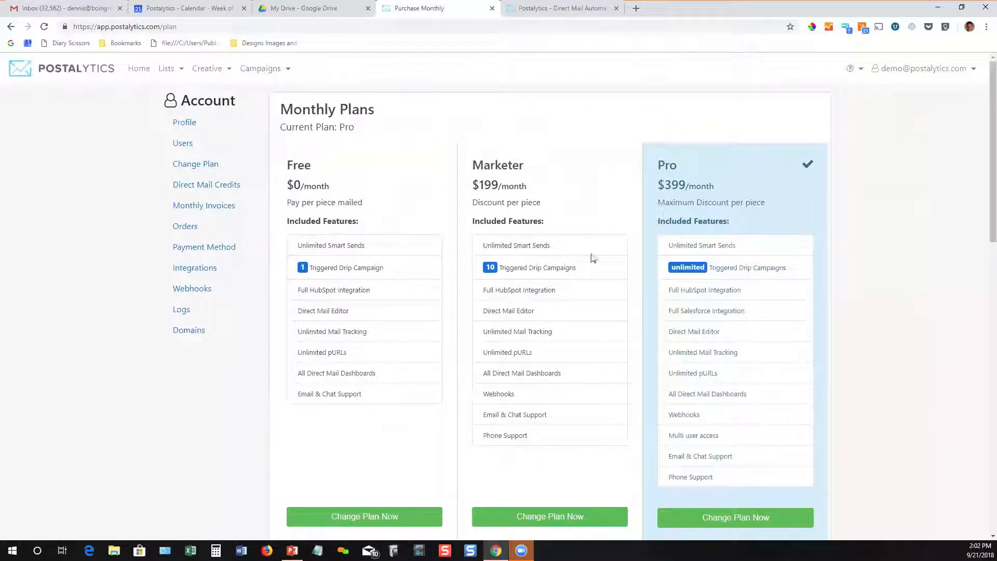
{"action": "mouse_move", "coordinate": [336, 395]}
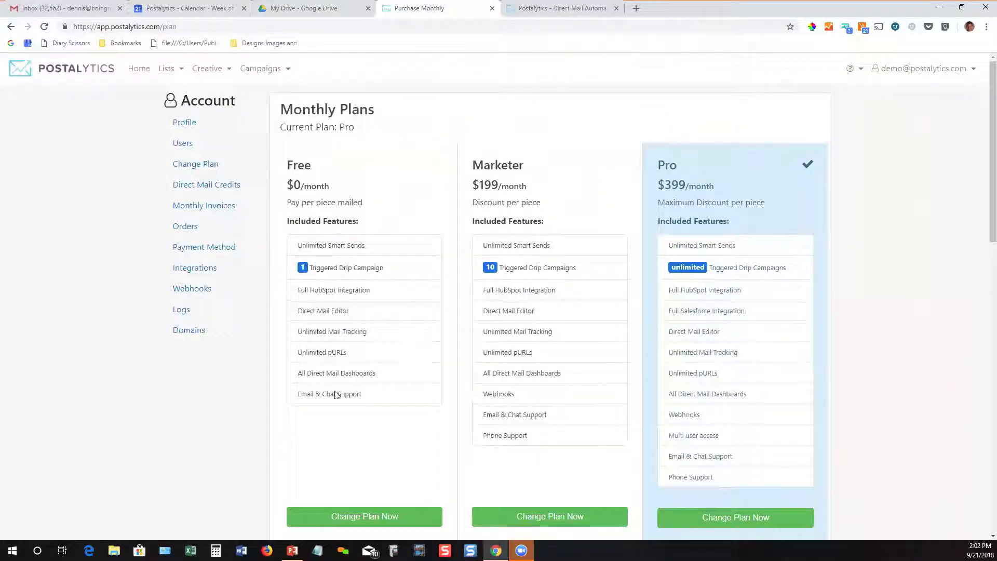
{"action": "mouse_move", "coordinate": [414, 495]}
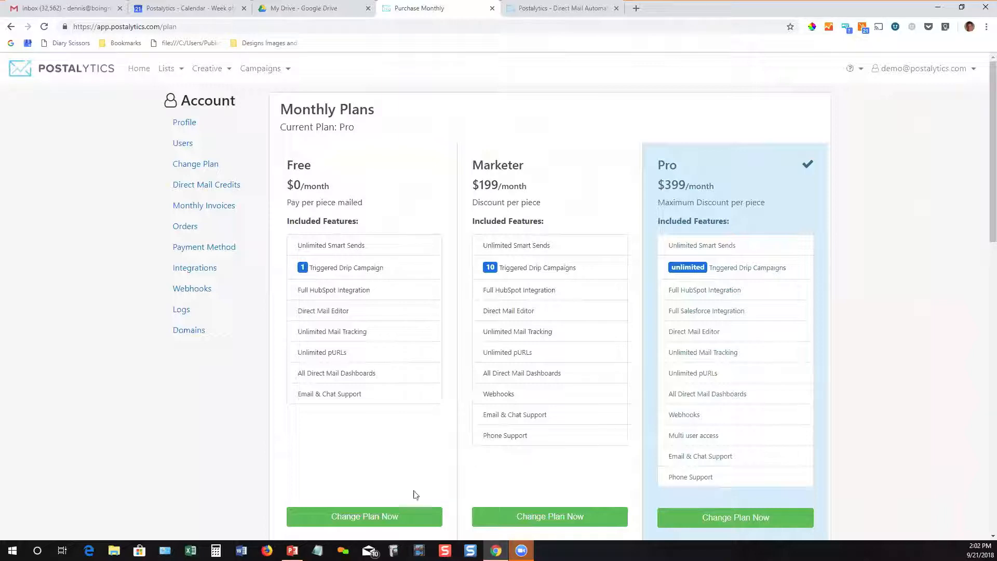